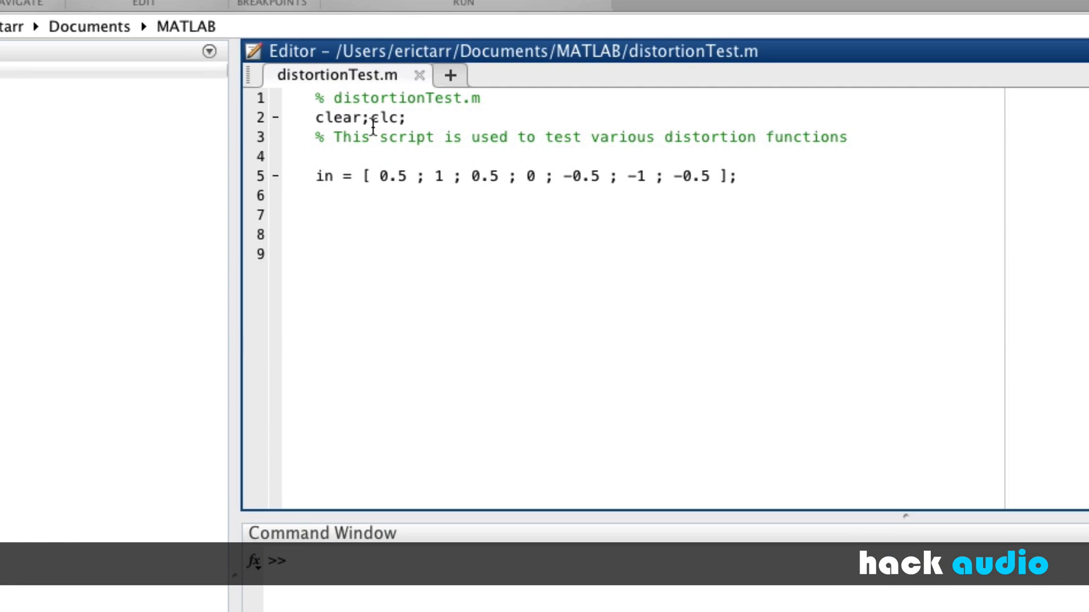
mouse_move(413, 156)
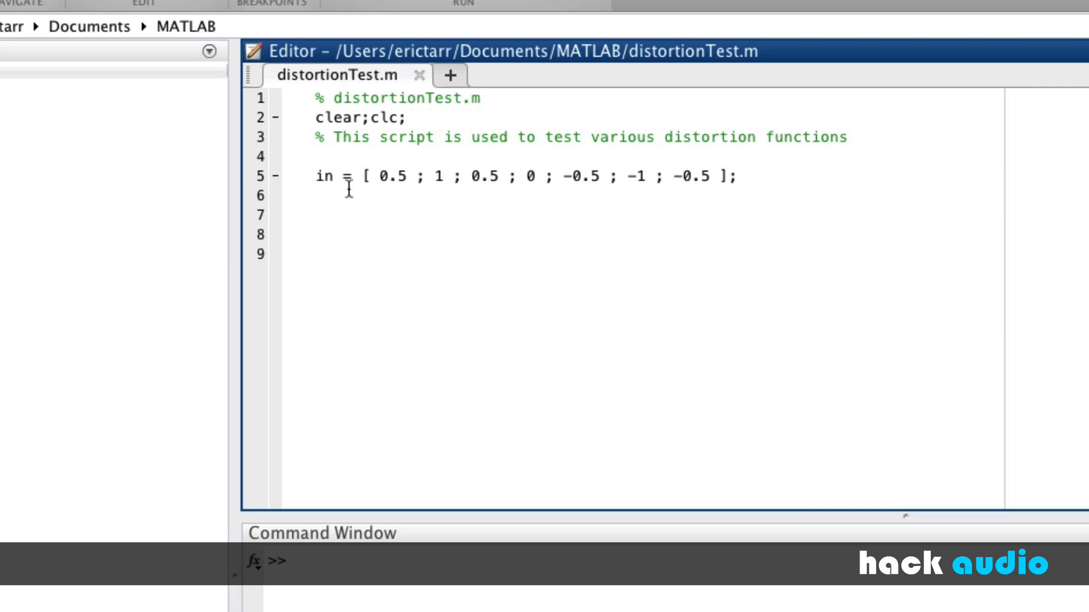
mouse_move(405, 236)
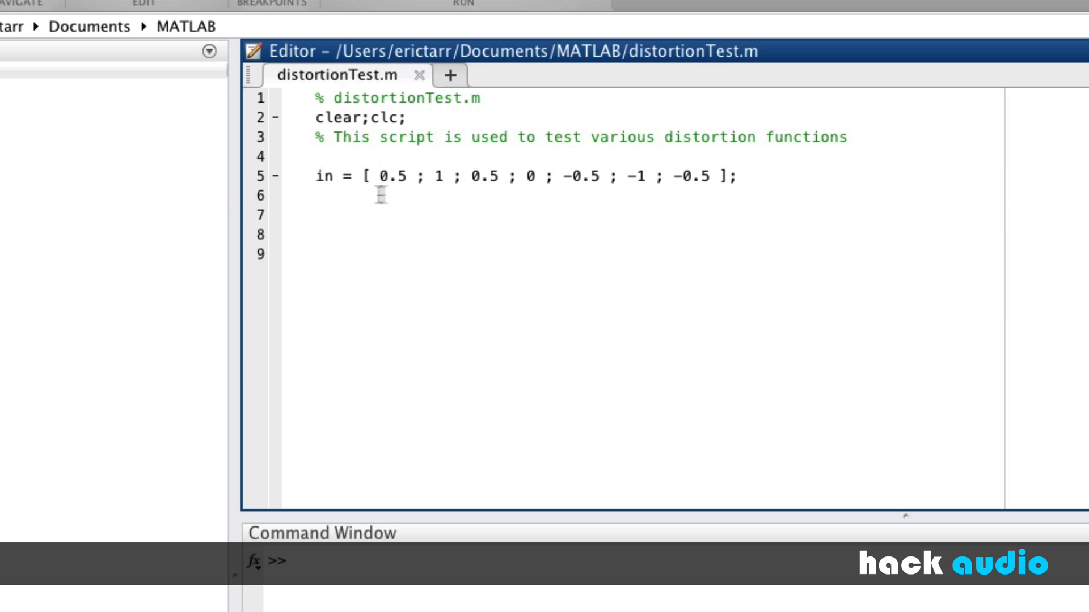
mouse_move(634, 200)
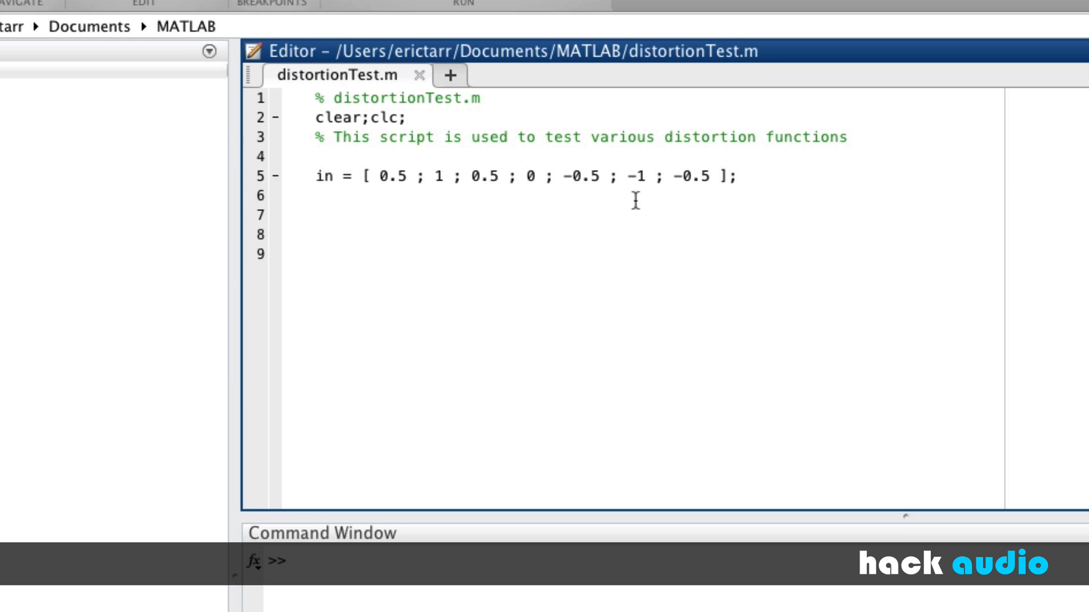
Add plot(in); on line 8 of distortionTest.m, then save and run the script
type("p")
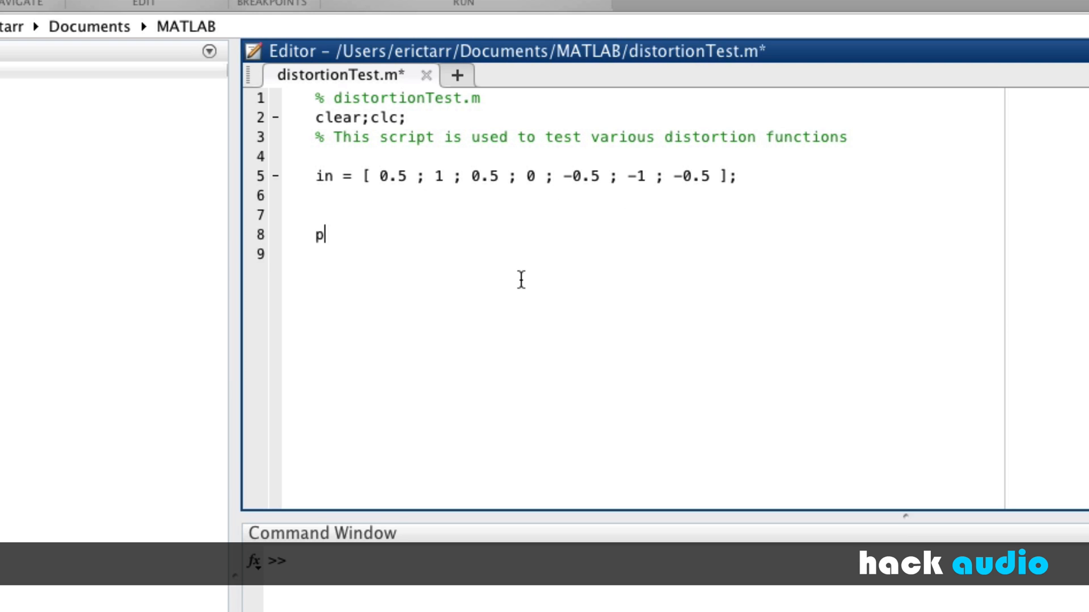
type("lot(in")
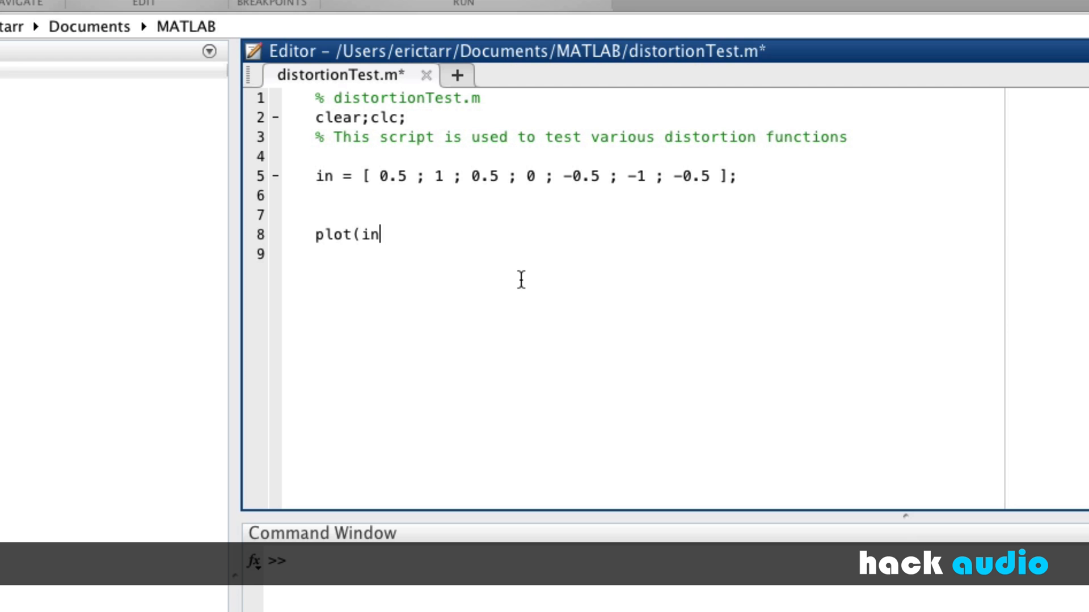
type("n);")
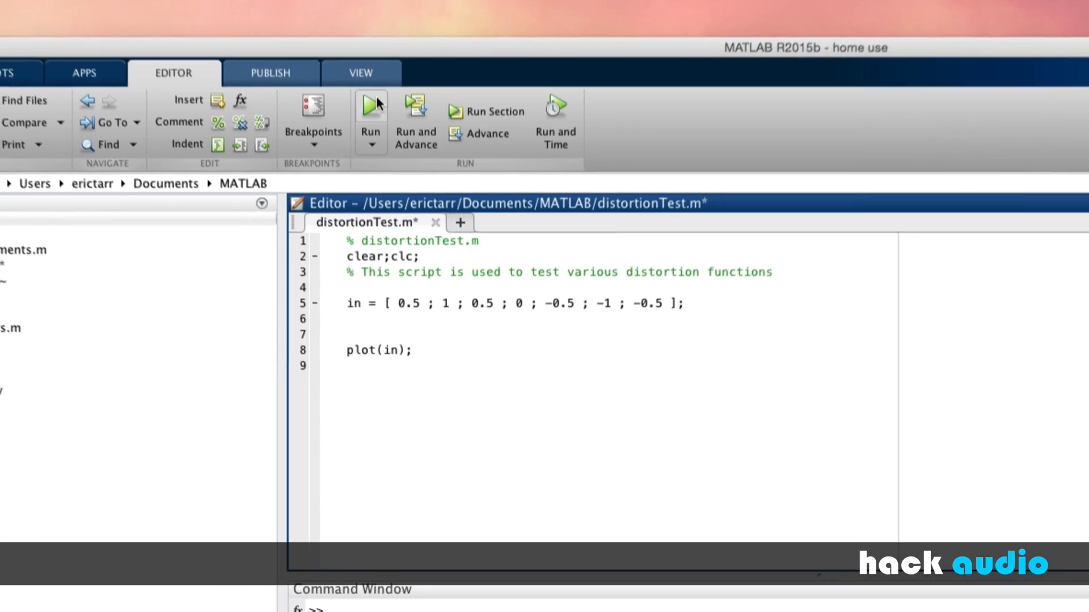
left_click(370, 105)
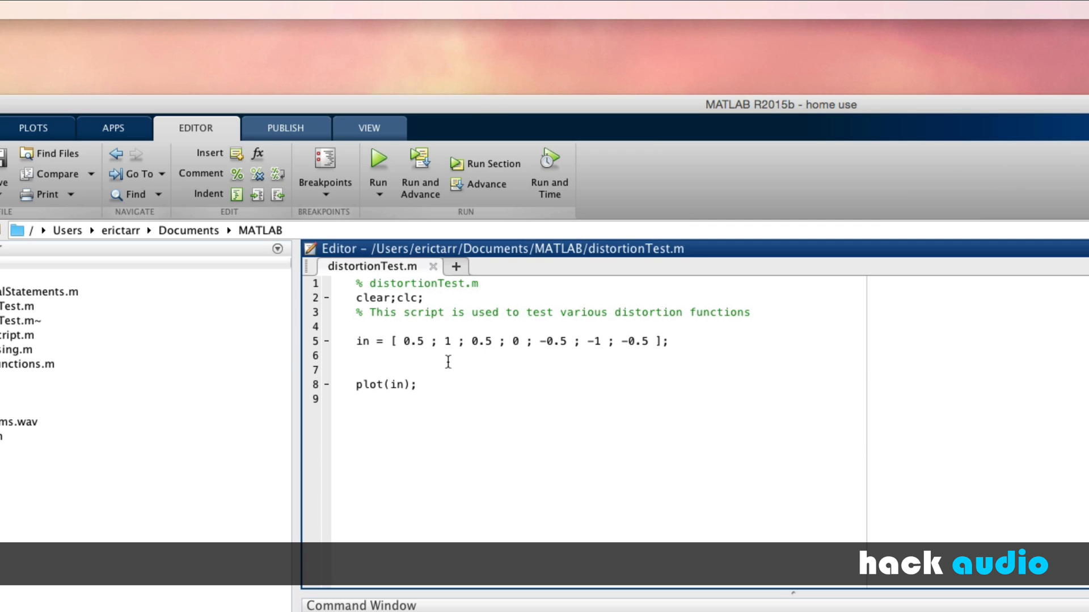
mouse_move(453, 385)
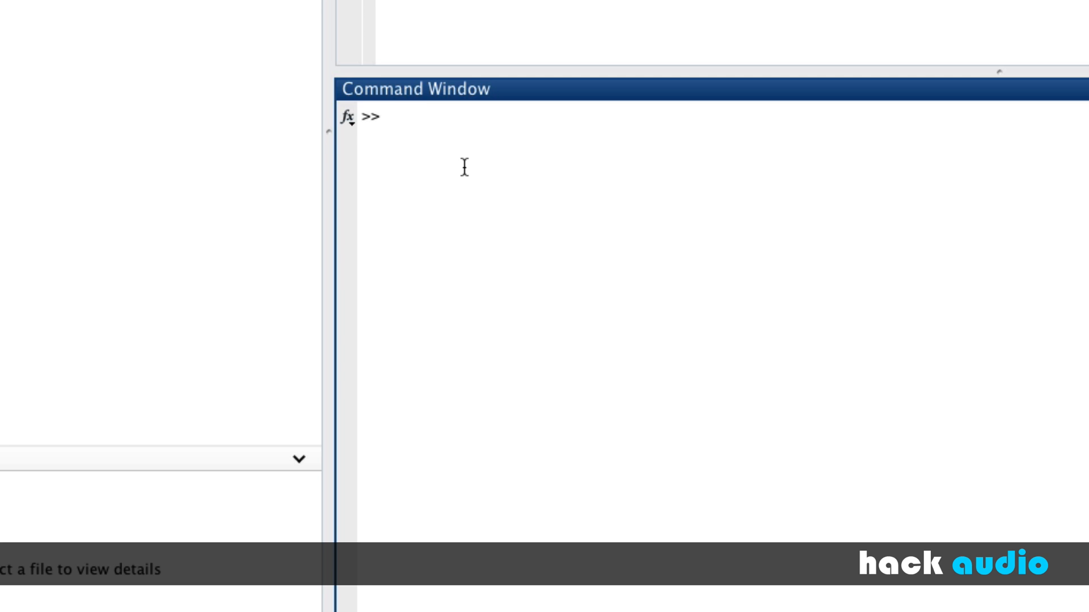
Evaluate abs(0.5) in the Command Window, getting 0.5000
type("abs")
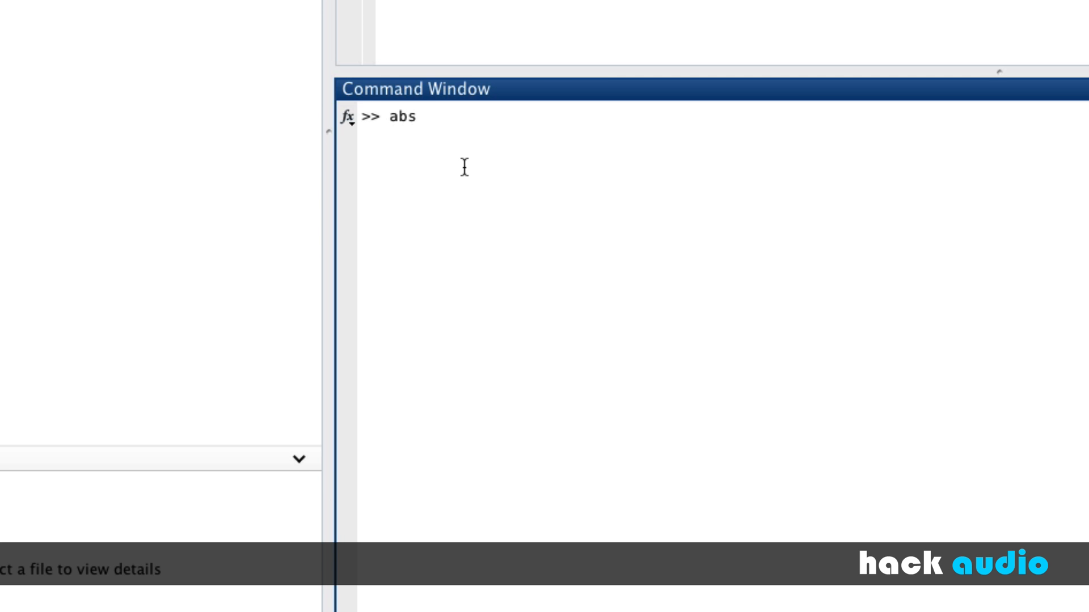
type("(")
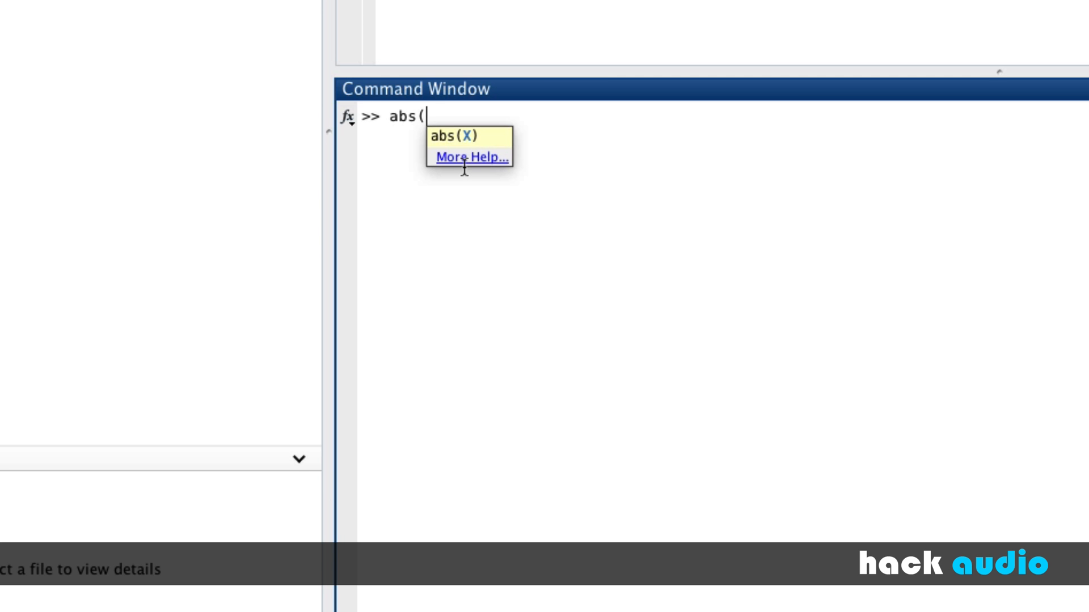
type("0.5")
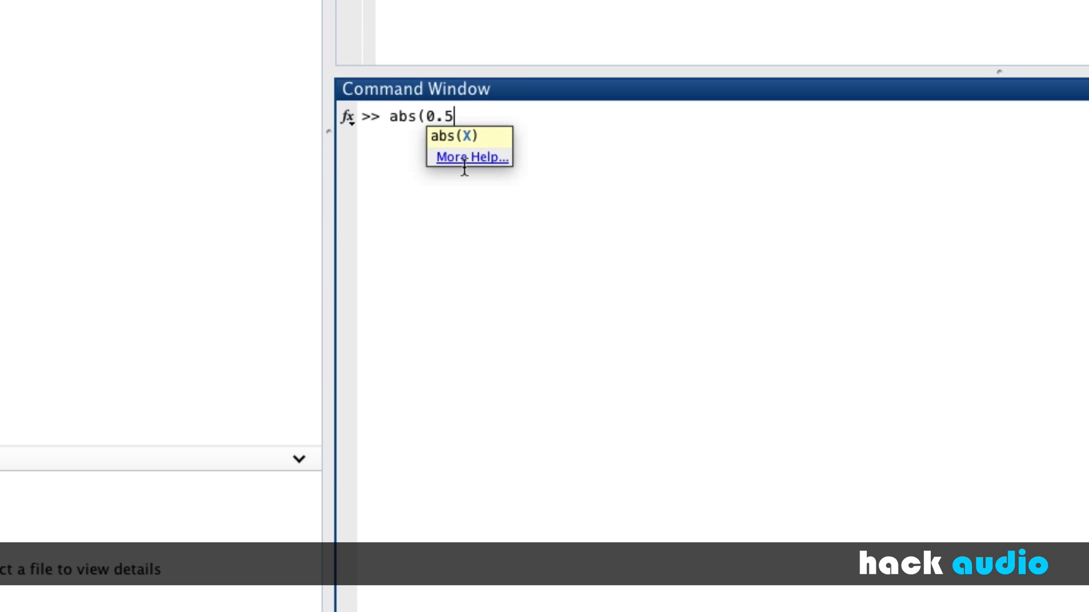
type(")")
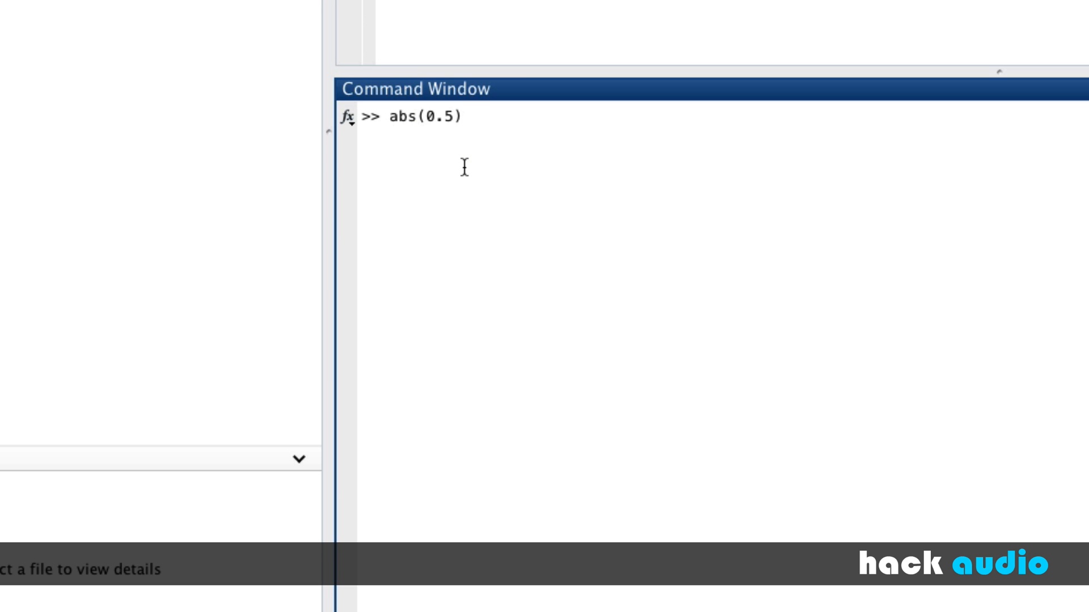
key("Return")
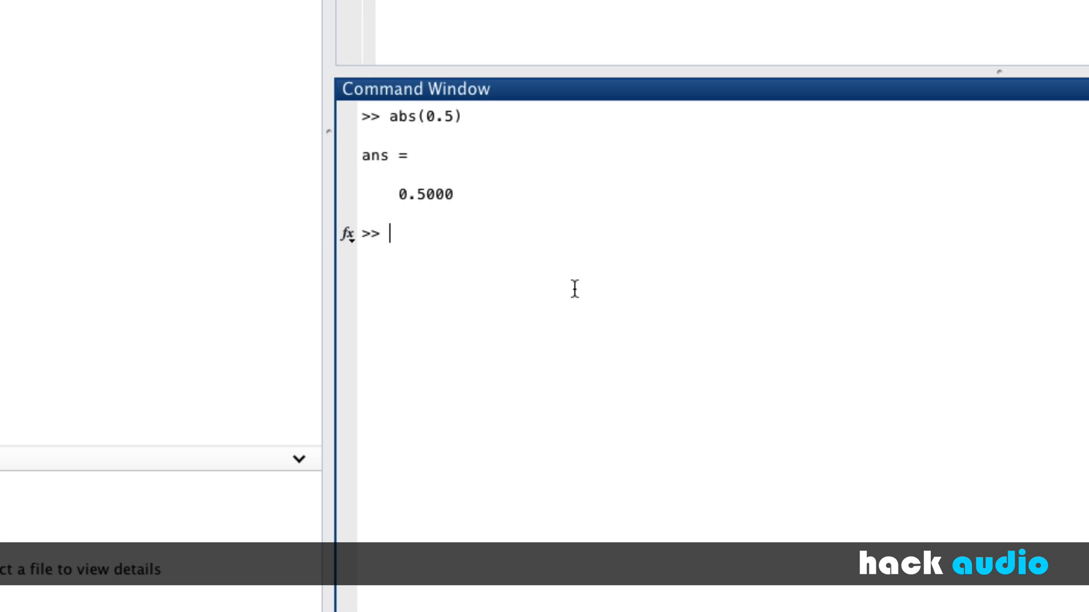
Evaluate abs(-0.5), which also returns 0.5000
type("abs(")
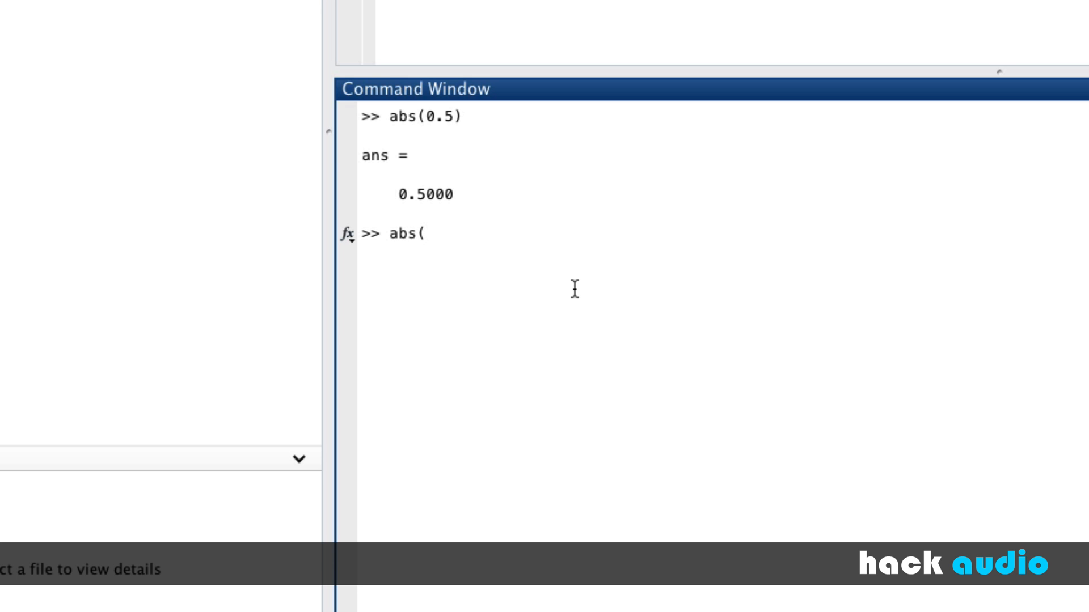
type("-0.5)")
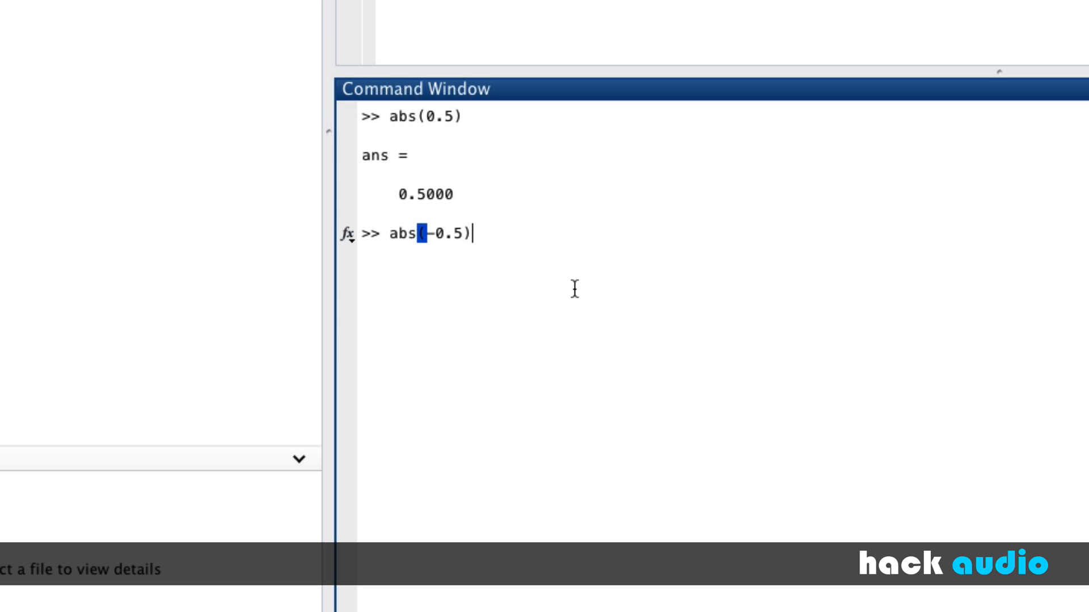
key("Return")
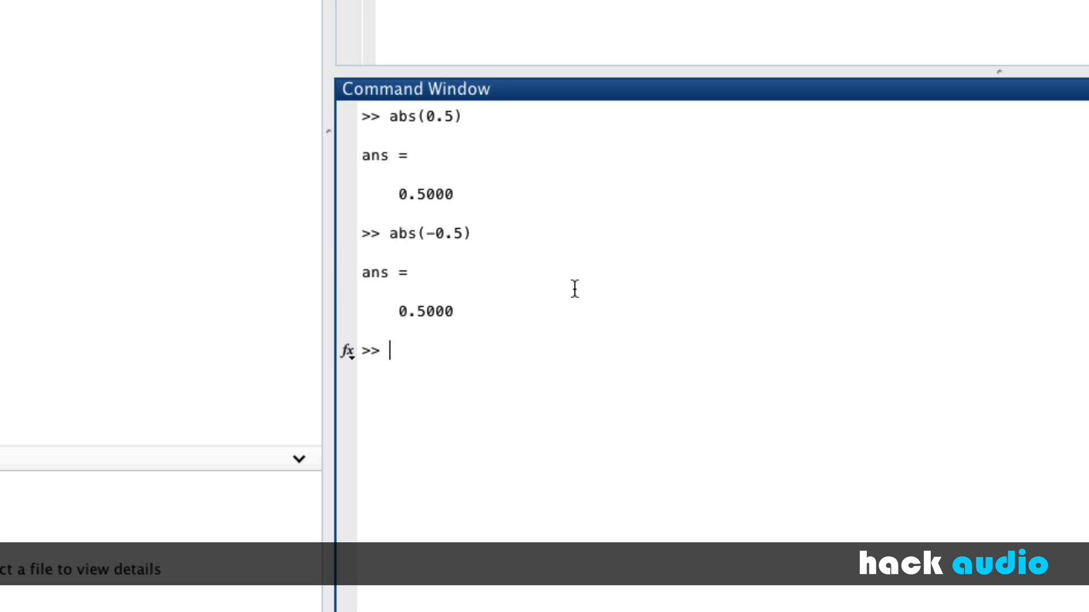
mouse_move(447, 337)
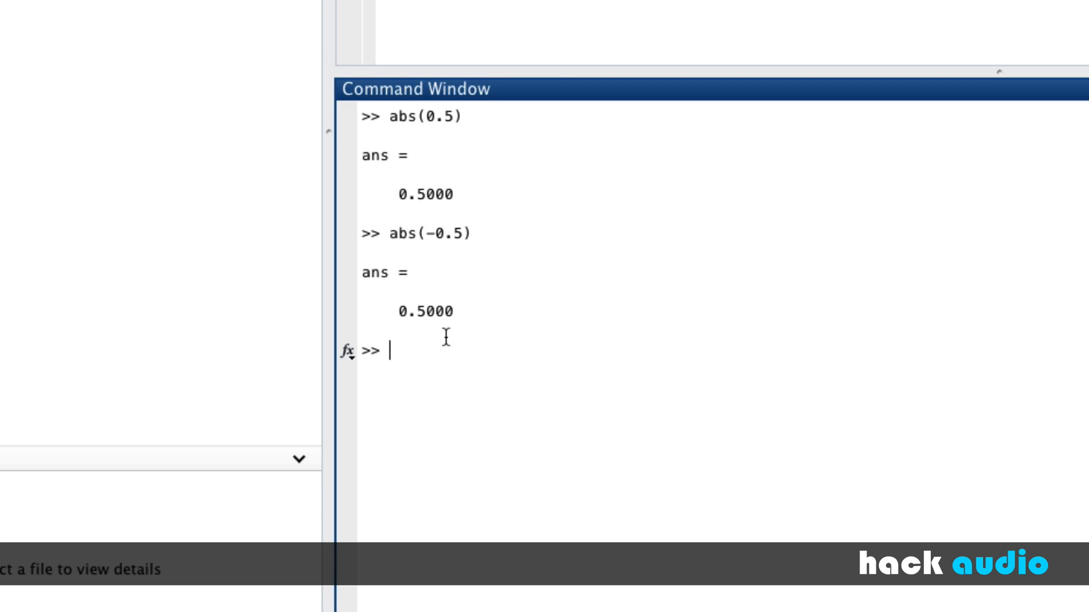
mouse_move(510, 191)
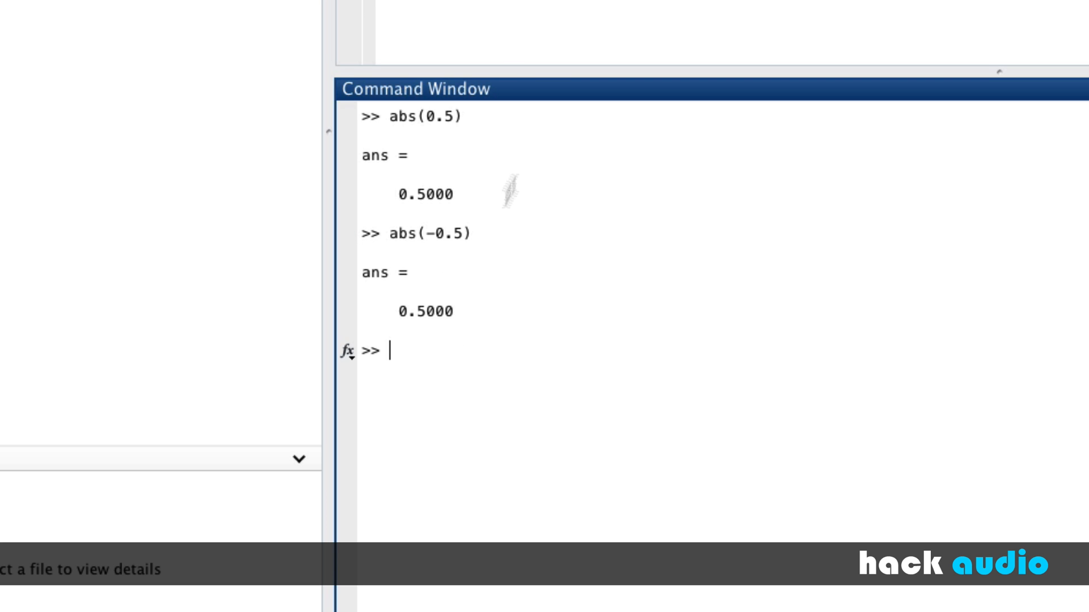
mouse_move(438, 140)
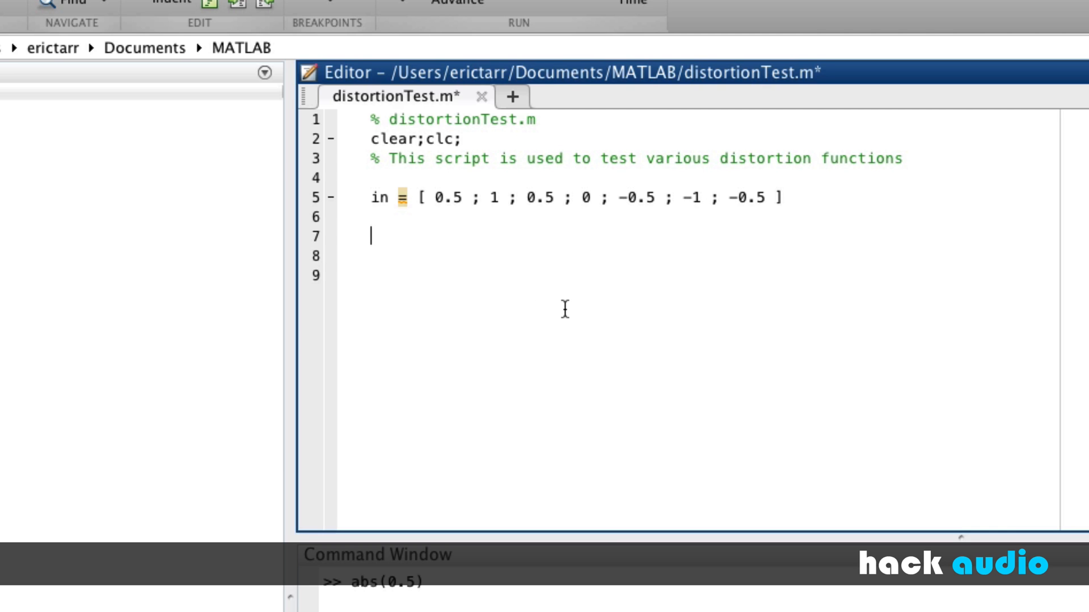
Replace the plot line with out = abs(in) and run the script to display in and out
type("out = ab")
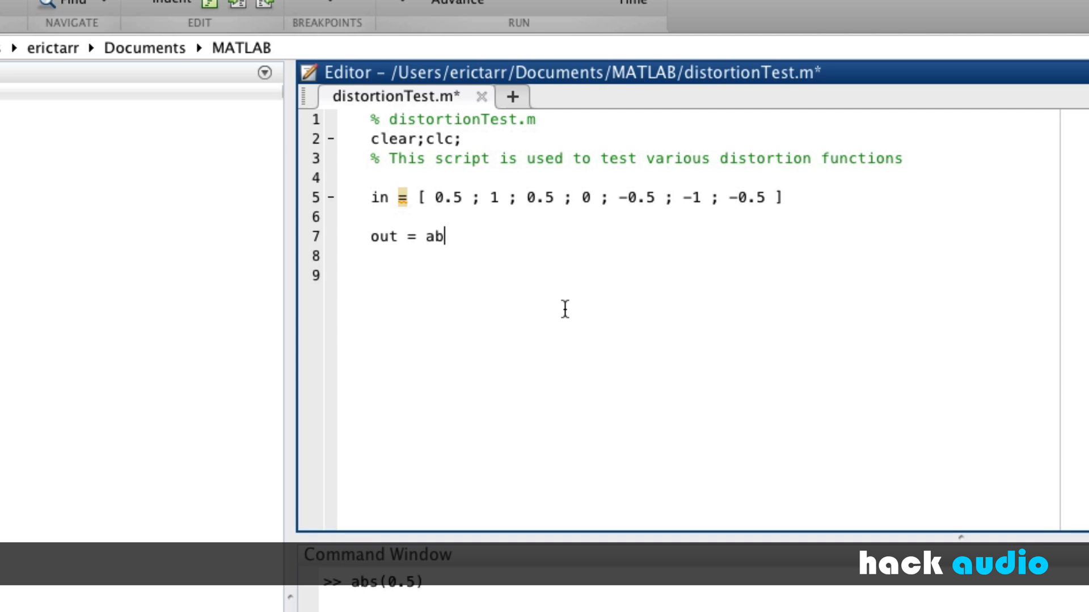
type("s(in)")
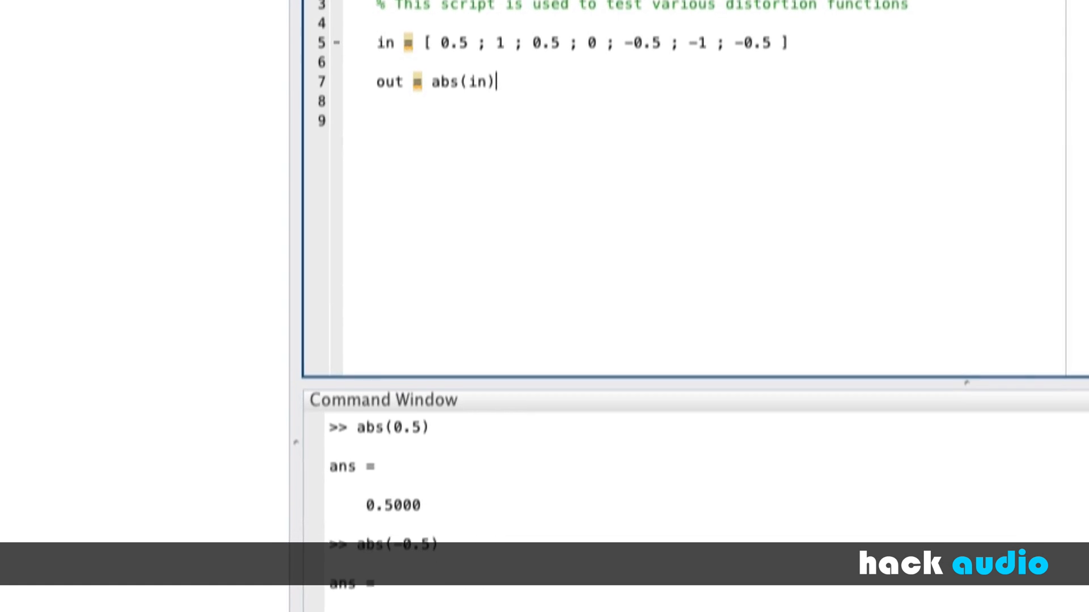
key("f5")
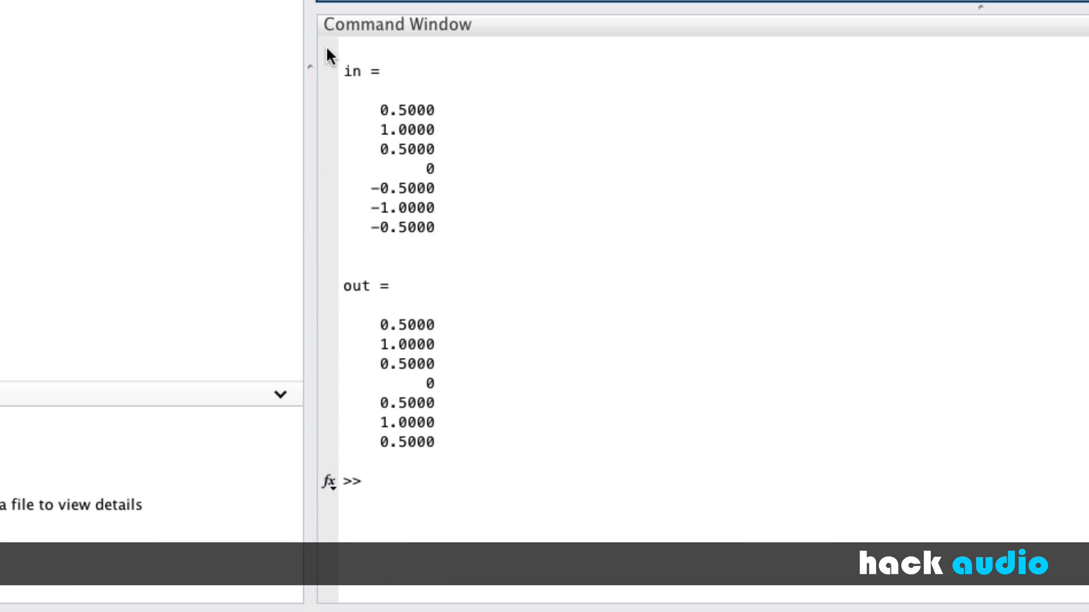
mouse_move(457, 167)
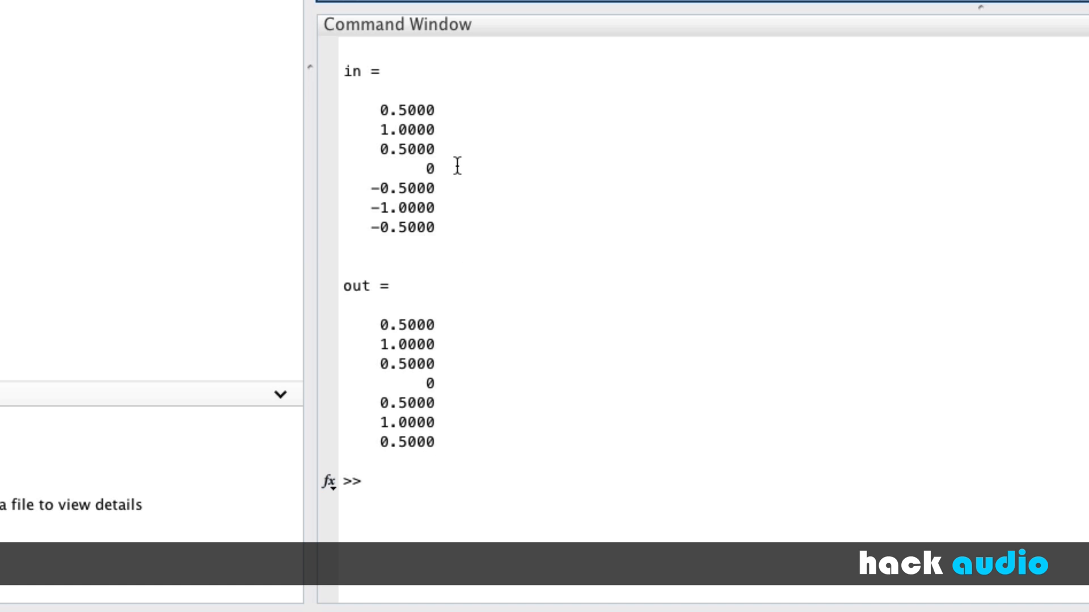
mouse_move(409, 230)
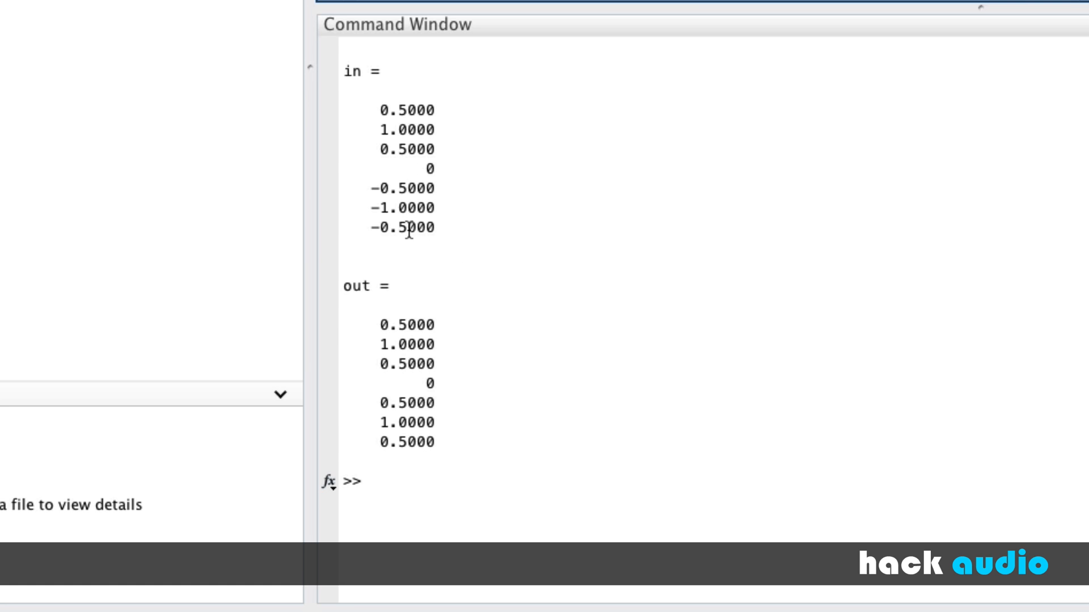
mouse_move(413, 337)
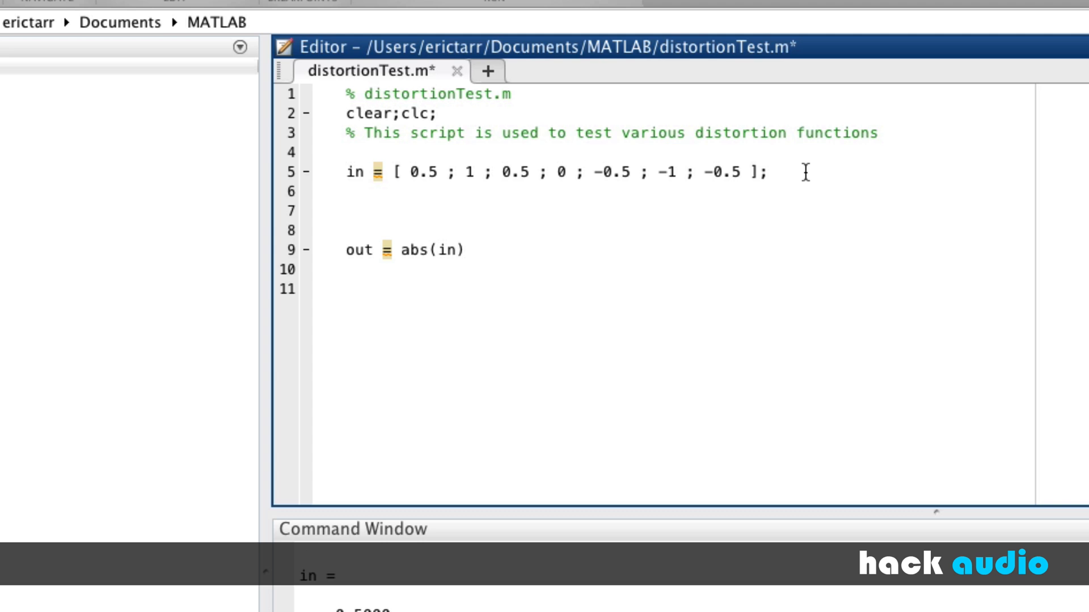
Add a '% Full-wave Rectification' comment followed by plot(in); in the script
type("% Full-wave")
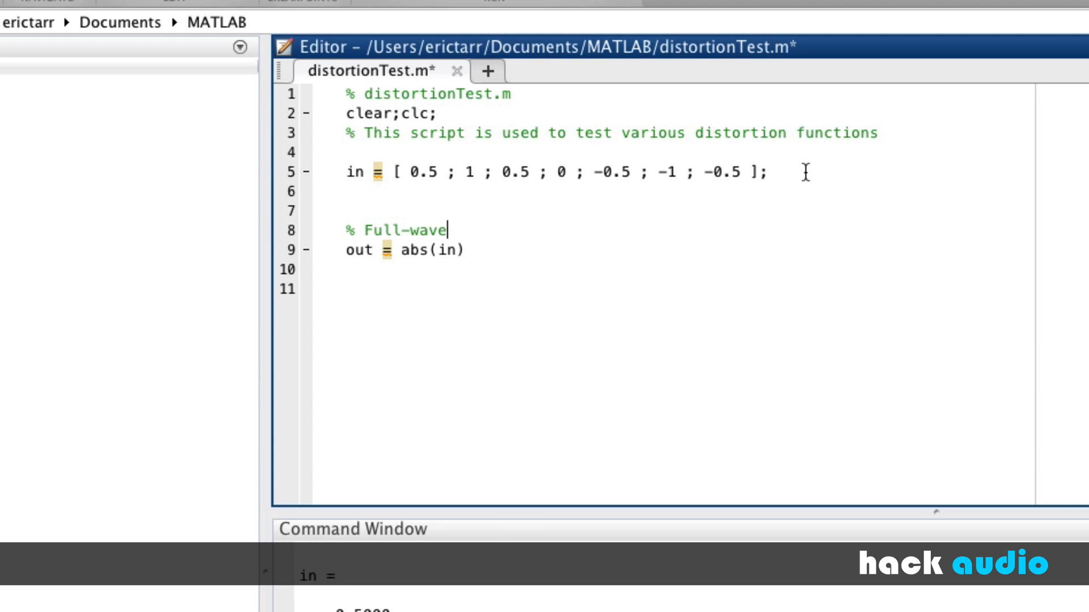
type("Rectif")
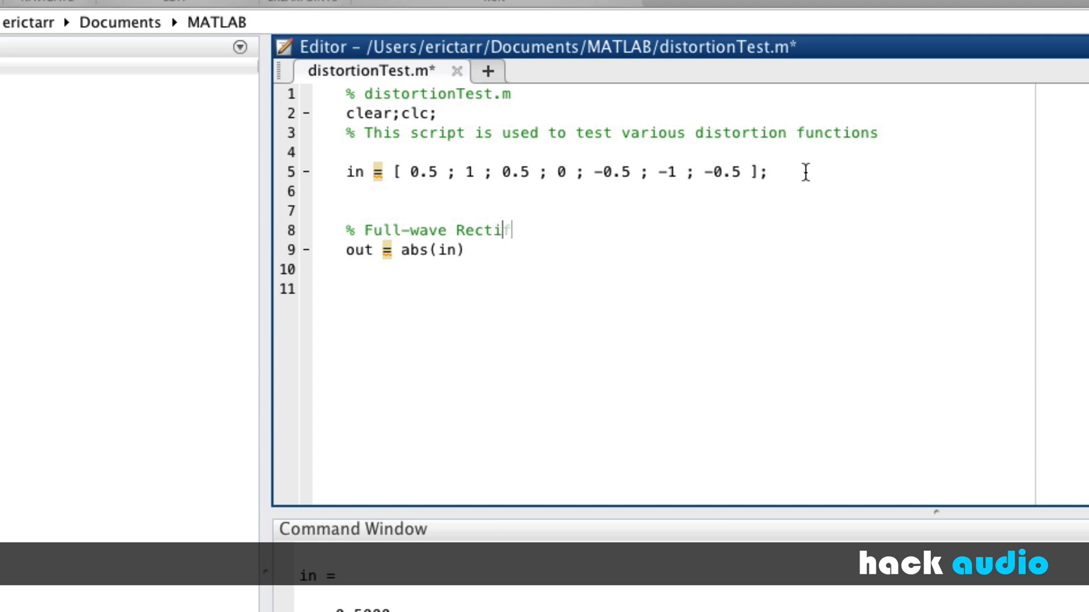
type("fication")
left_click(408, 250)
type(";")
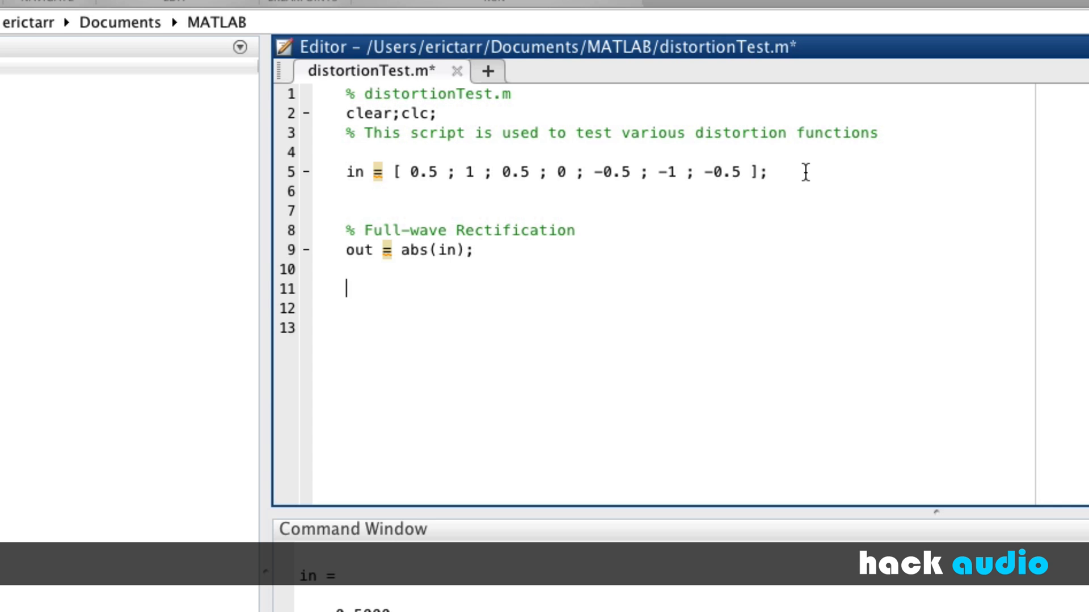
type("plot(i")
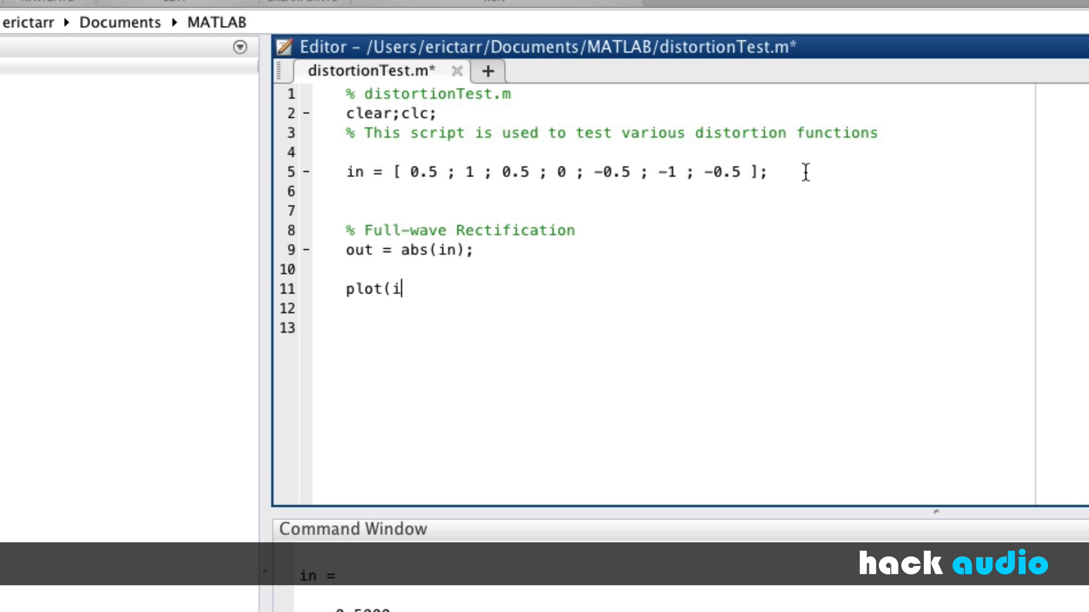
type("n);")
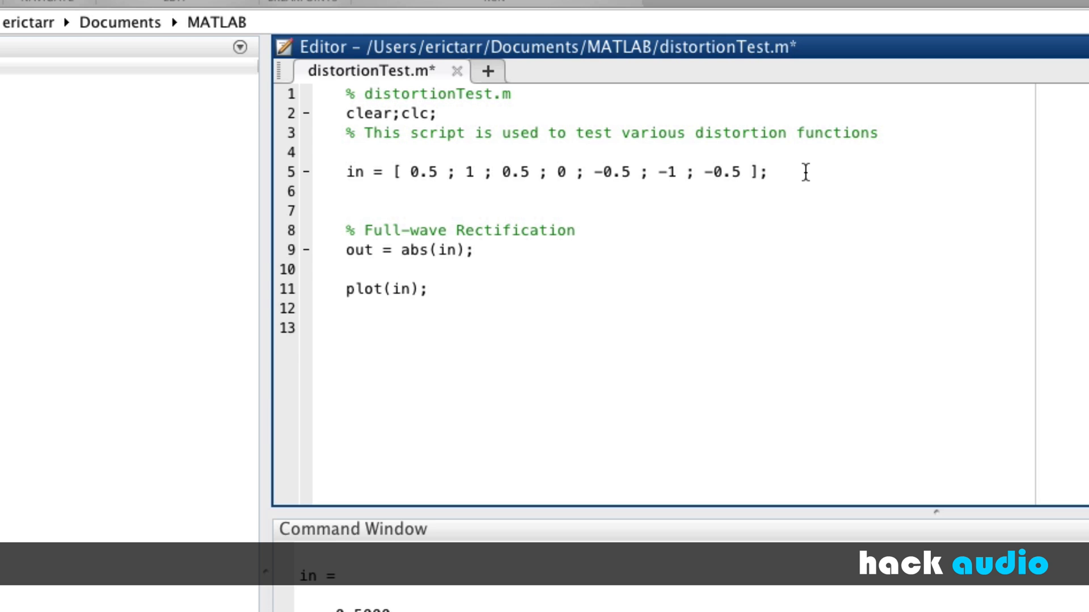
Overlay plot(out) between hold on; and hold off; and run the script
type("hold")
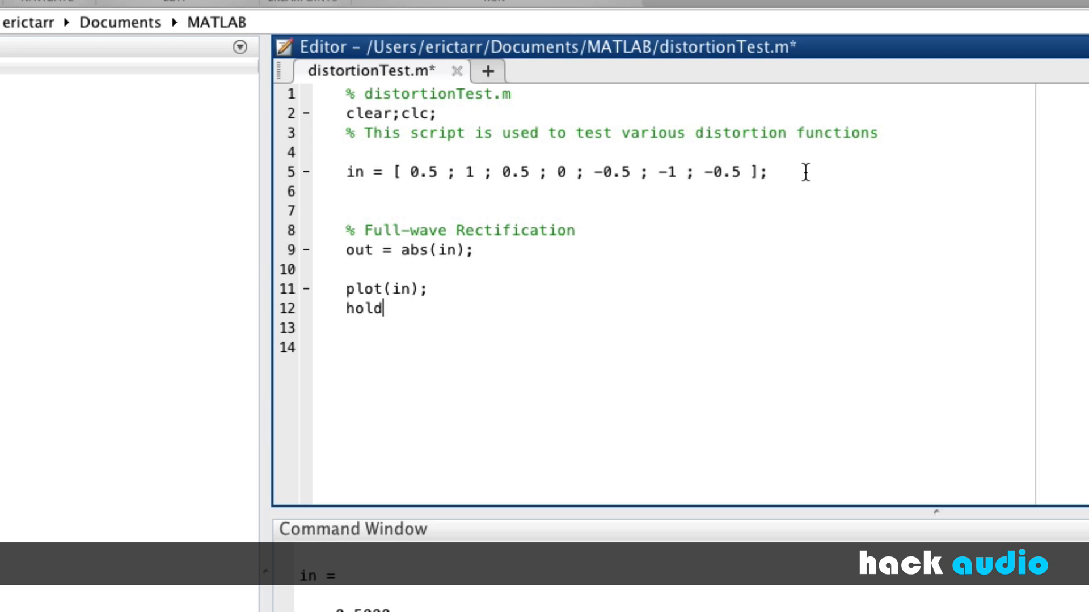
type("on;")
left_click(686, 327)
type("plot(")
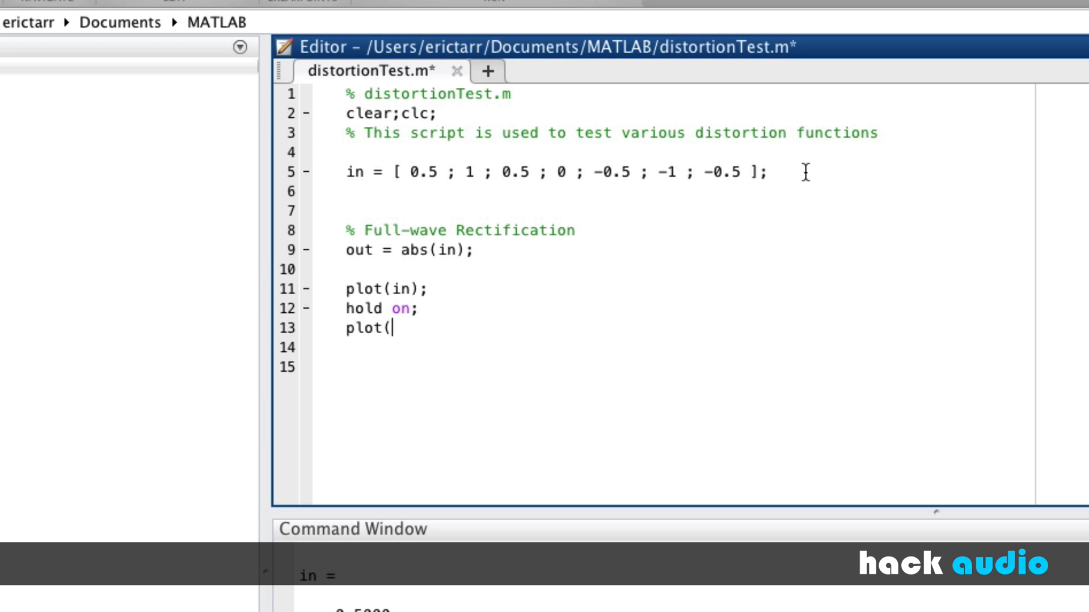
type("out)")
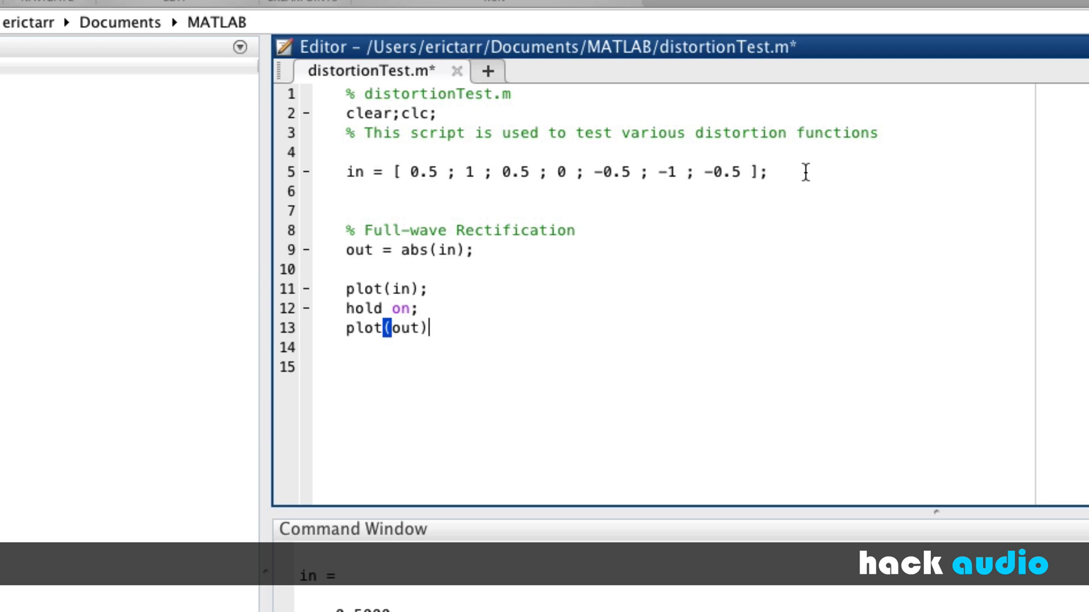
type(";")
left_click(686, 347)
type("hold o")
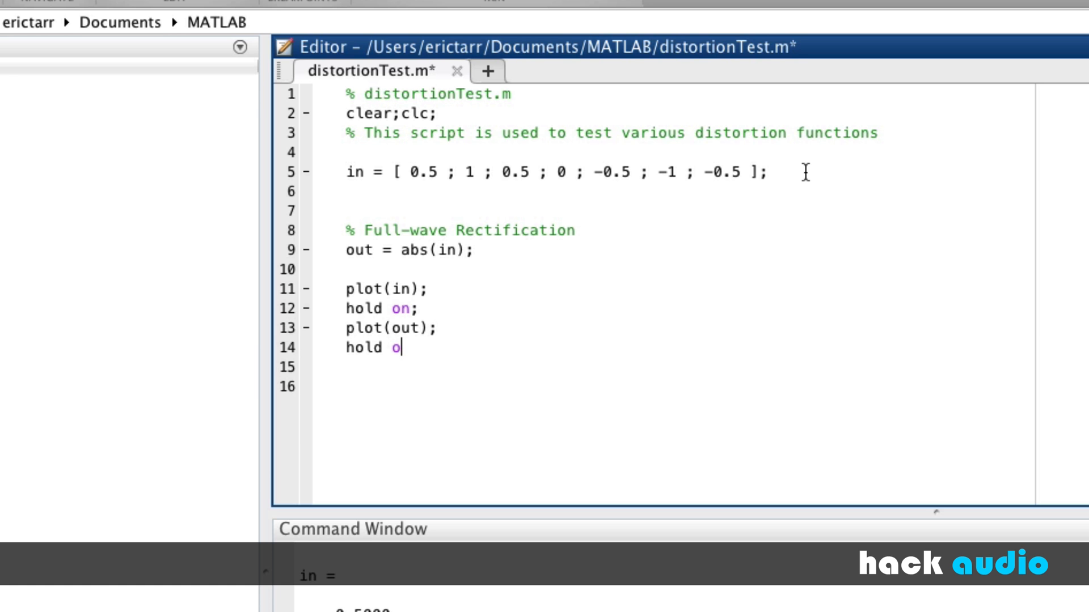
type("ff;")
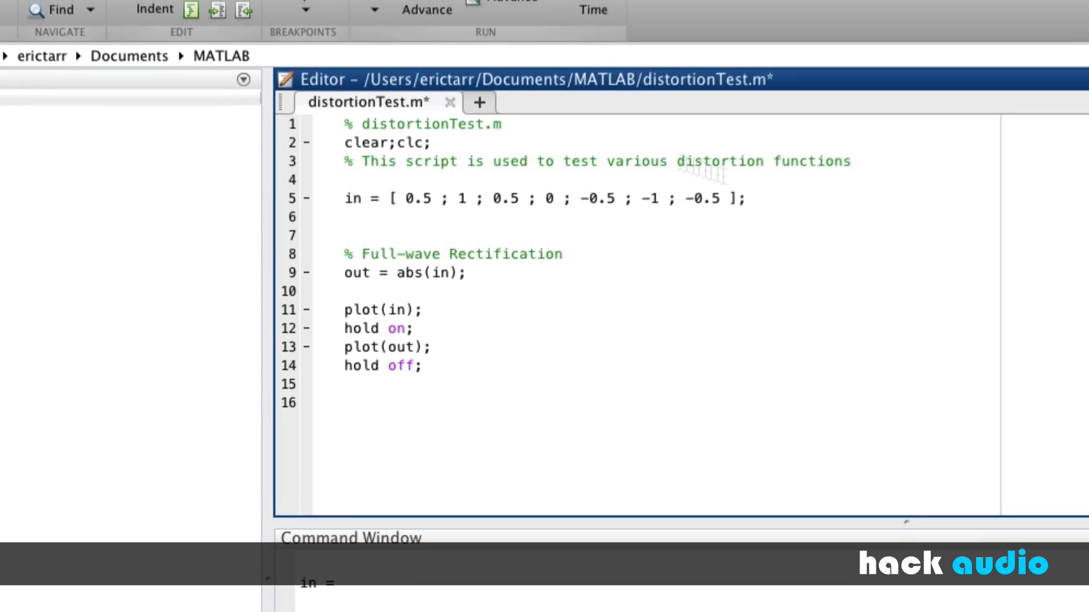
left_click(359, 137)
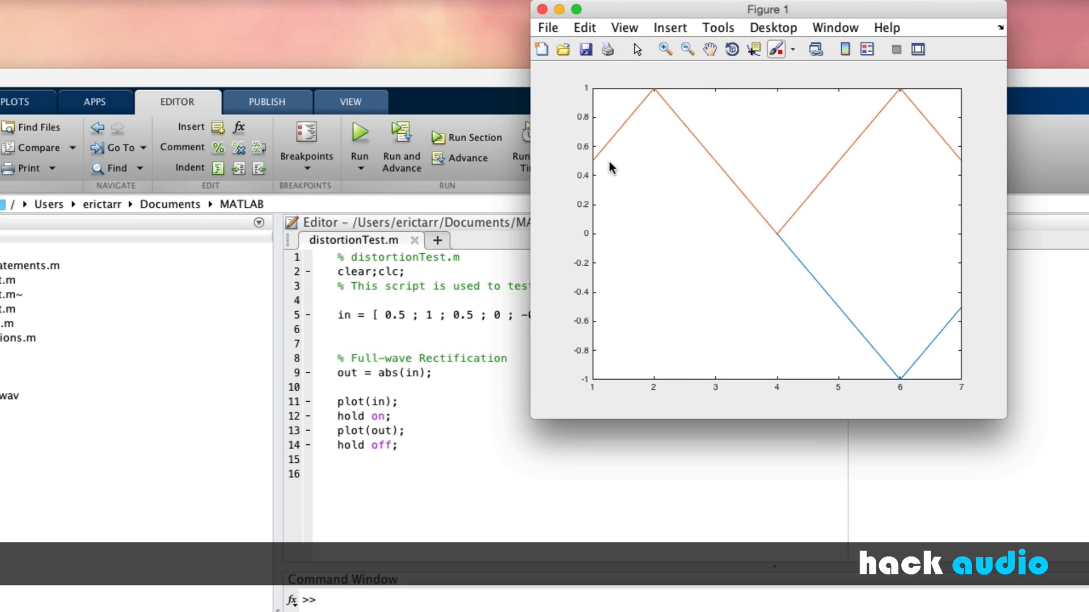
mouse_move(600, 173)
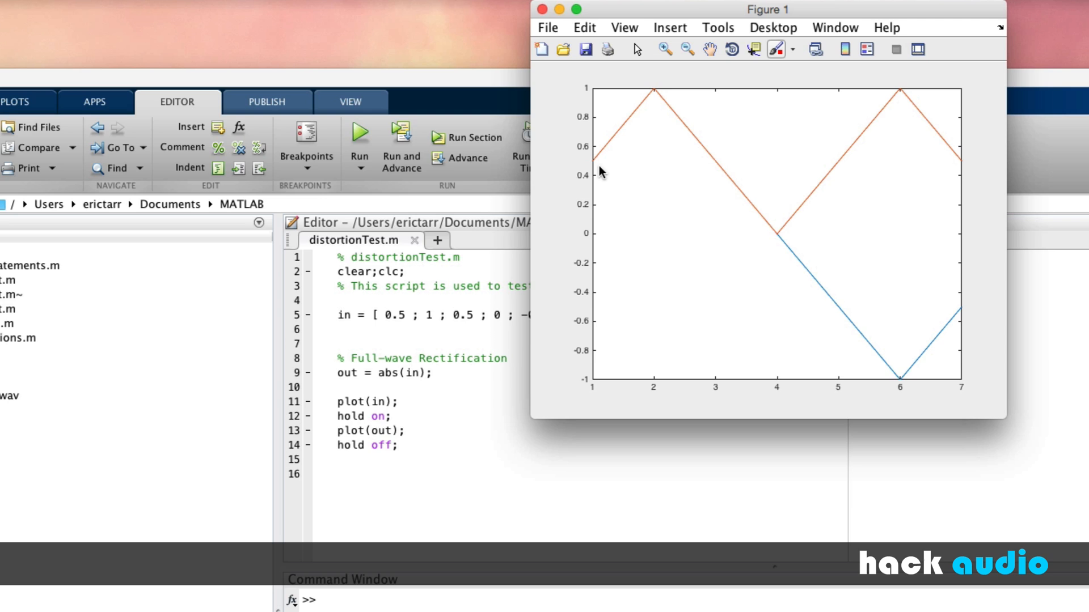
mouse_move(617, 162)
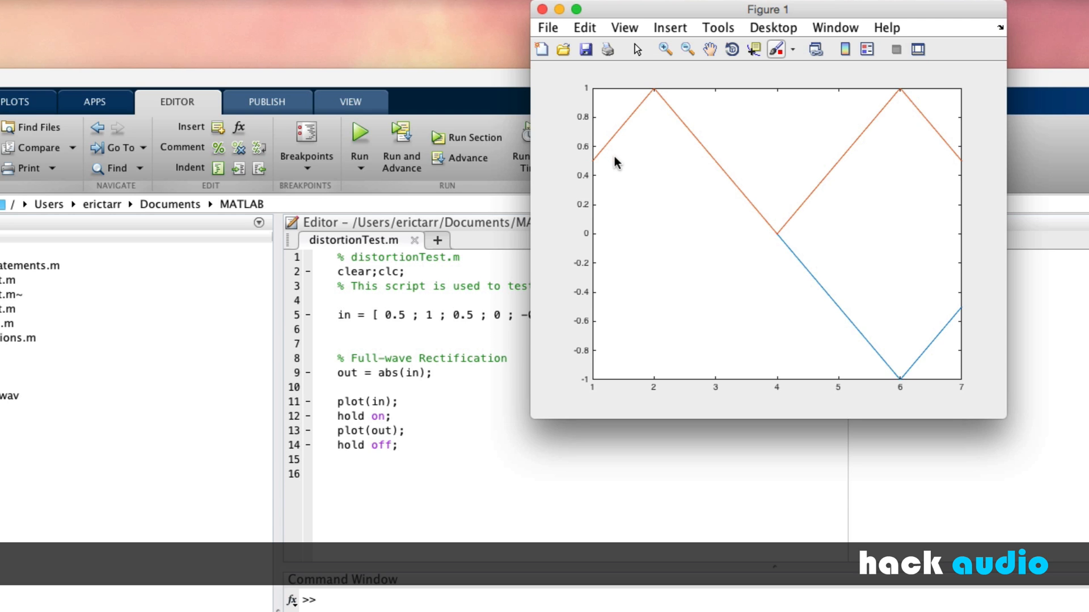
mouse_move(609, 154)
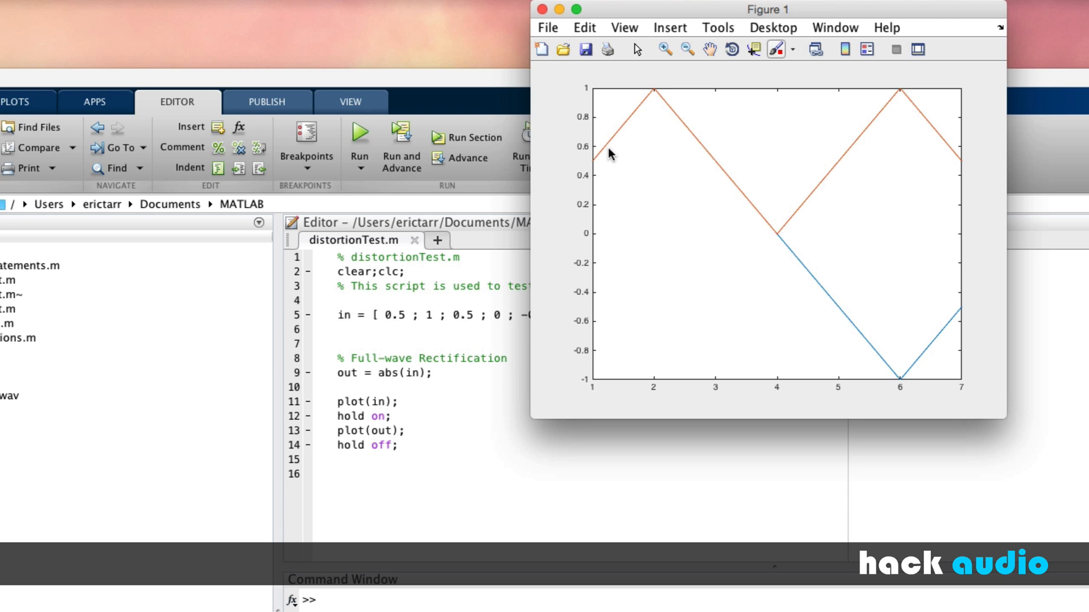
mouse_move(782, 229)
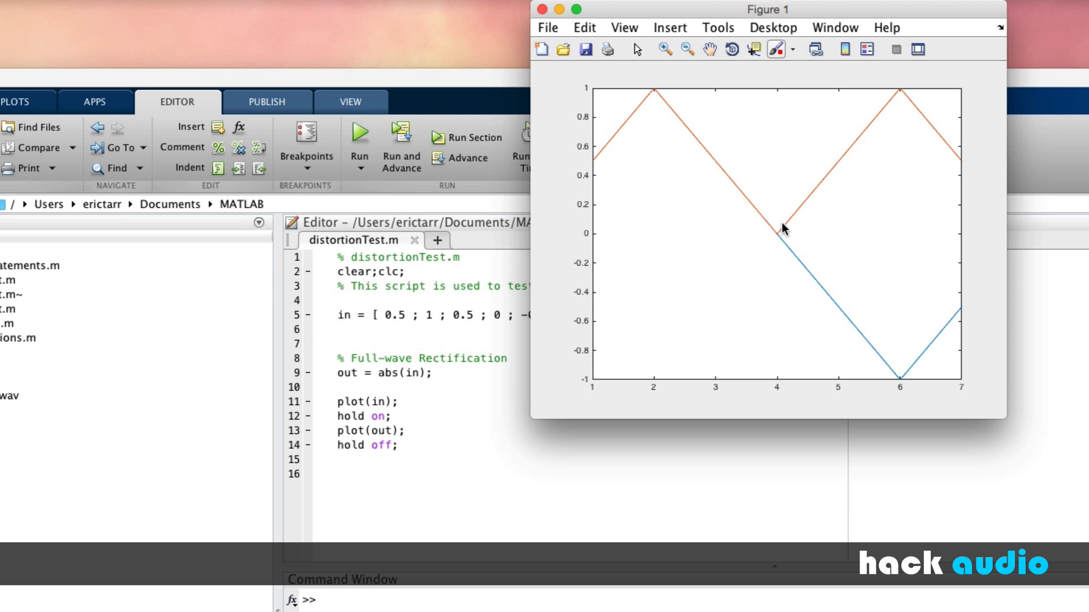
mouse_move(936, 330)
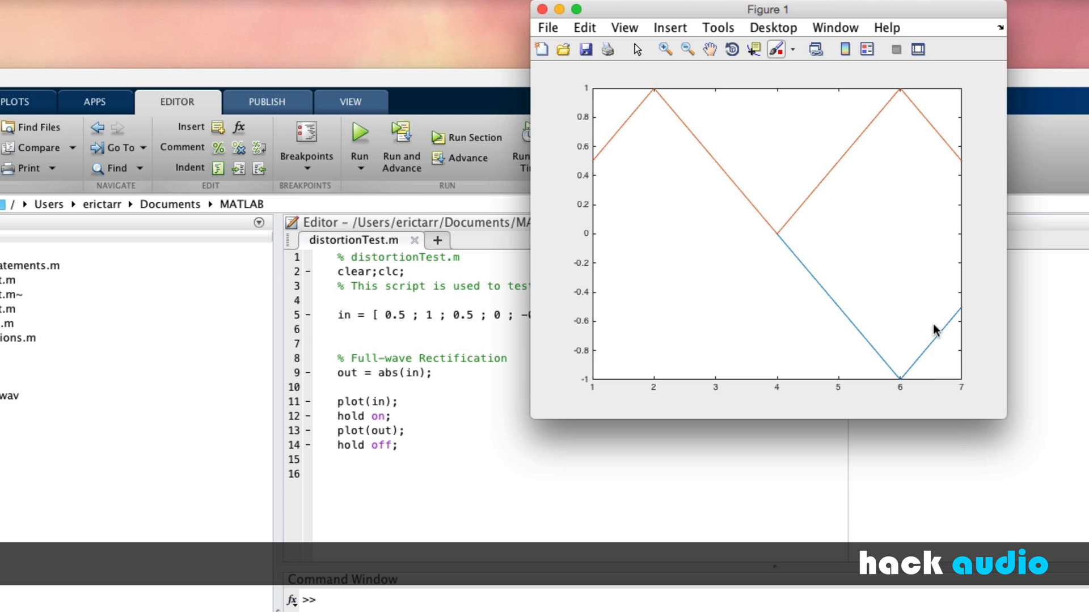
mouse_move(858, 193)
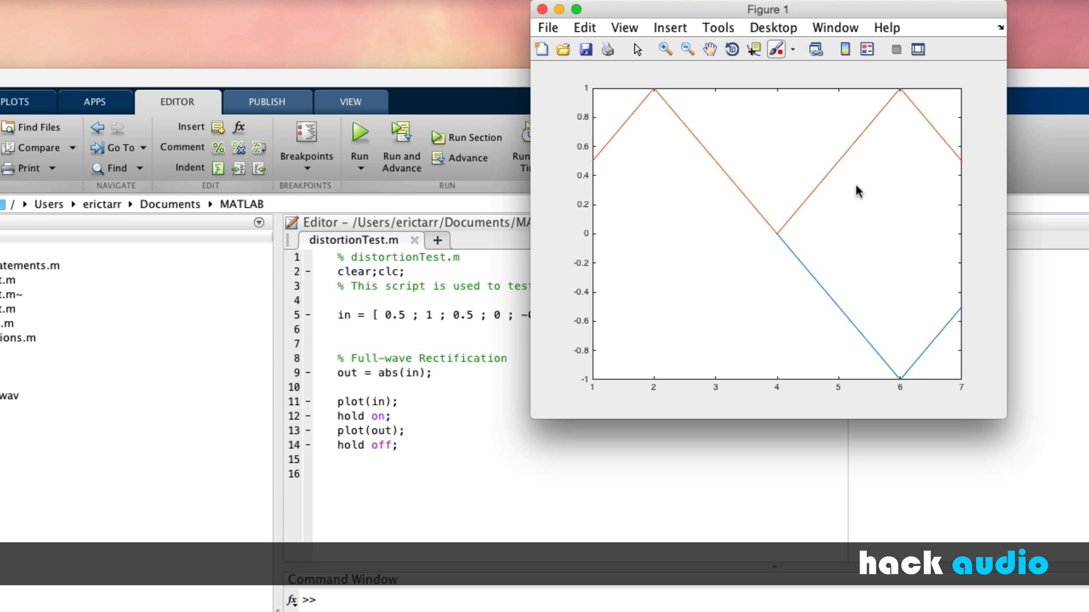
mouse_move(853, 167)
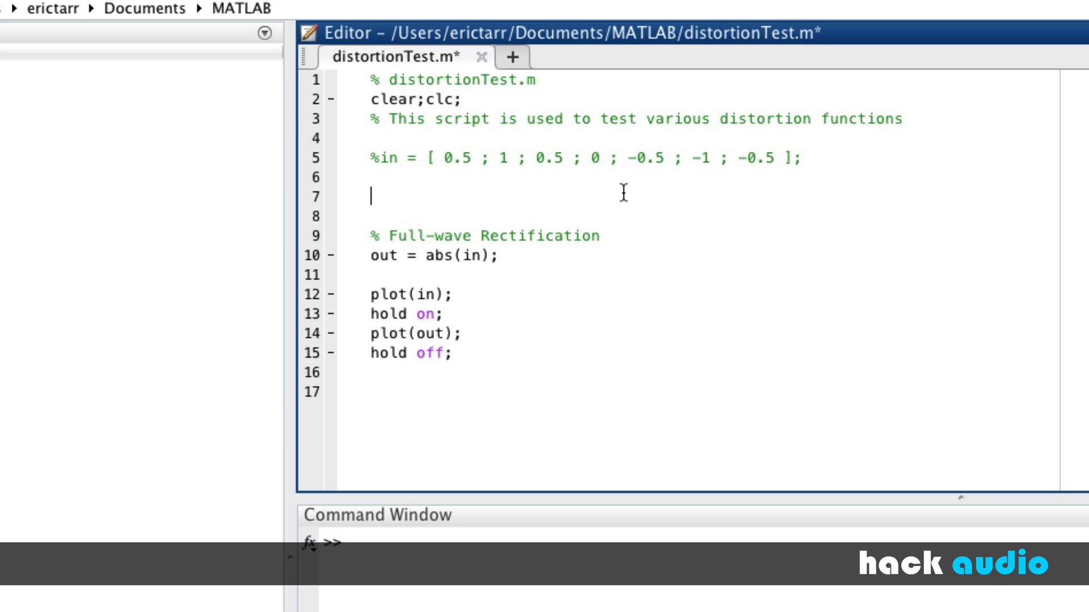
Define Fs = 48000, Ts = 1/Fs and f = 3 above the rectification section
type("Fs = 48000")
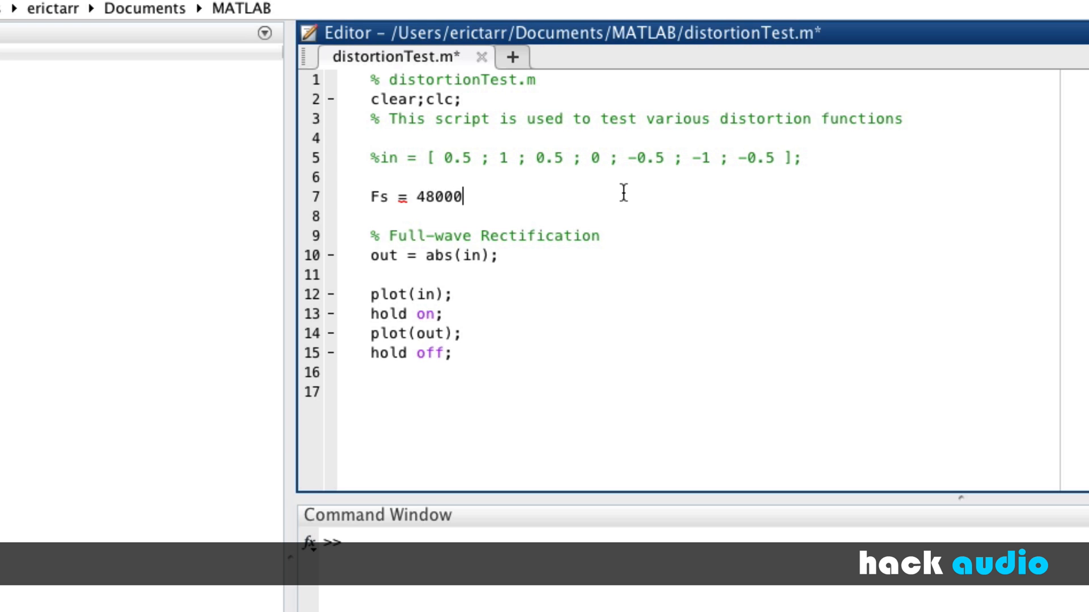
type("; Ts")
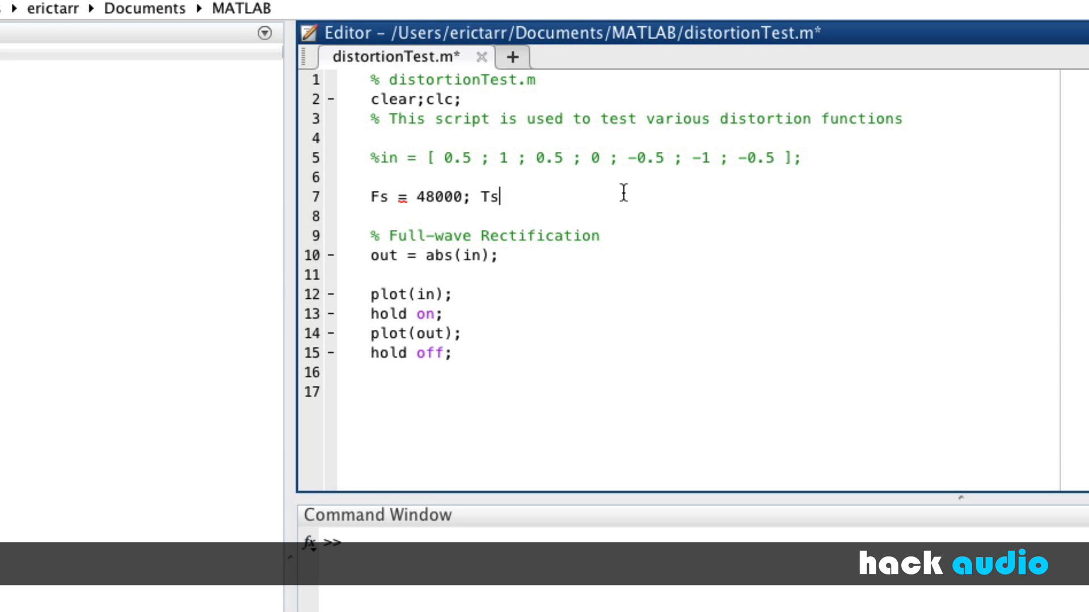
type("= 1/Fs;")
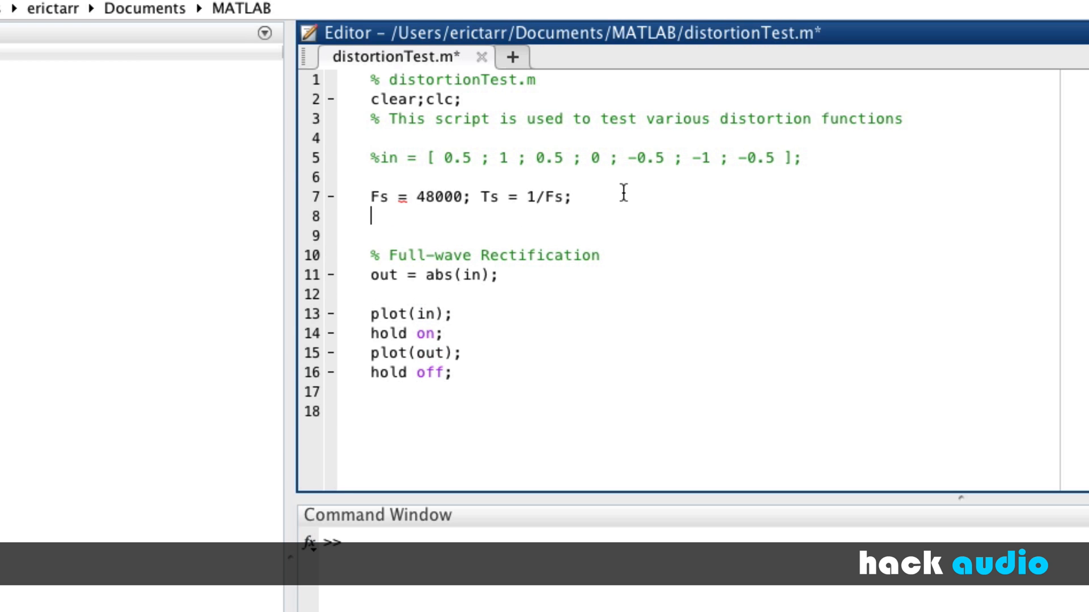
type("f =")
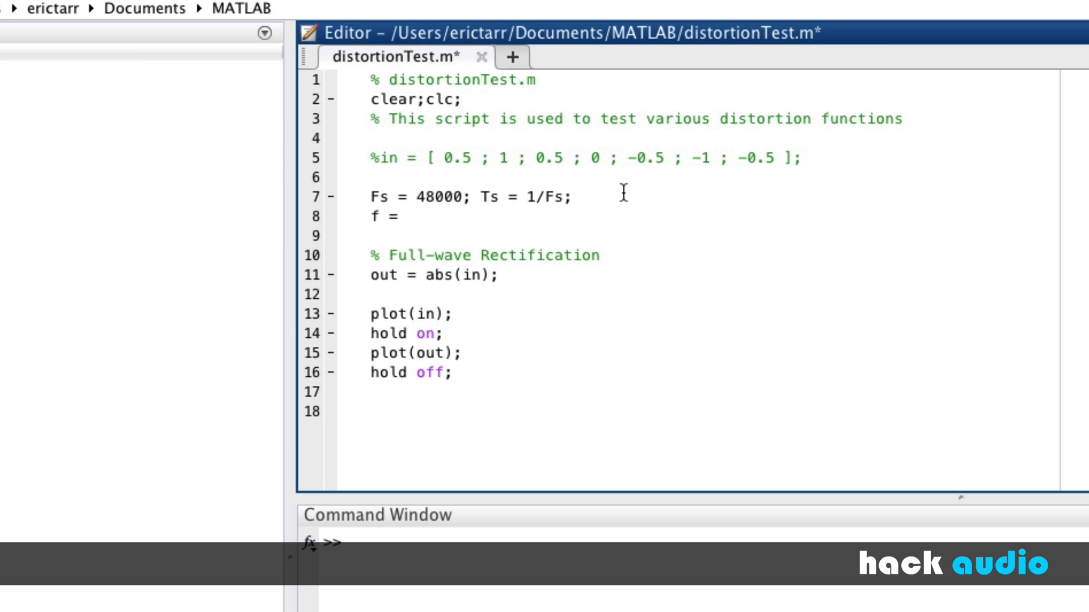
type("3;")
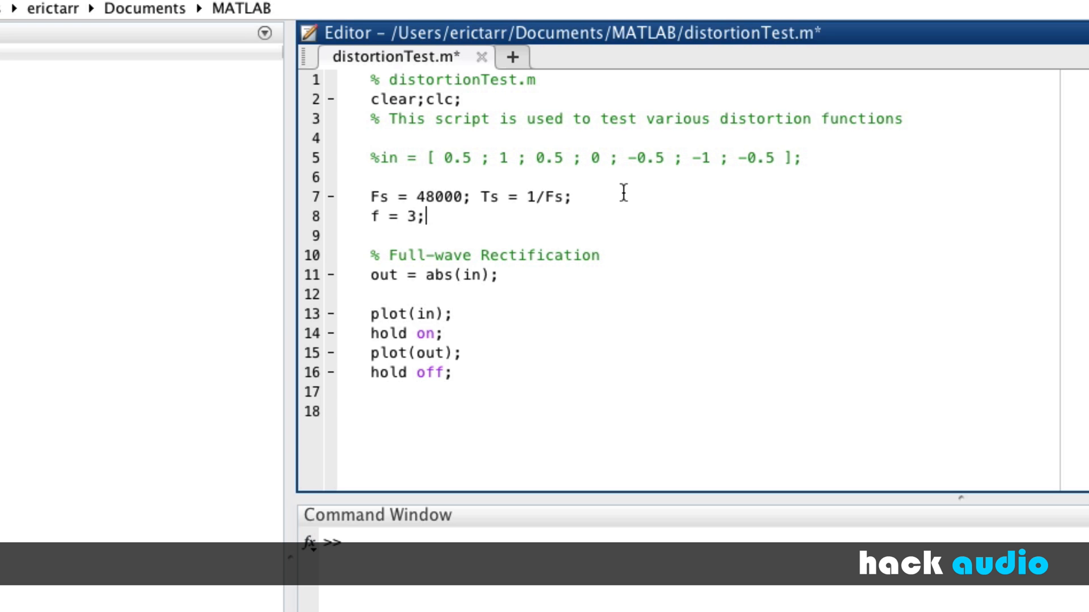
Define the one-second time vector t = [0:Ts:1].'
type("t")
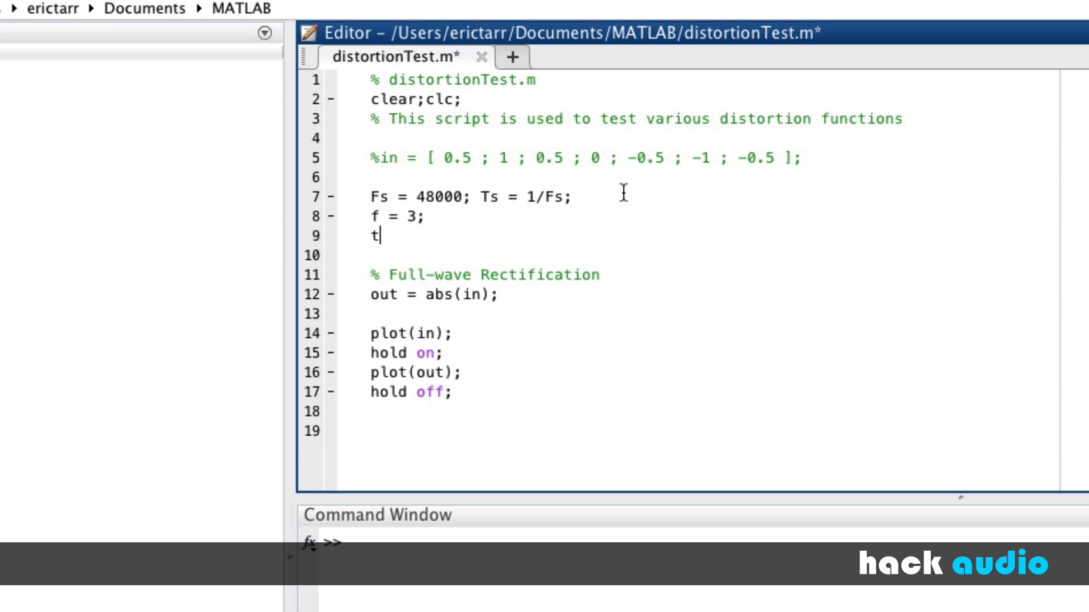
type("=")
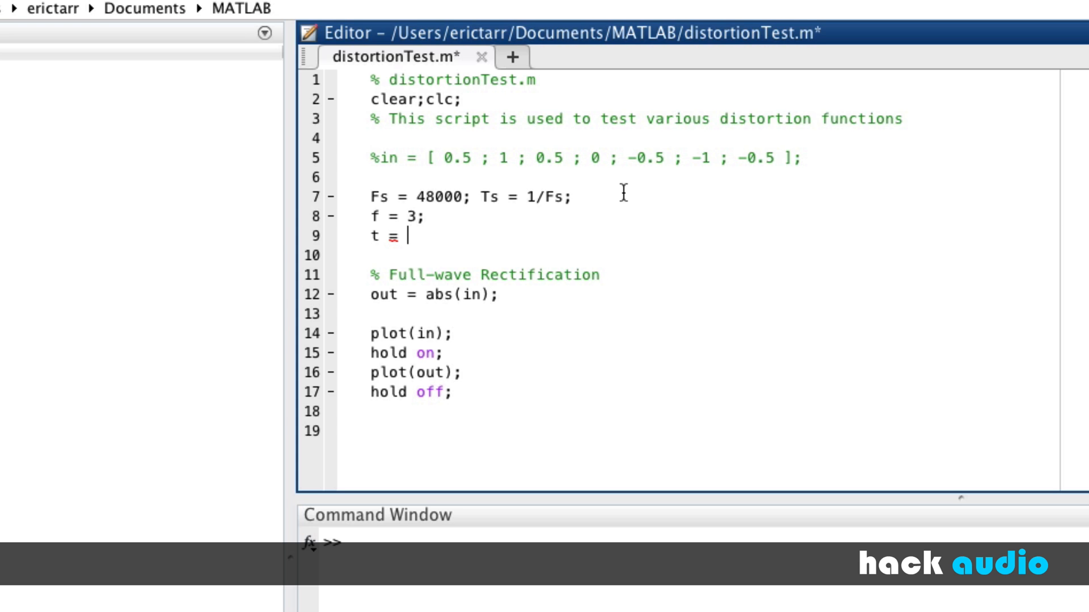
type("[0:")
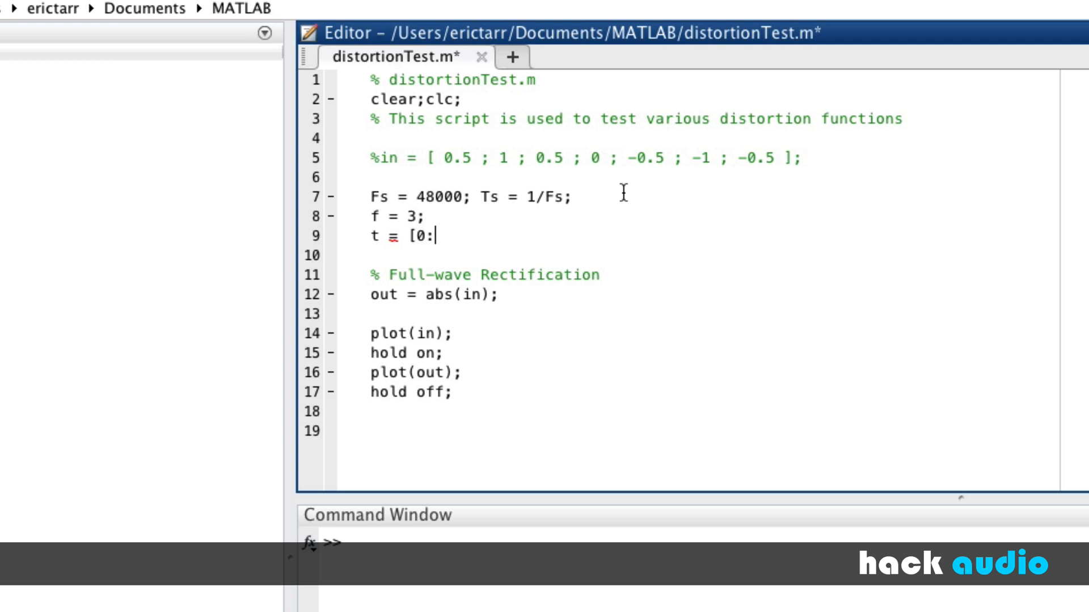
type("Ts:1].';")
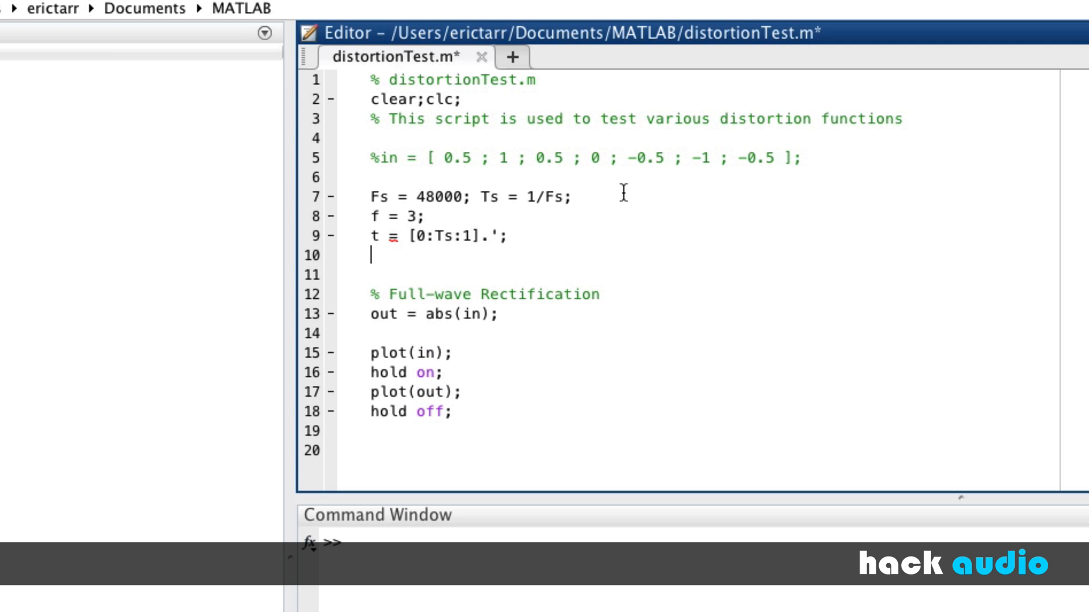
Set the input to in = sin(2*pi*f*t), a 3 Hz sine wave
type("in")
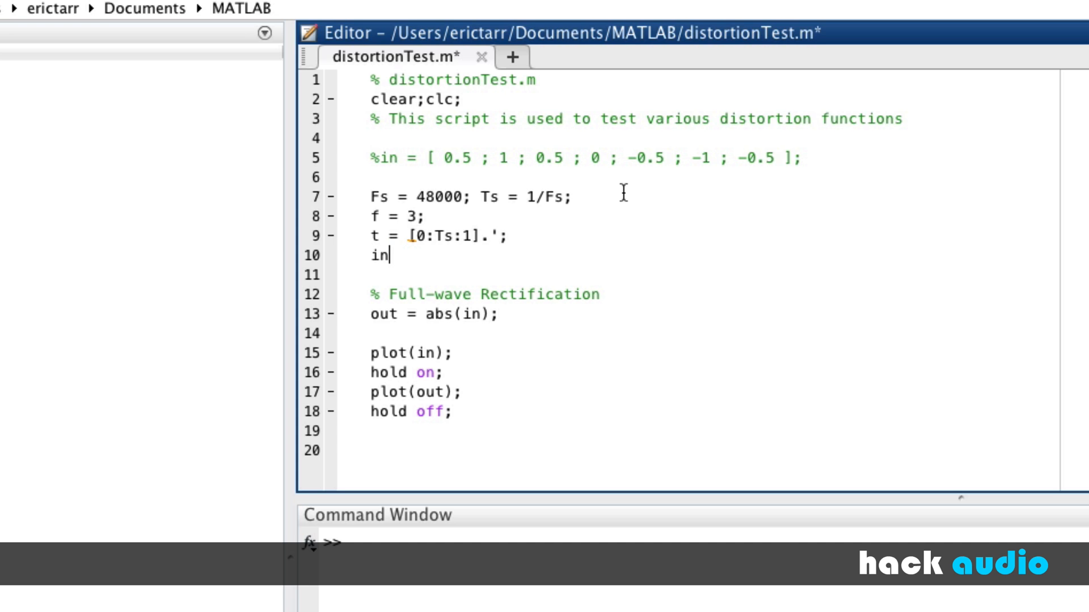
type("= sin")
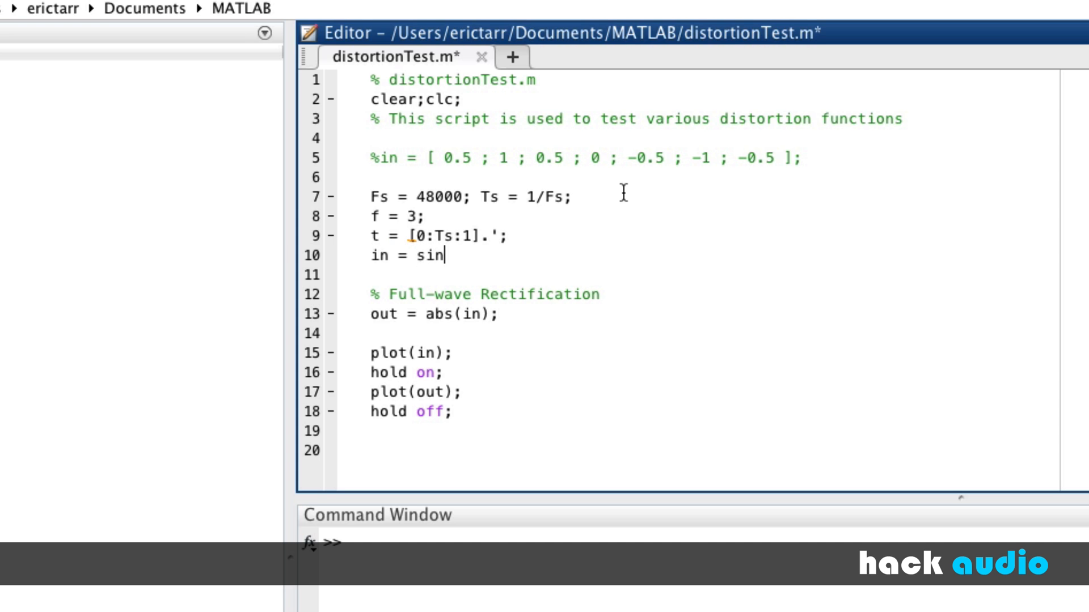
type("(2*pi")
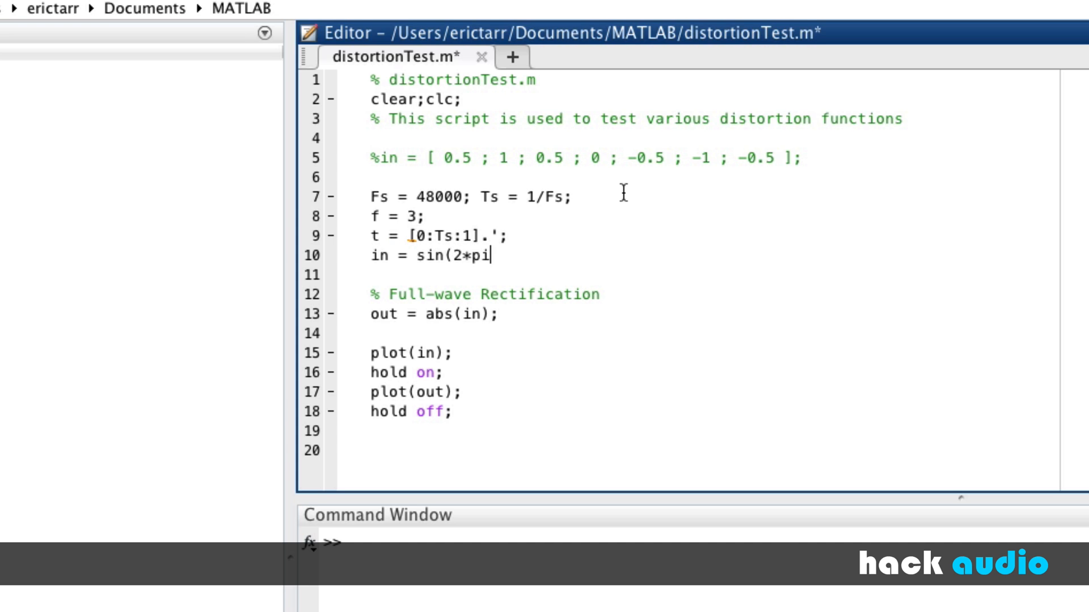
type("f*")
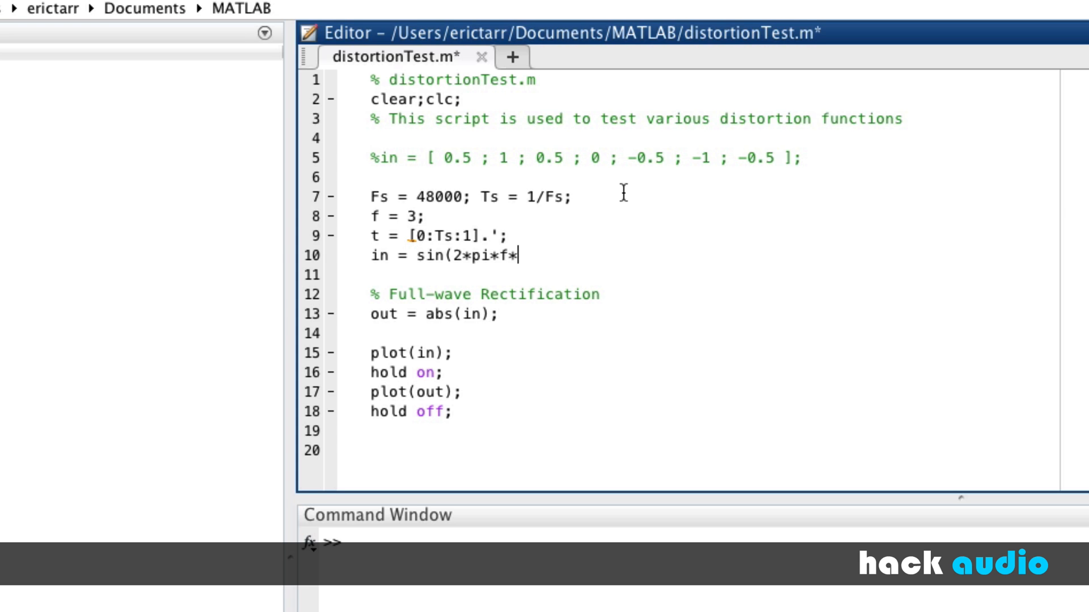
type("t);")
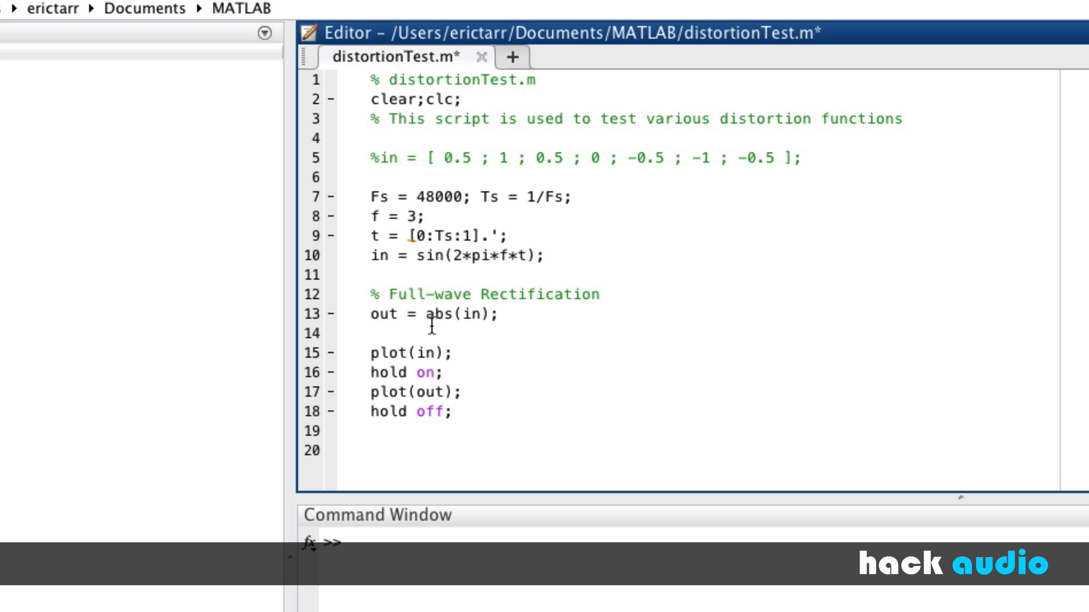
mouse_move(471, 320)
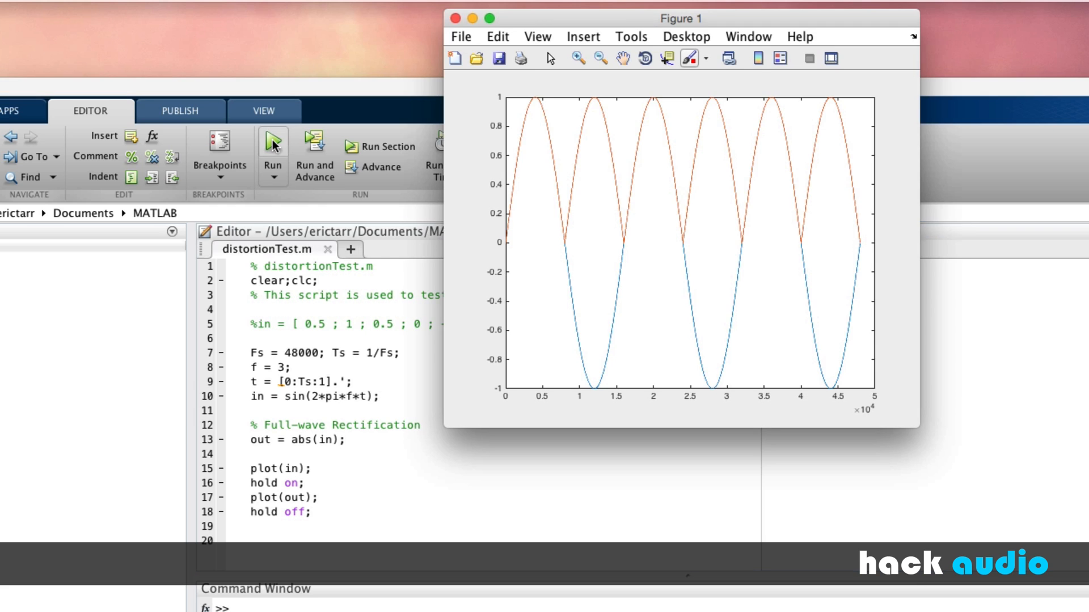
mouse_move(512, 243)
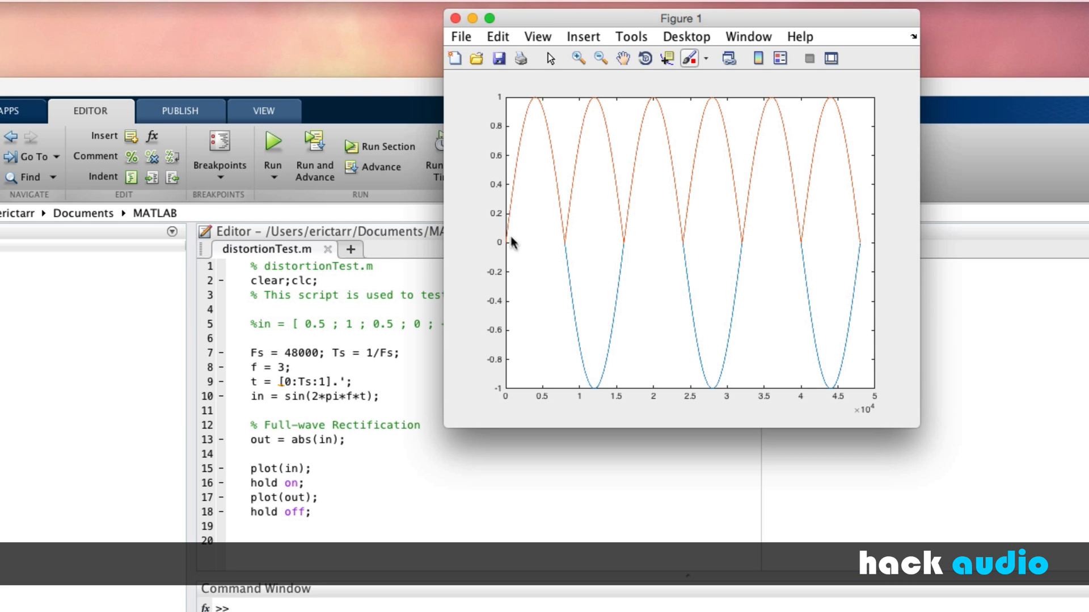
mouse_move(511, 249)
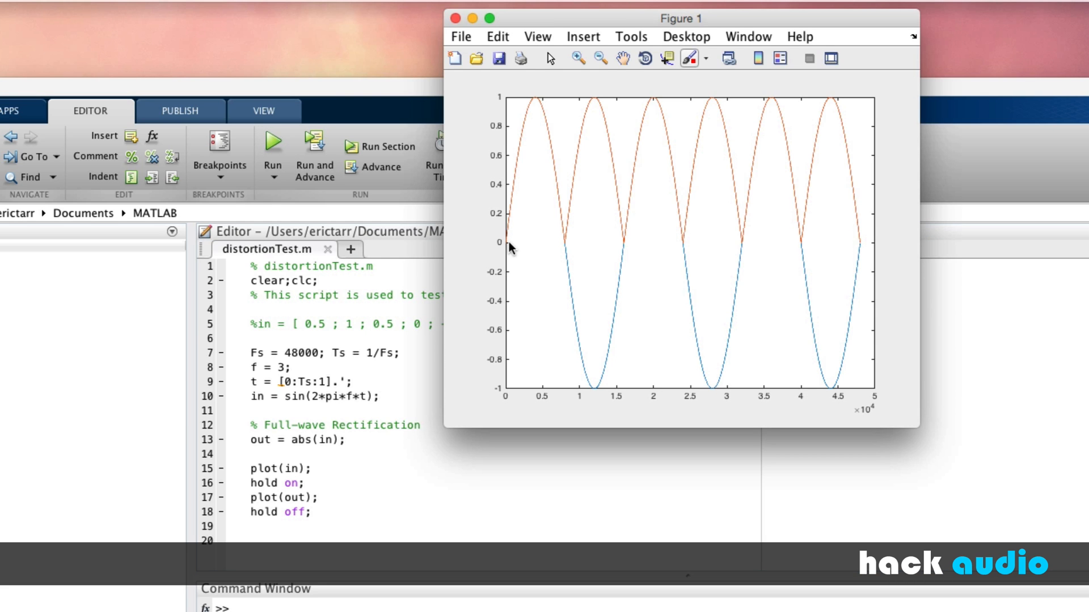
mouse_move(521, 190)
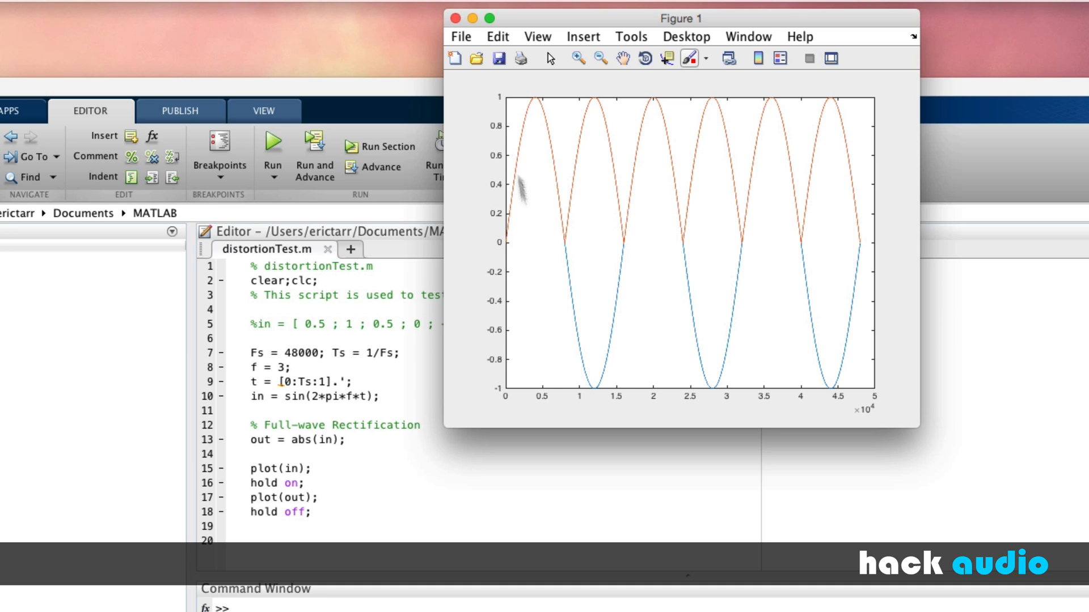
mouse_move(589, 352)
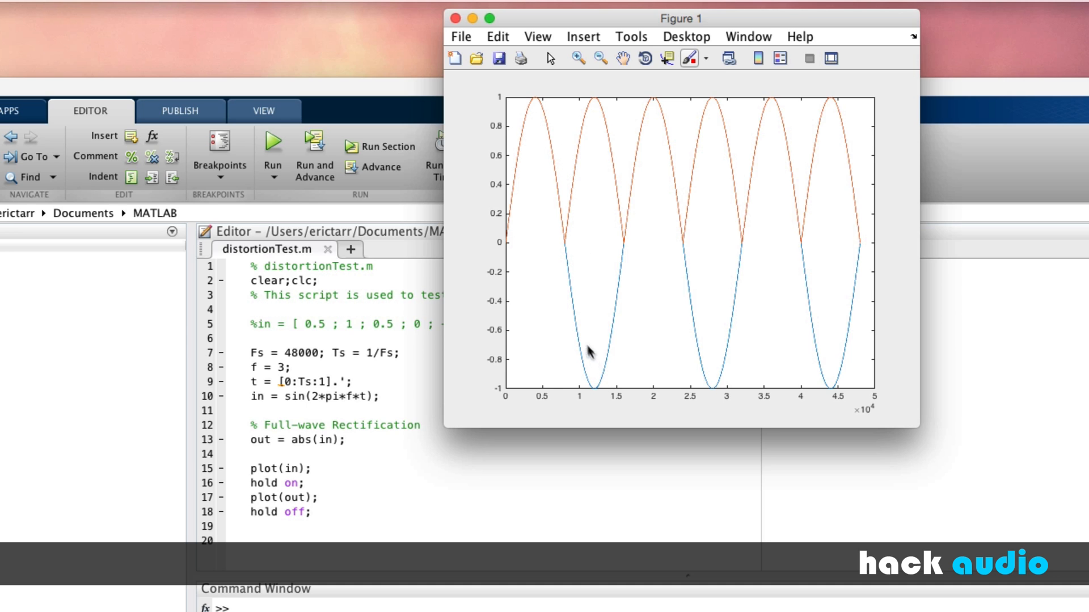
mouse_move(587, 137)
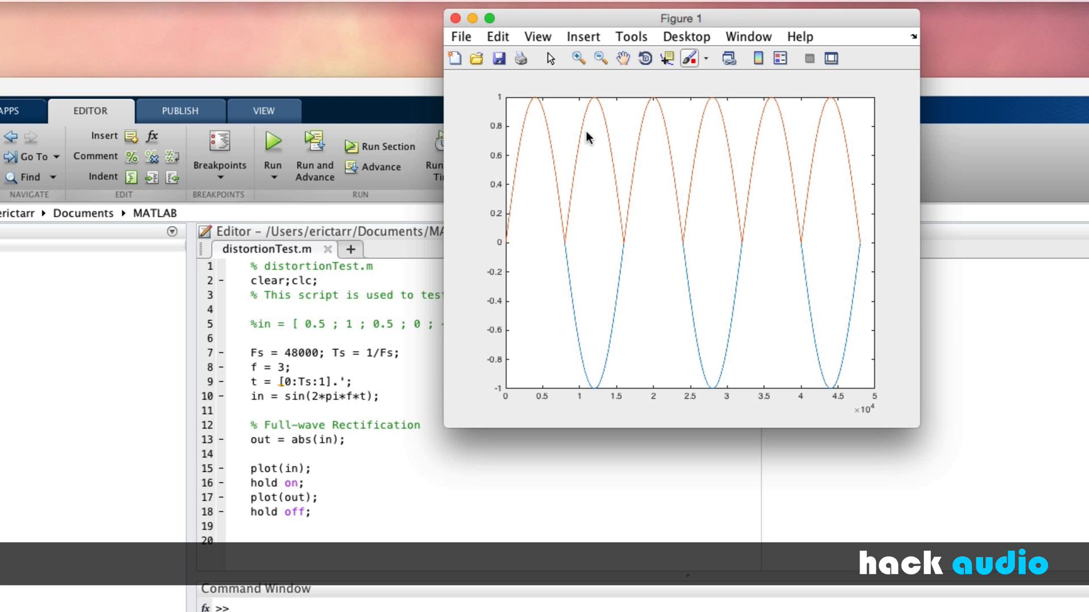
mouse_move(599, 220)
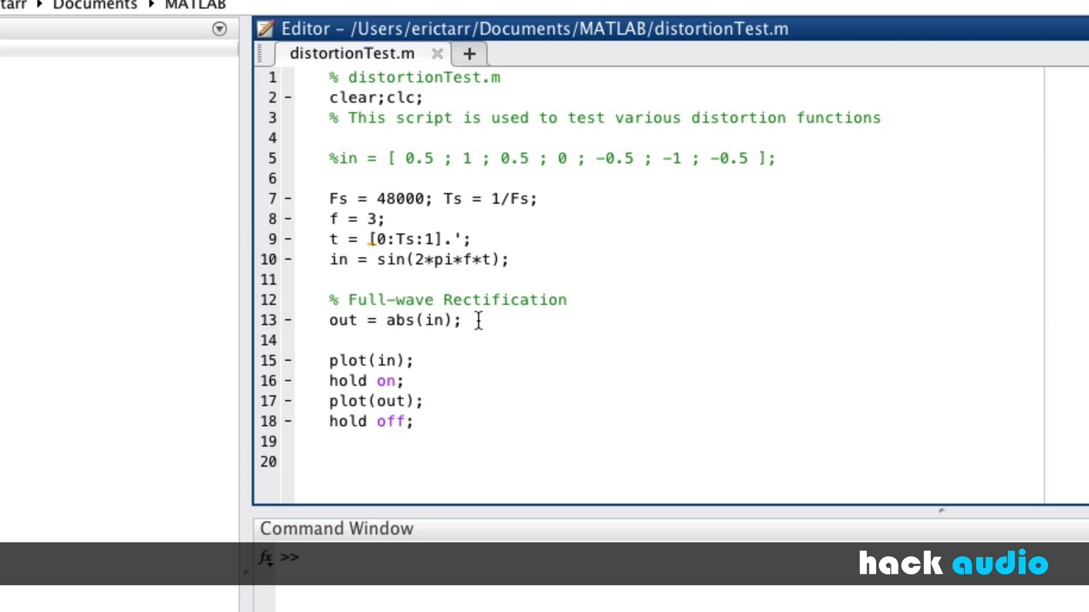
mouse_move(493, 320)
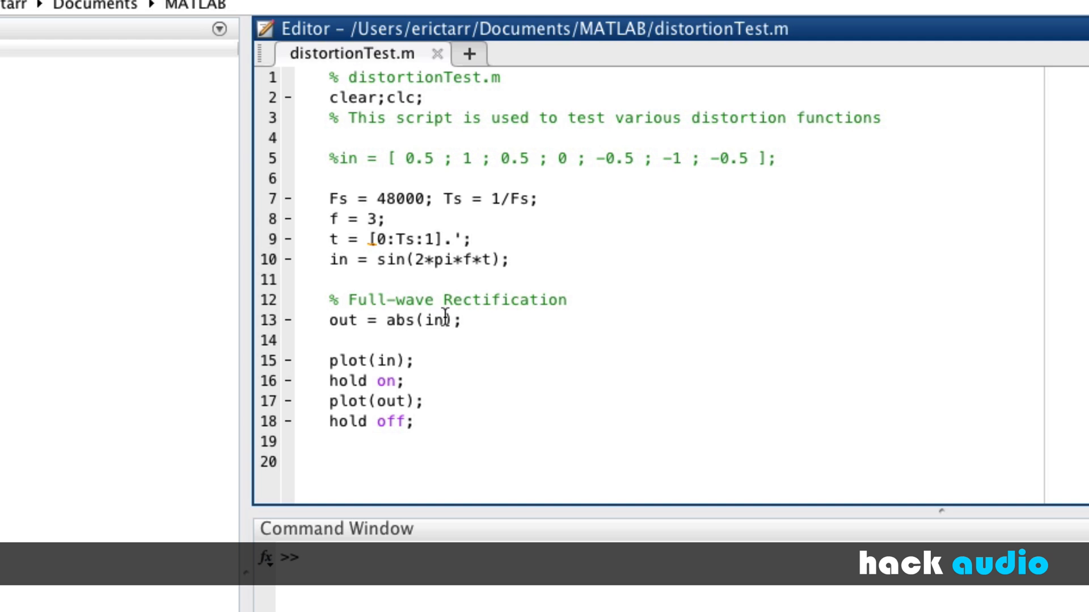
mouse_move(595, 173)
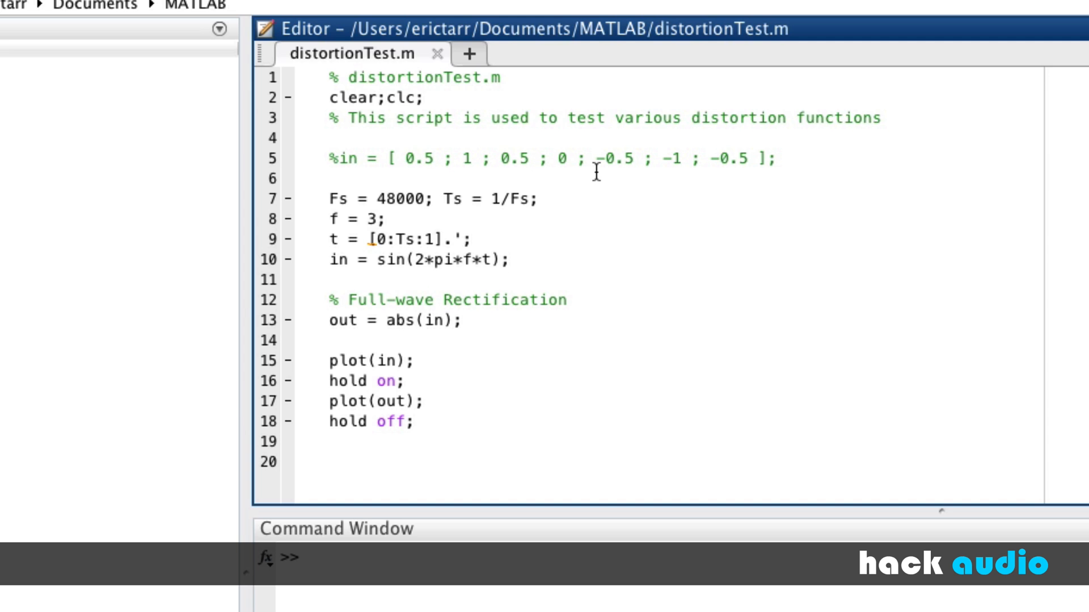
mouse_move(613, 170)
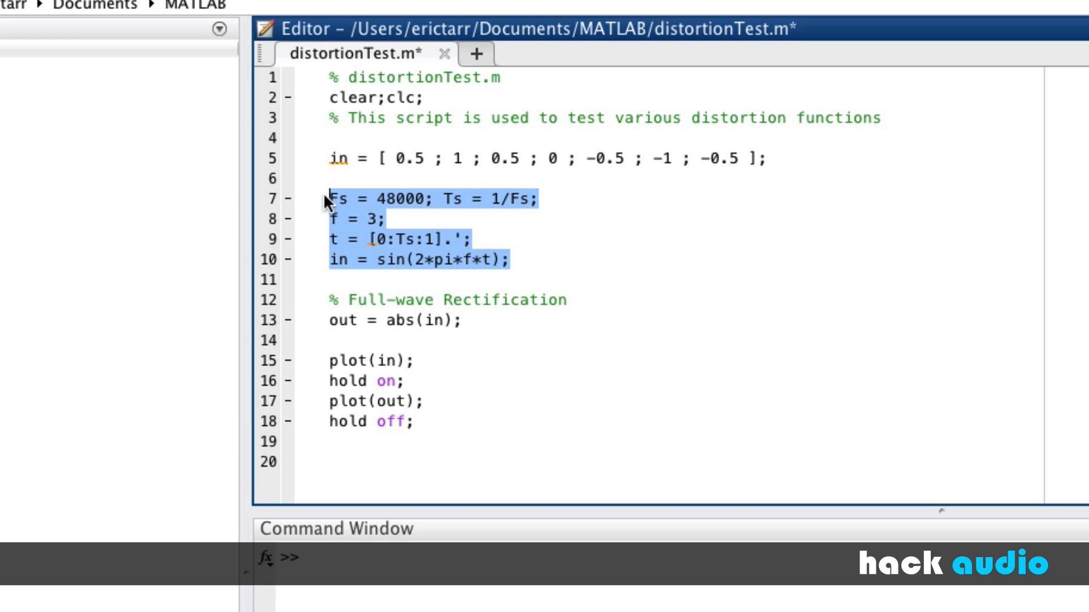
Delete the sine-wave generation lines and the out = abs(in); line
key("Delete")
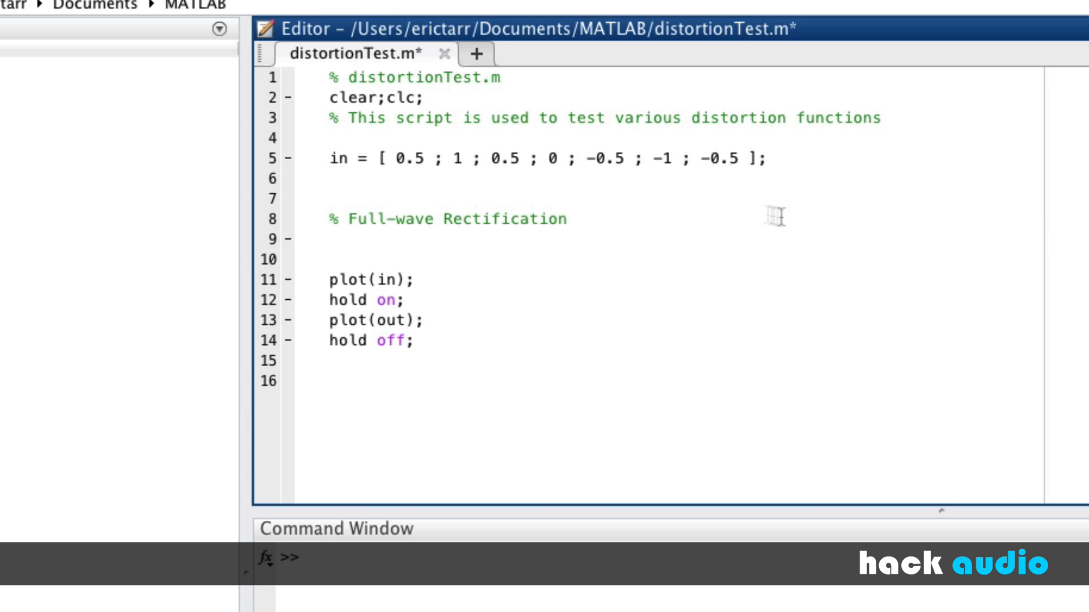
key("Return")
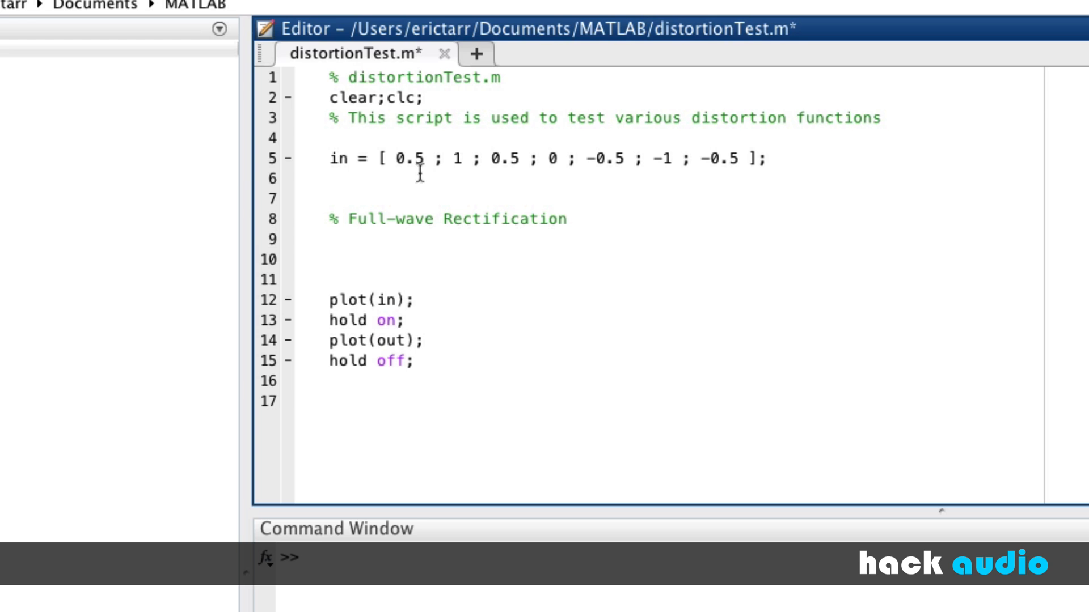
mouse_move(778, 280)
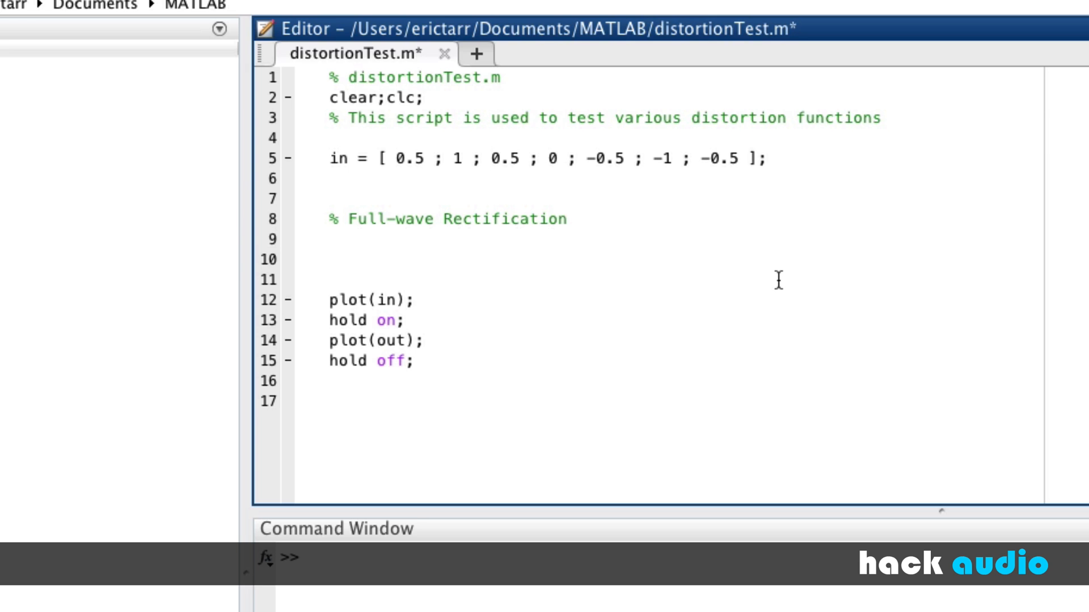
Write for n = 1:length(in) under the Full-wave Rectification comment
type("for")
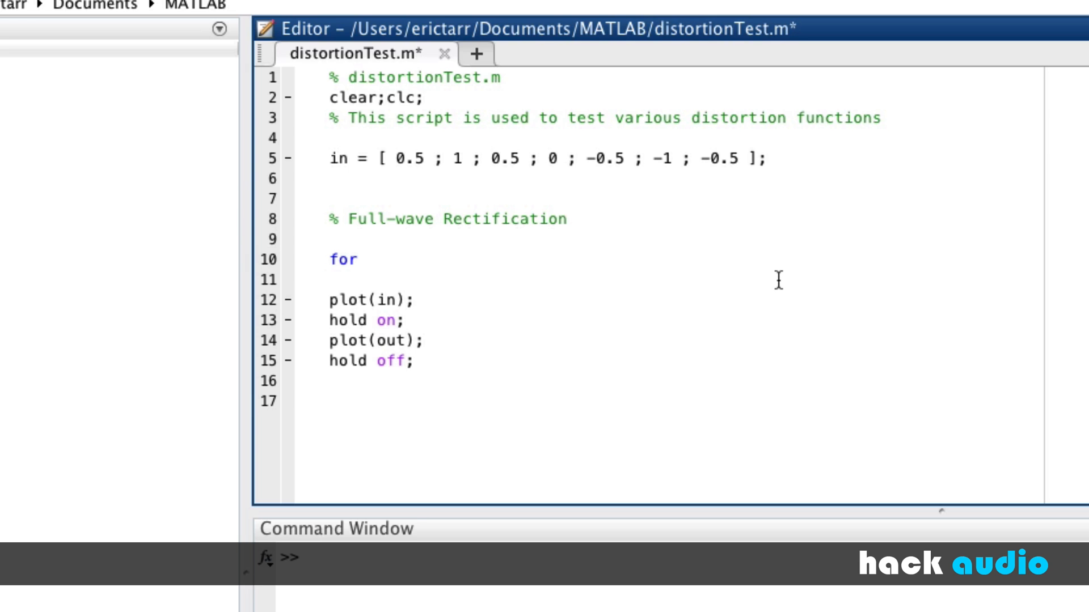
type("n")
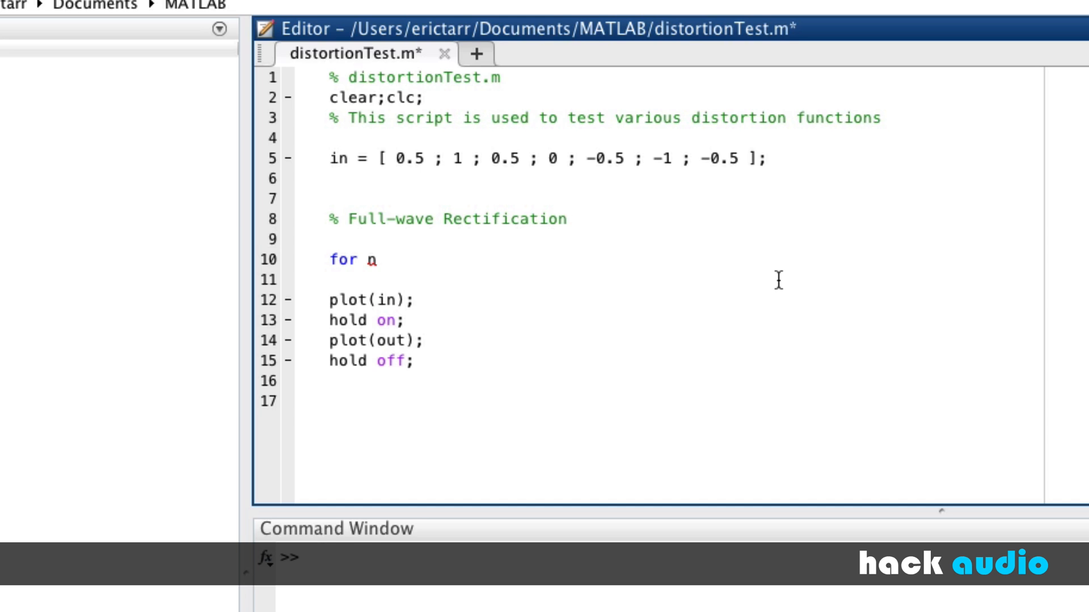
type("= 1:")
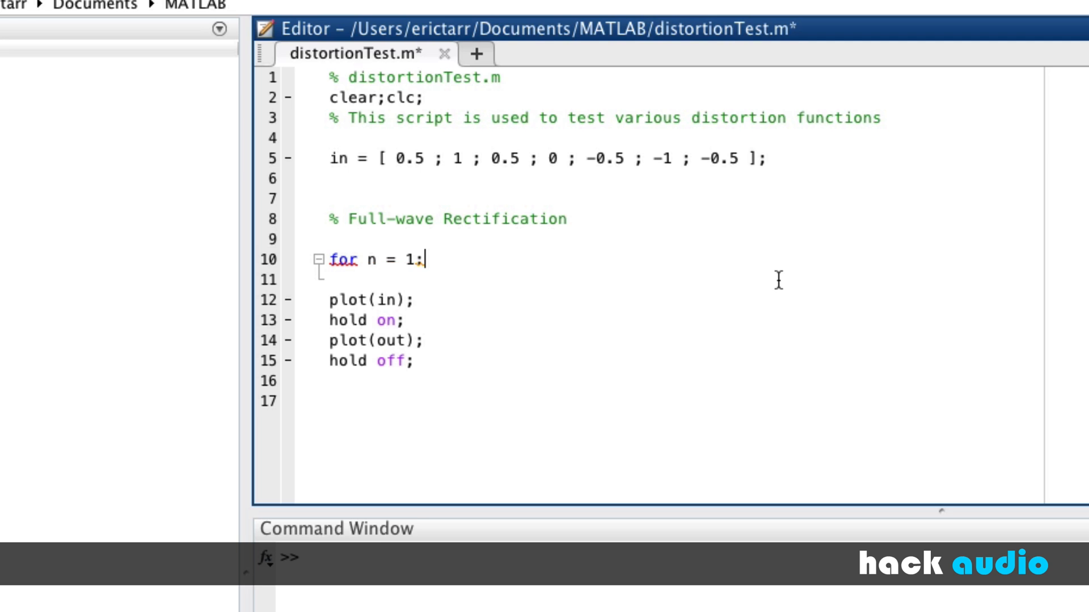
type("length(in")
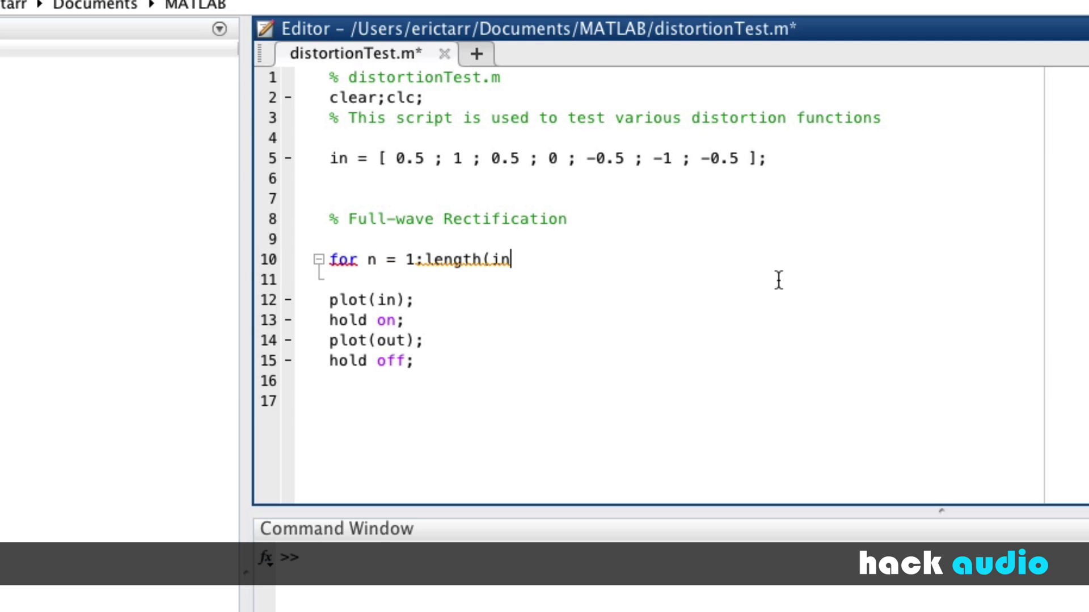
type(")")
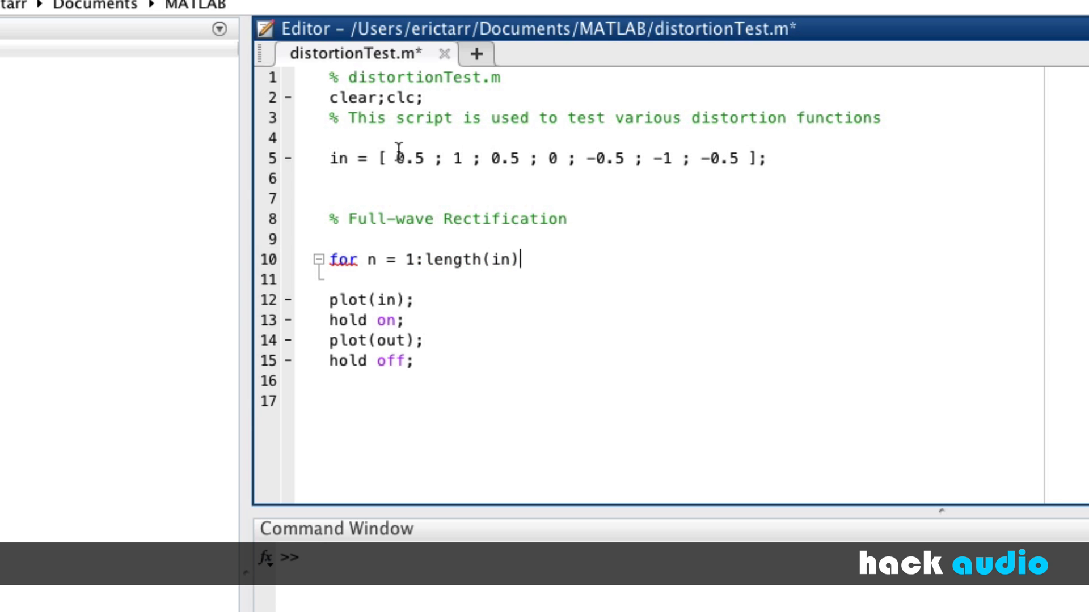
mouse_move(731, 181)
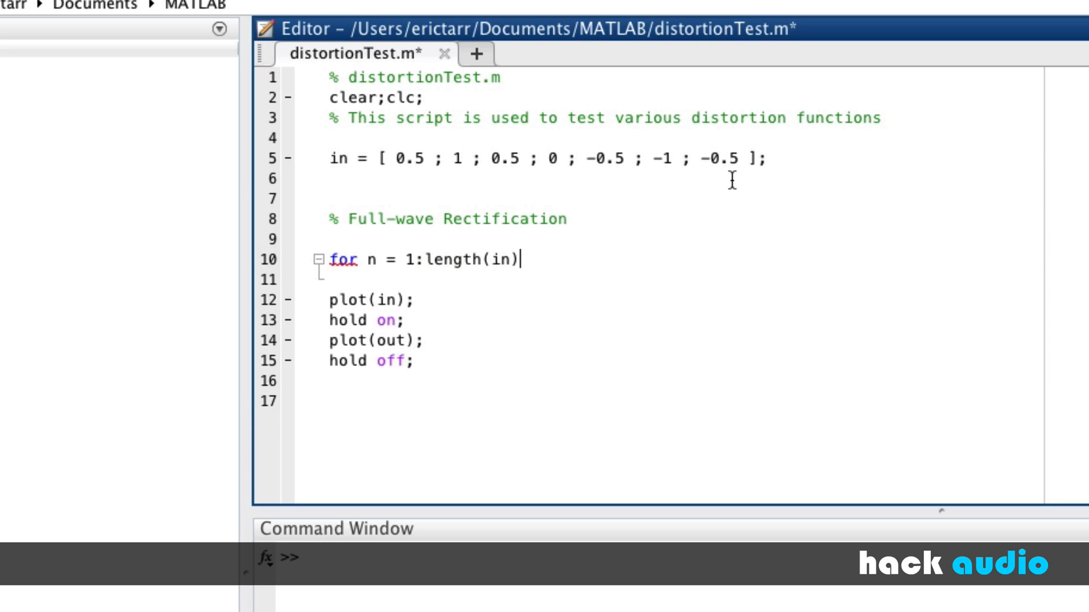
Close the loop with end and begin an if statement inside its body
type("en")
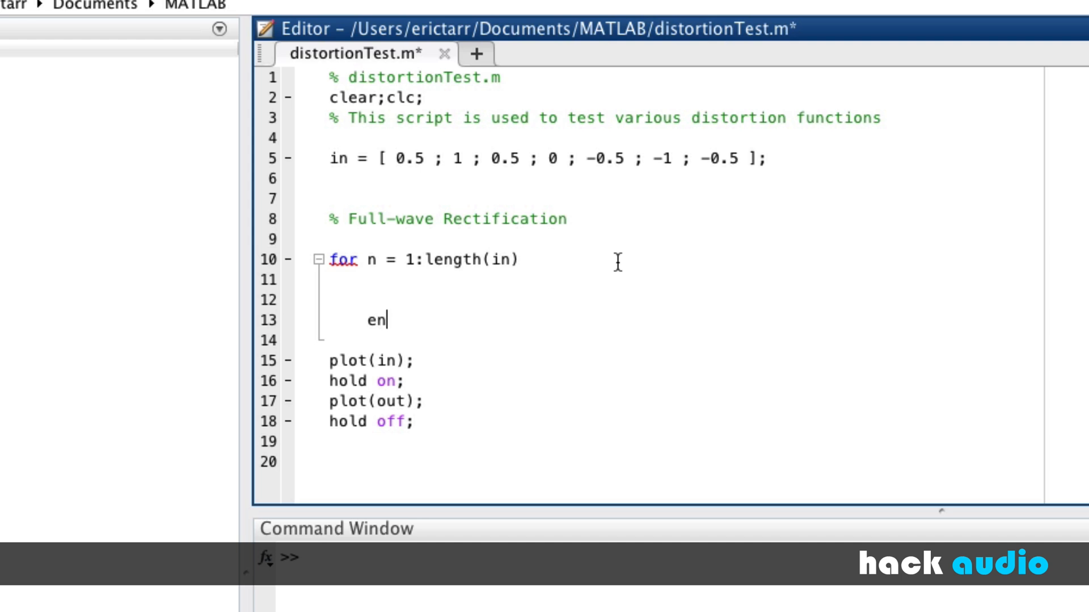
key("Return")
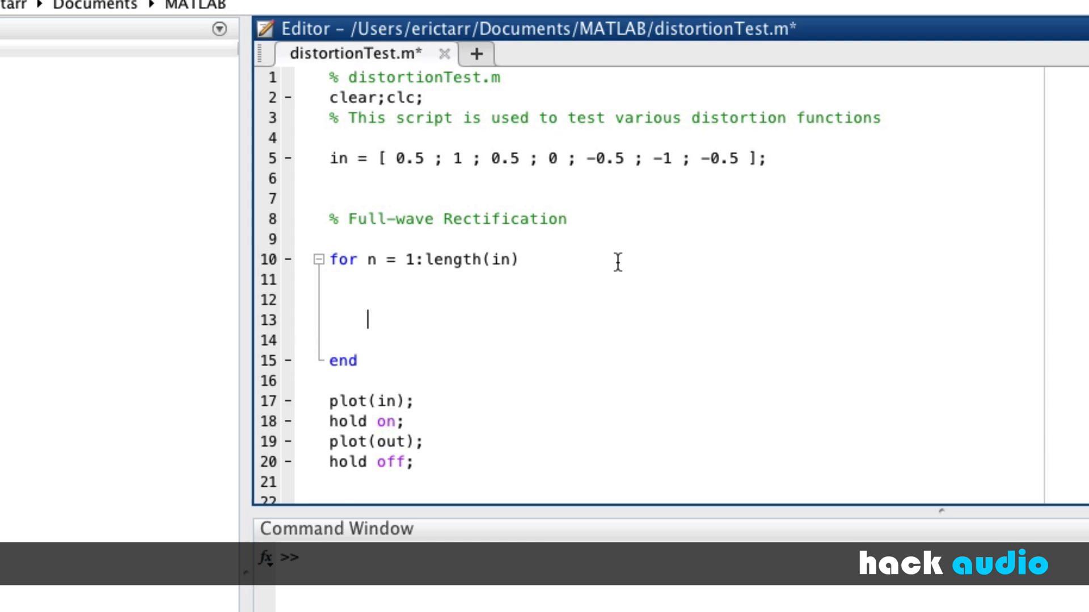
mouse_move(652, 277)
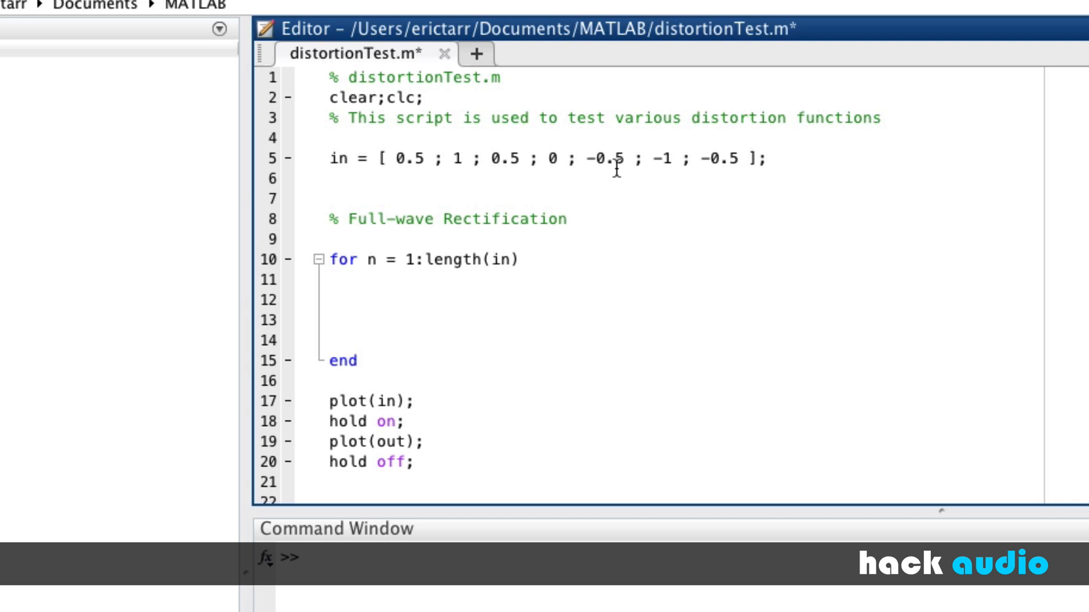
mouse_move(435, 180)
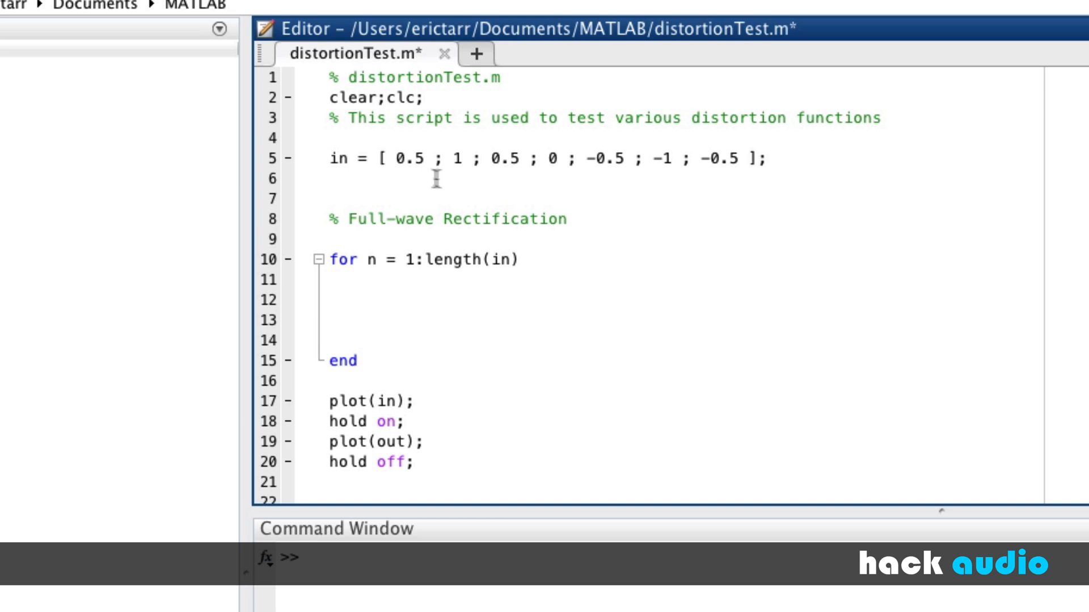
mouse_move(436, 180)
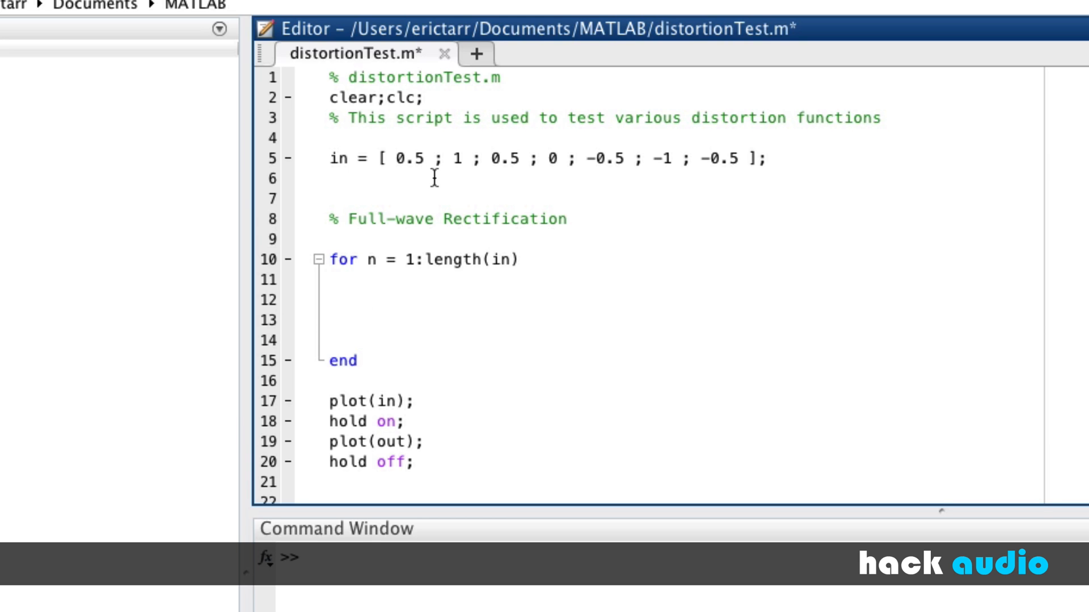
mouse_move(738, 285)
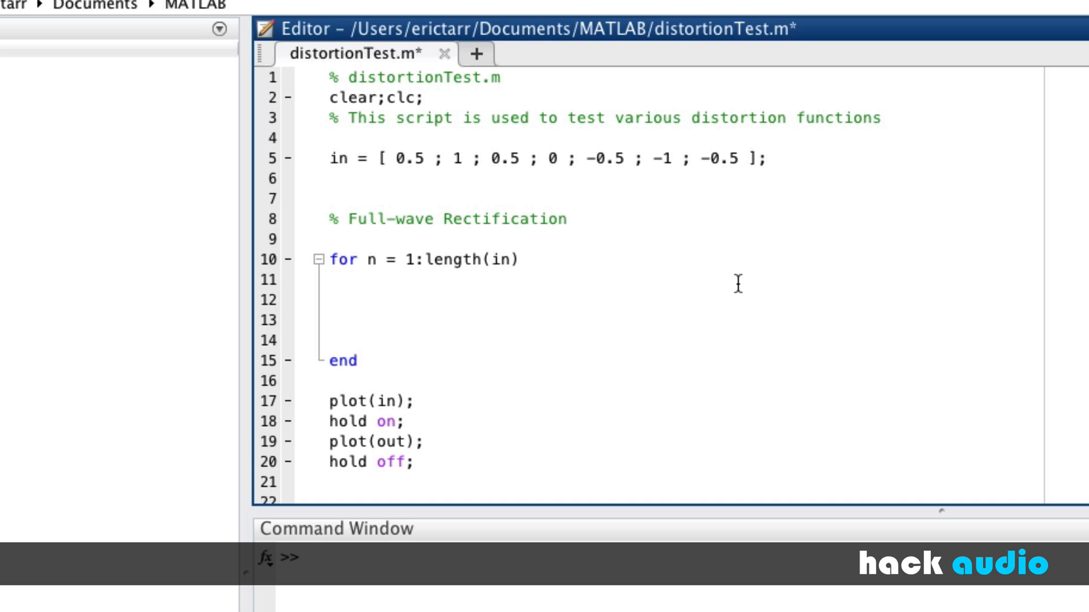
left_click(367, 300)
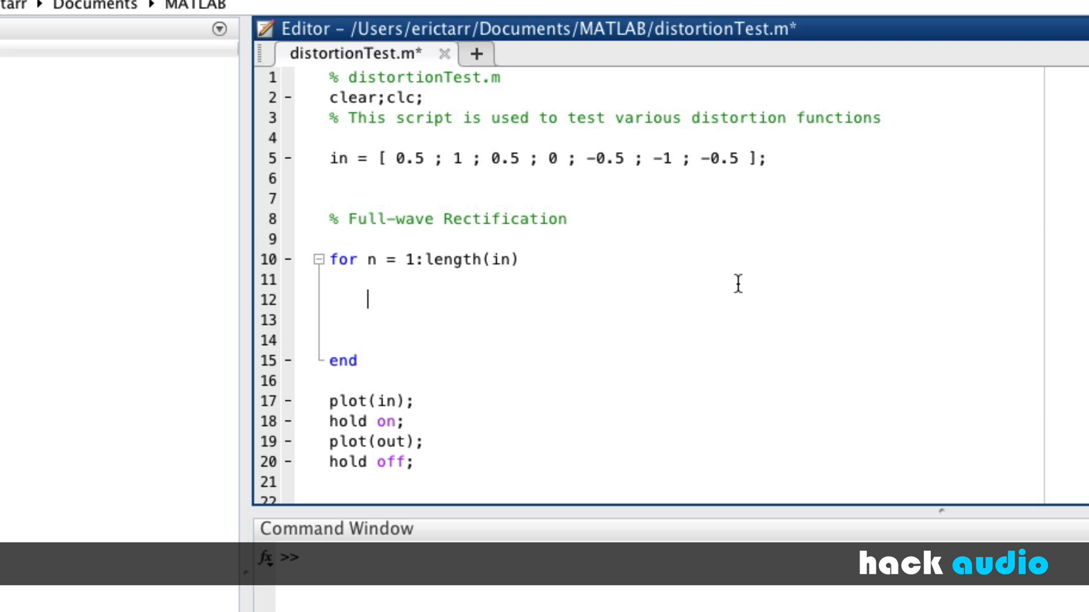
type("if")
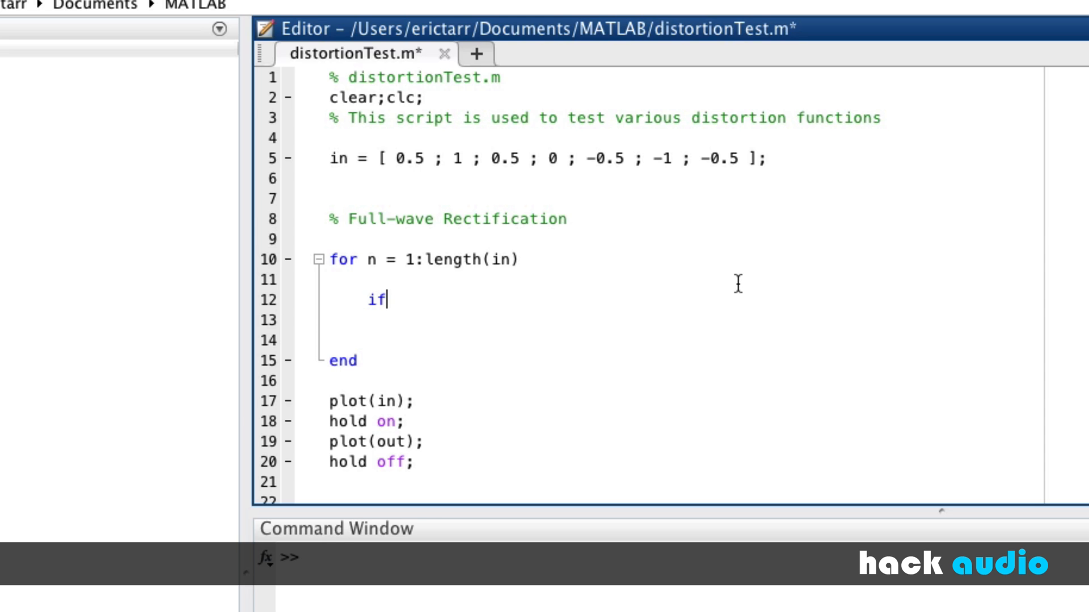
Complete the condition if in(n,1) >= 0 and start the branch body
type("in")
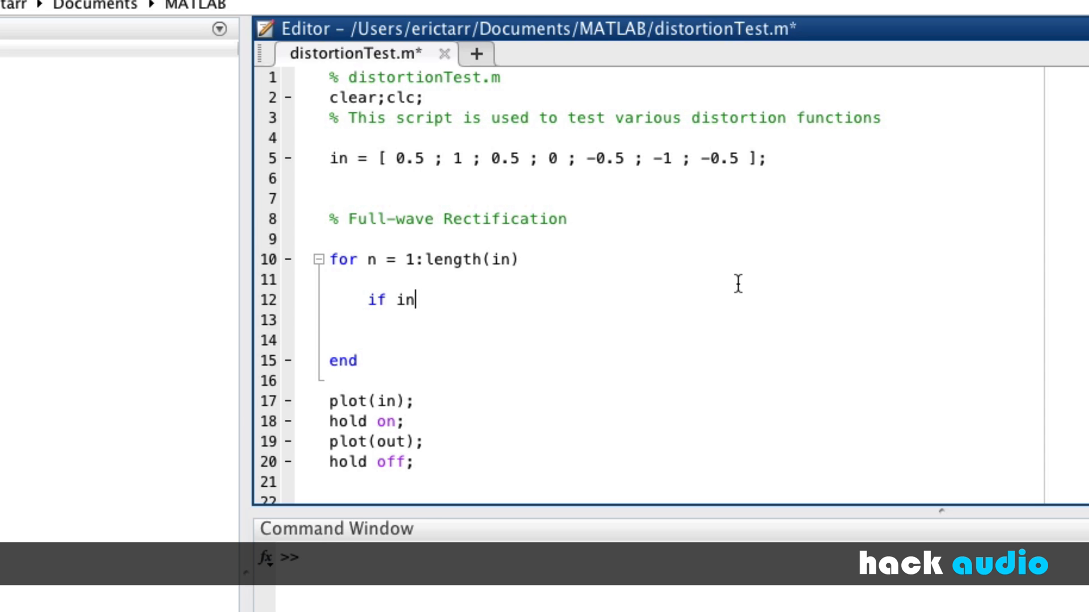
type("(n,")
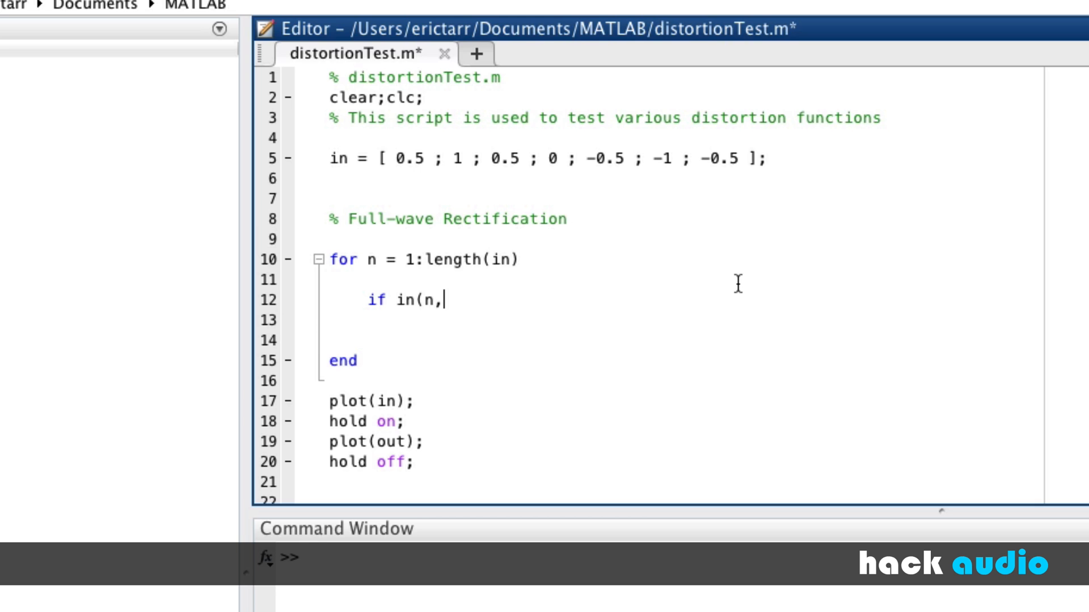
type("1) >")
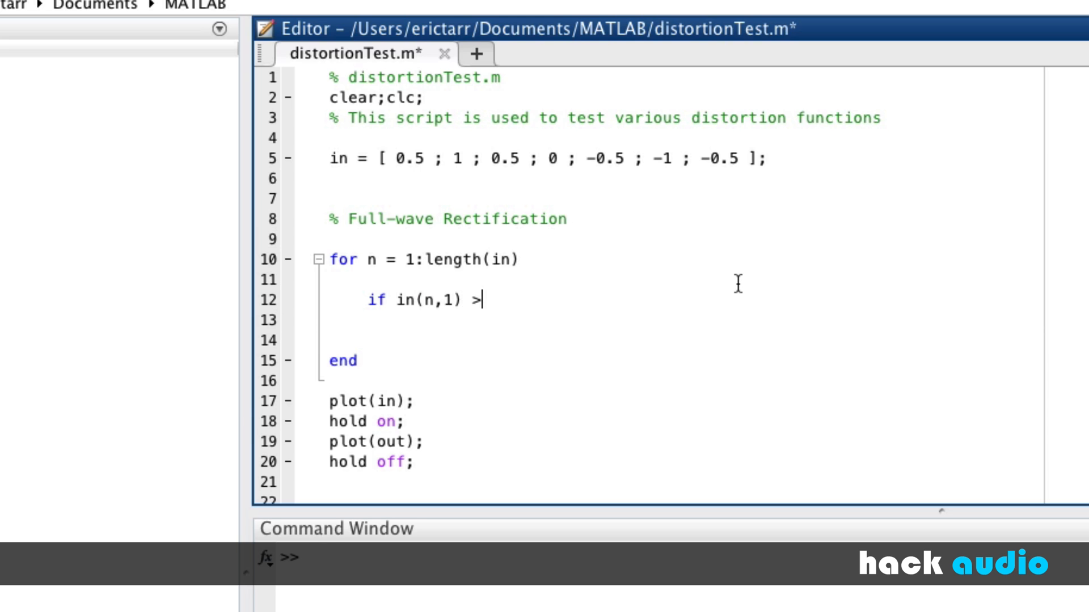
type("= 0")
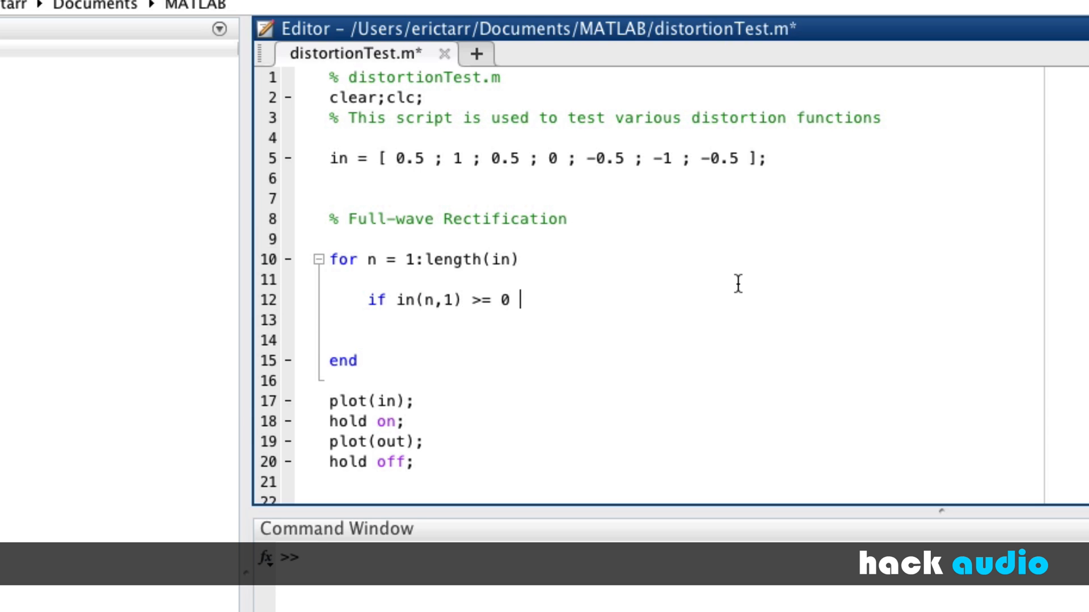
key("Return")
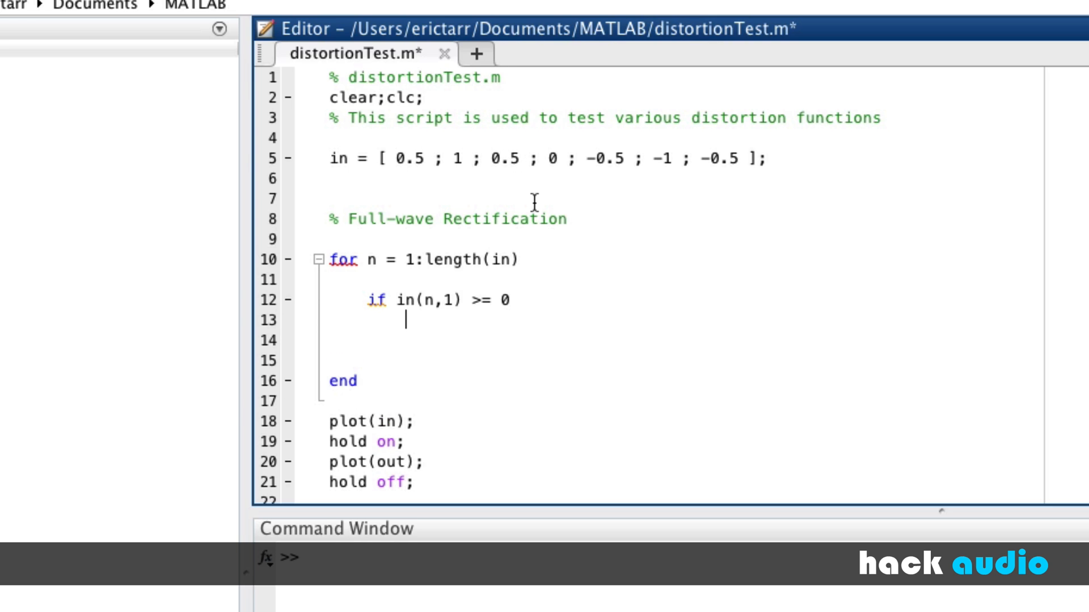
Assign out(n,1) = in(n,1); with comment '% If positive, assign input to output', then add else
type("out")
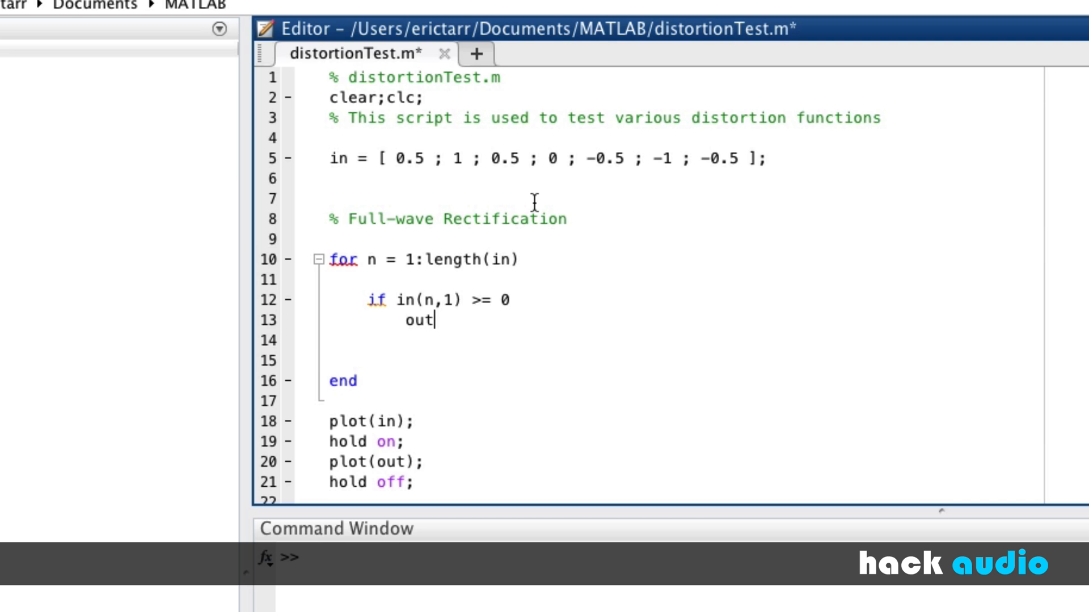
type("(n,1)")
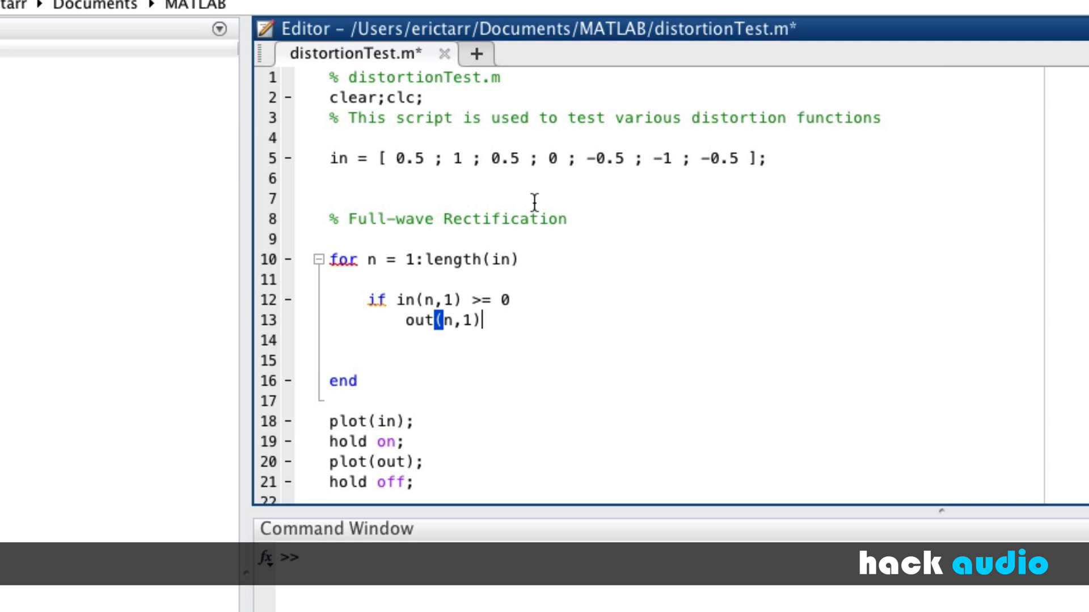
type("= in")
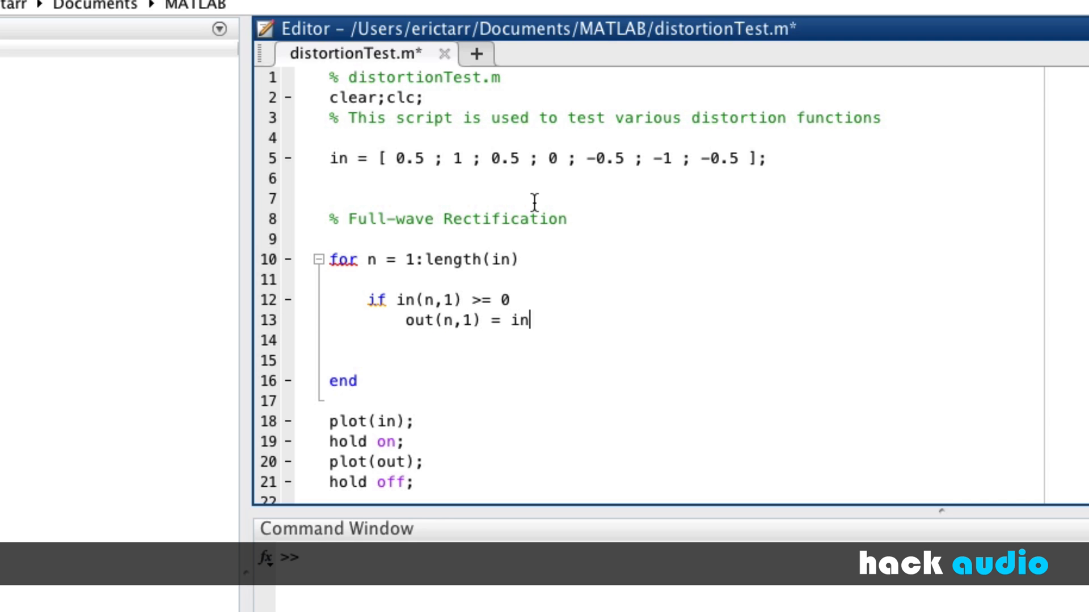
type("(n,1)")
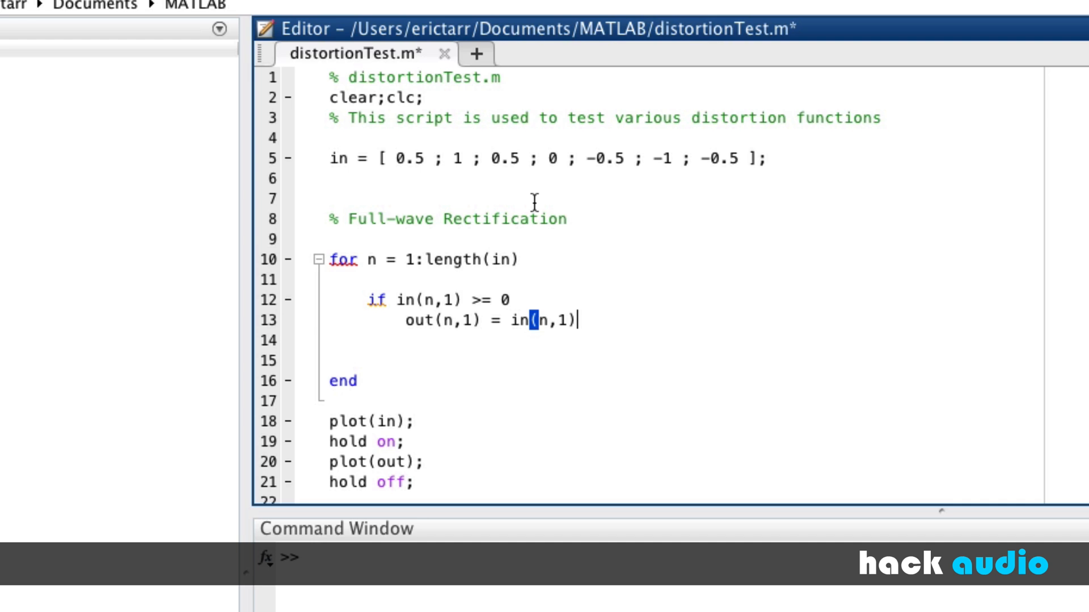
type(";")
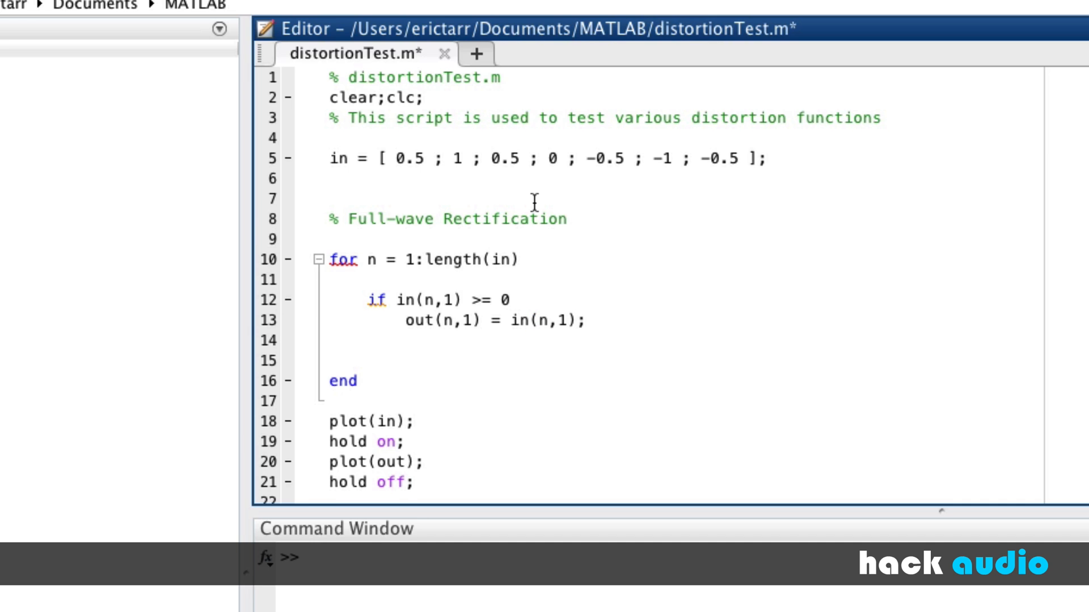
type("%")
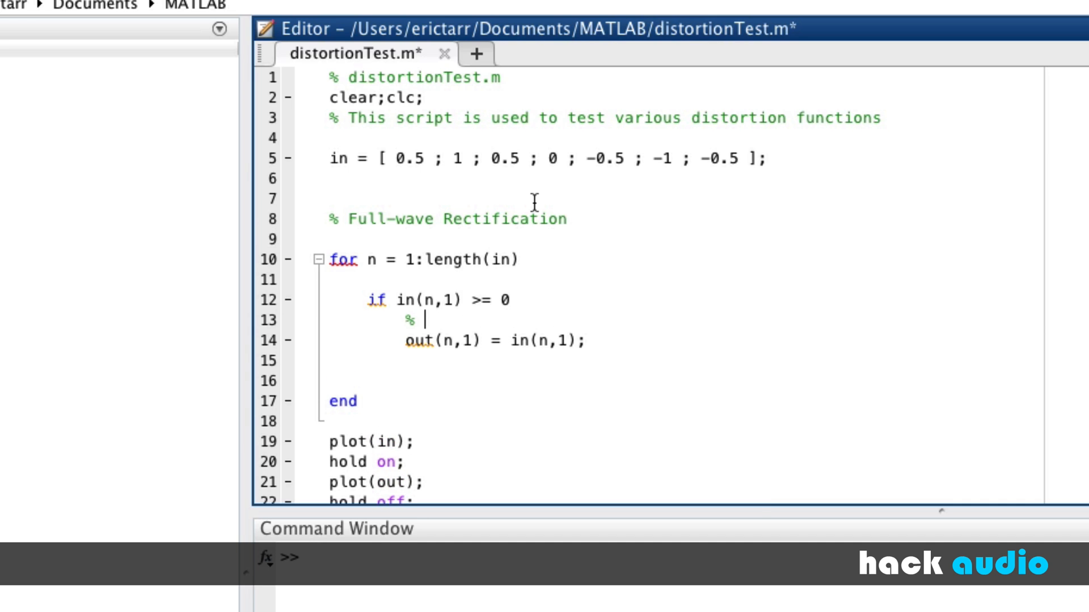
type("If positi")
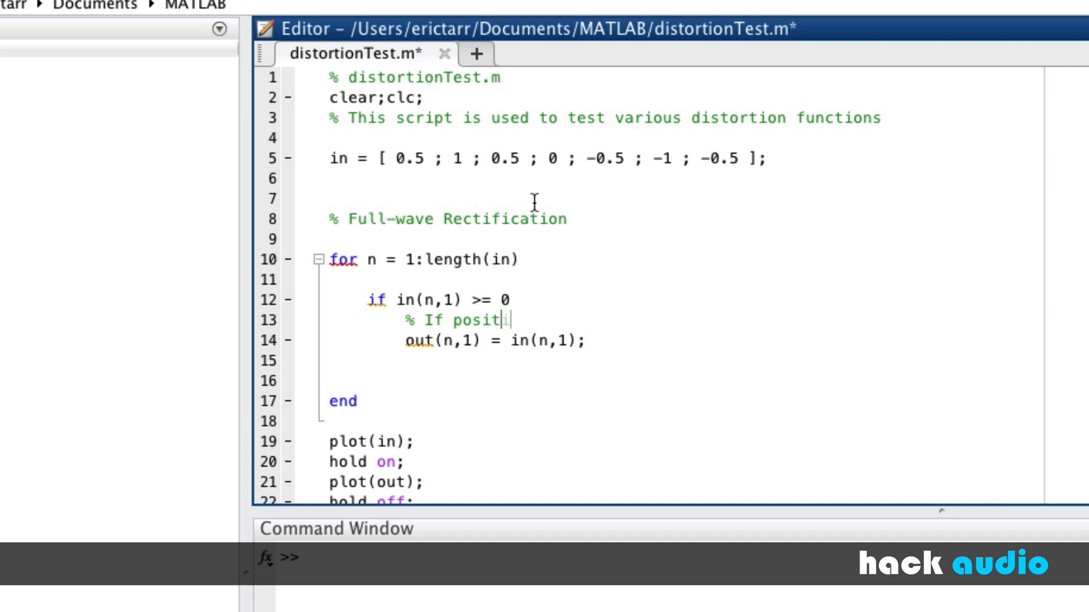
type("ive, assign")
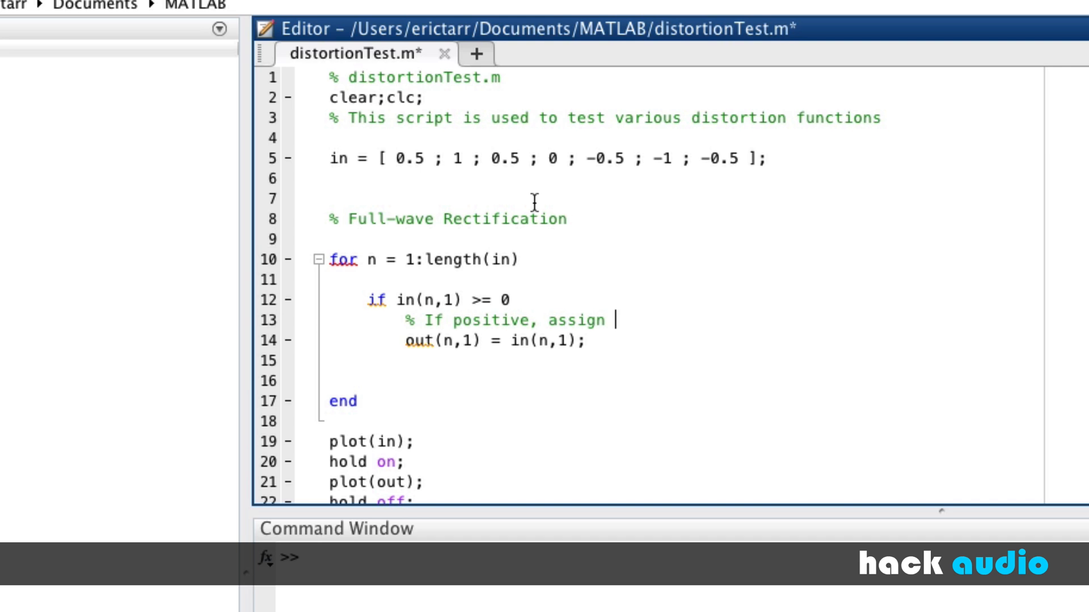
type("input to output")
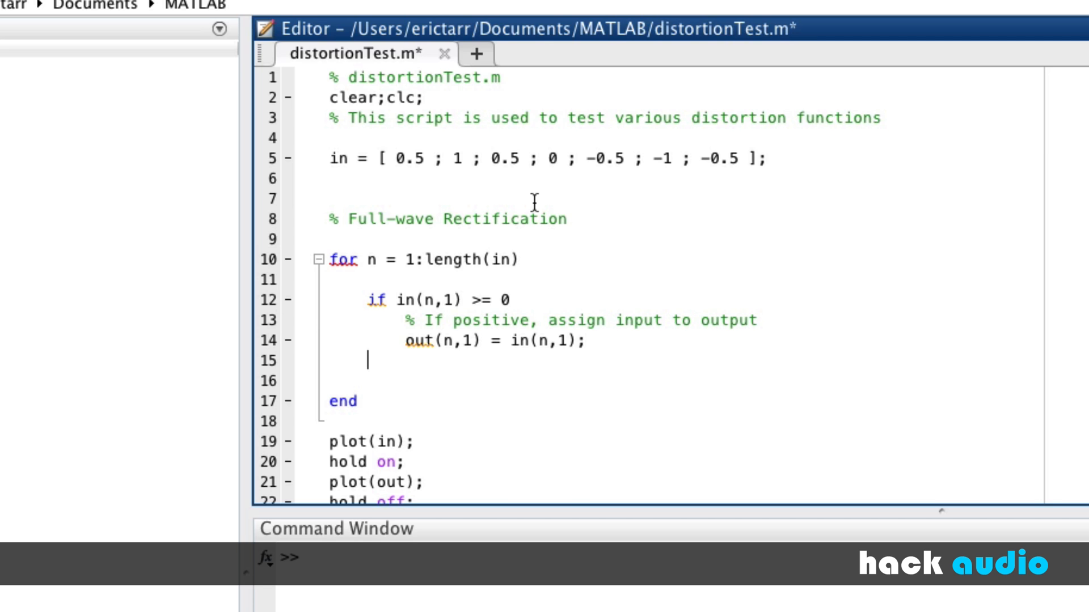
type("else")
type("end")
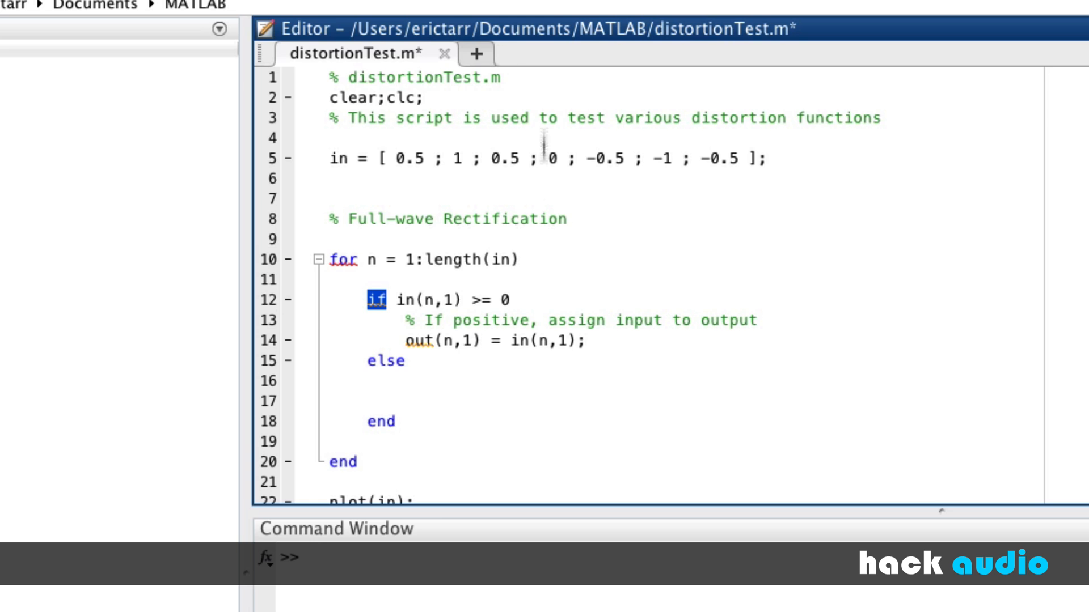
Add the comment '% If negative, flip input' inside the else branch
left_click(406, 379)
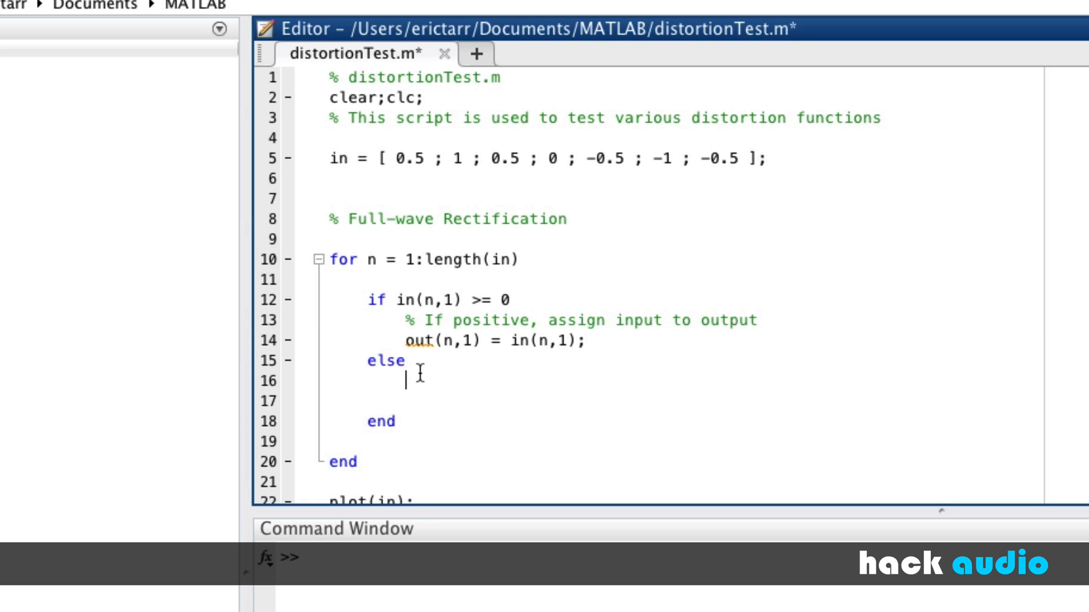
type("% If nega")
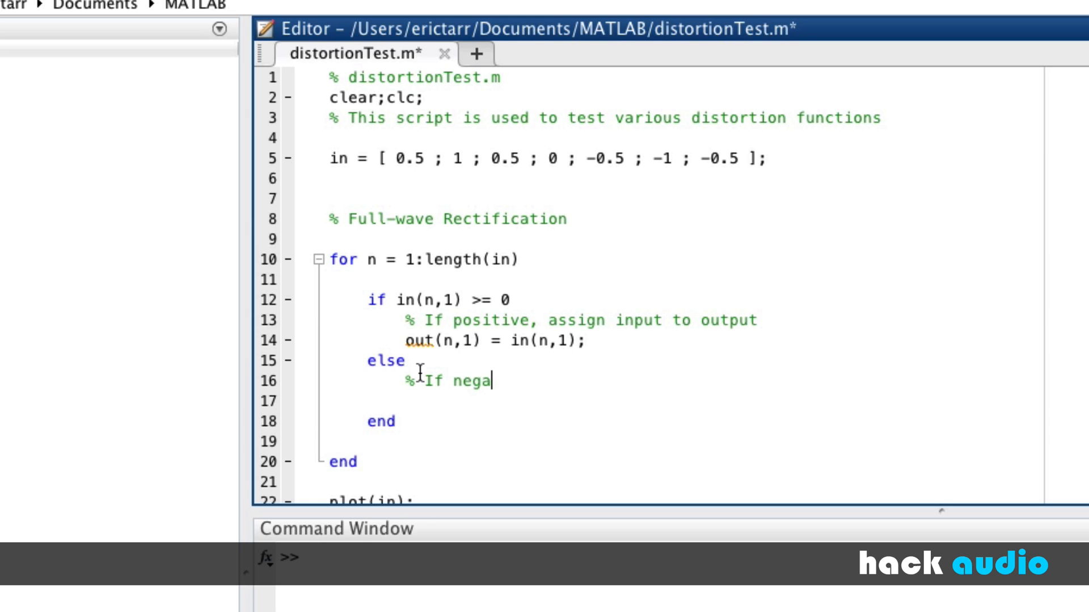
type("tive, fl")
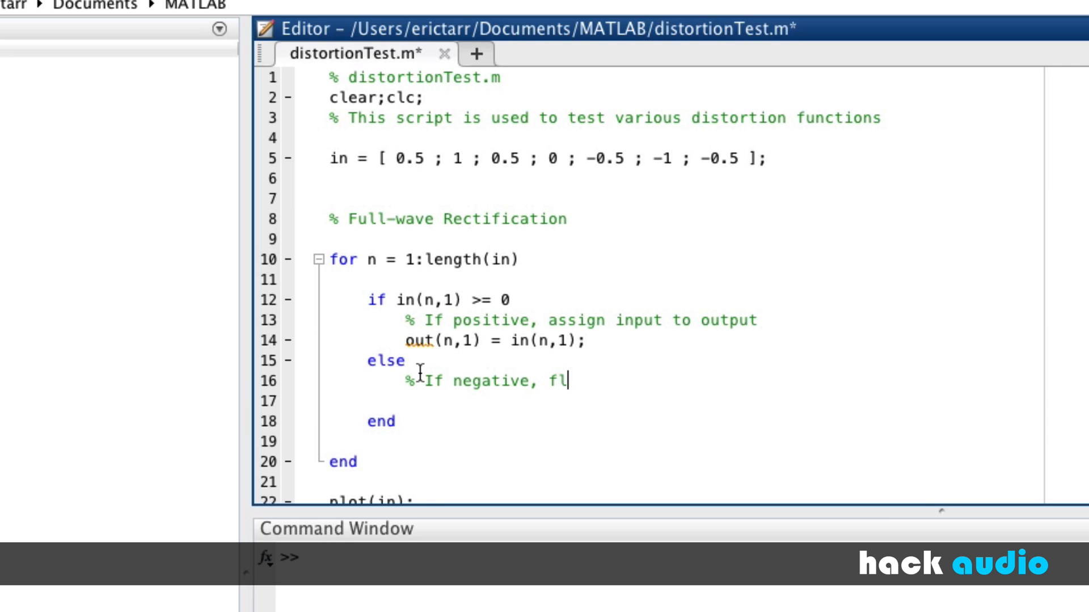
type("ip input")
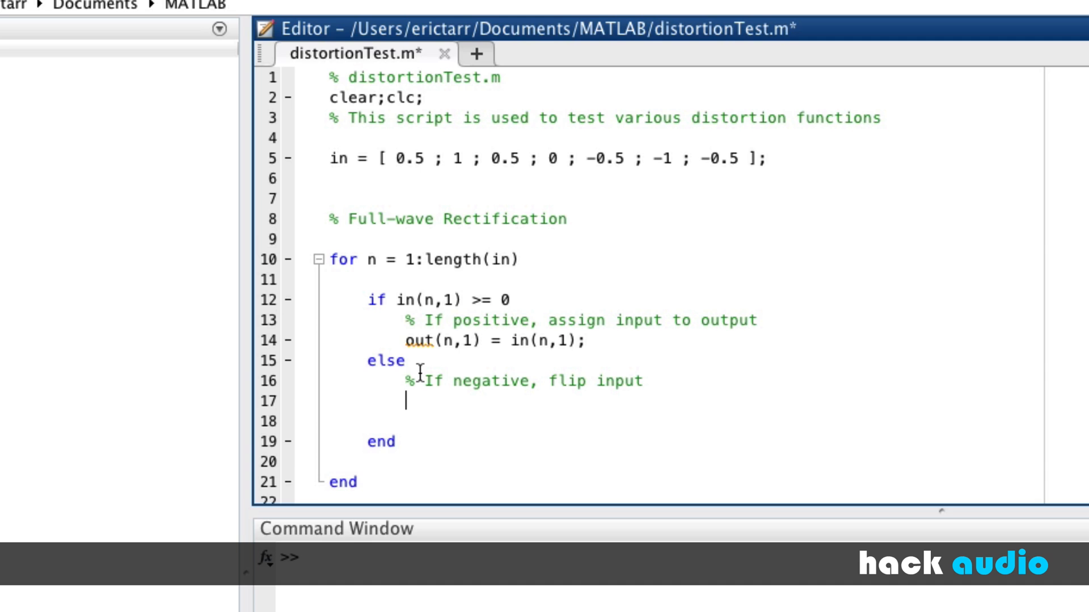
mouse_move(557, 350)
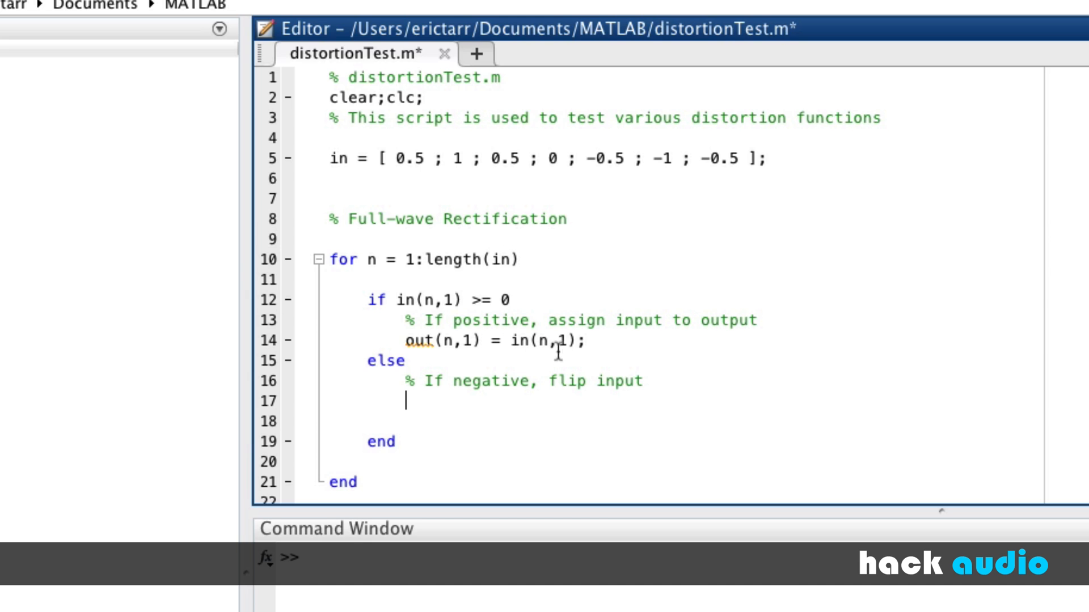
mouse_move(508, 486)
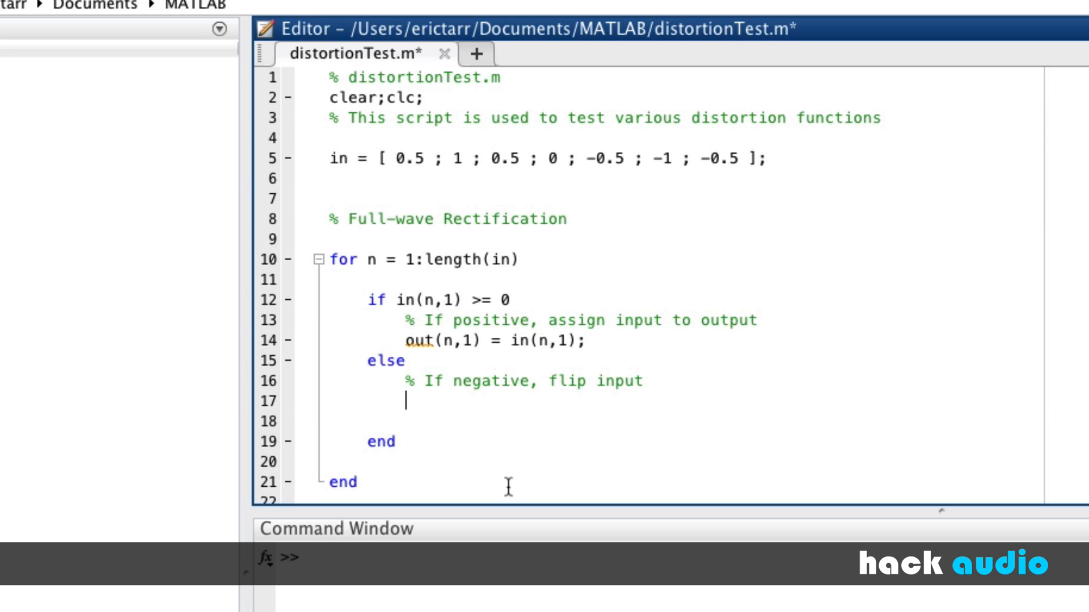
Write out(n,1) = -1*in(n,1); to store the sign-flipped negative sample
type("out")
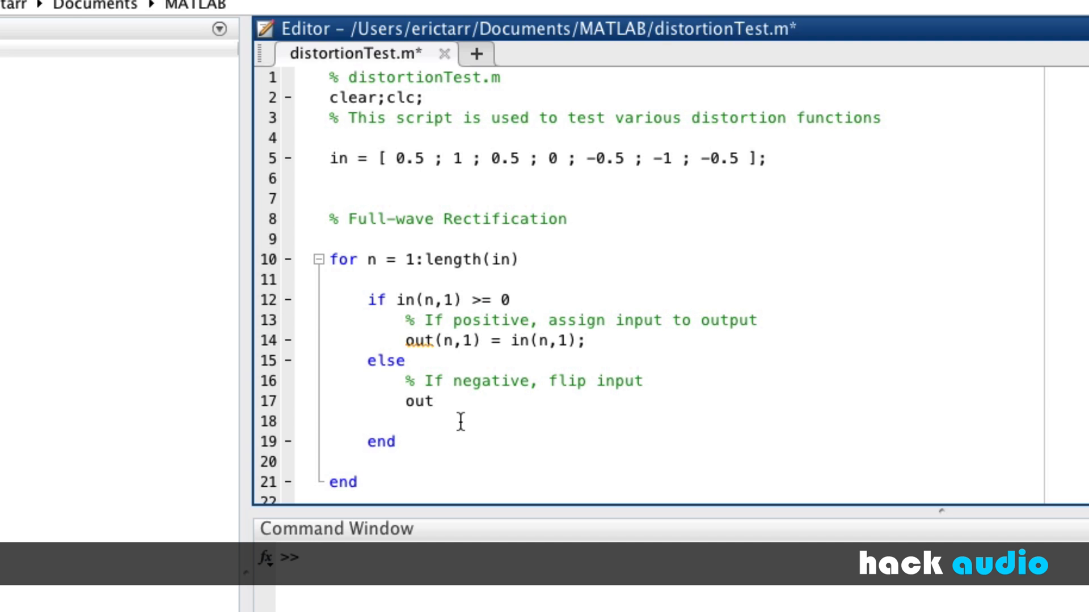
type("(n,1) =")
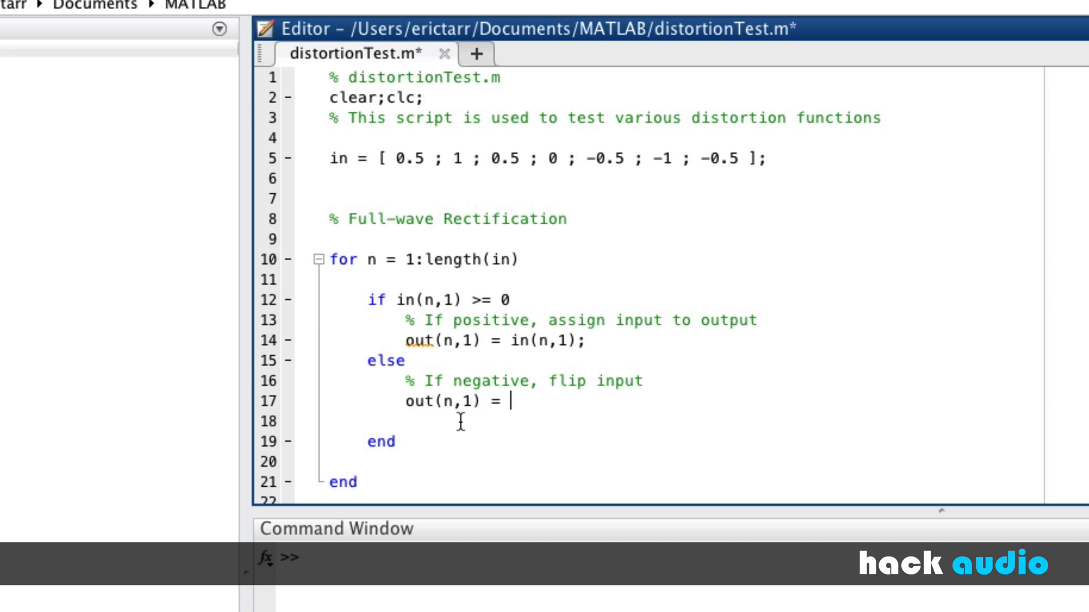
type("-1*")
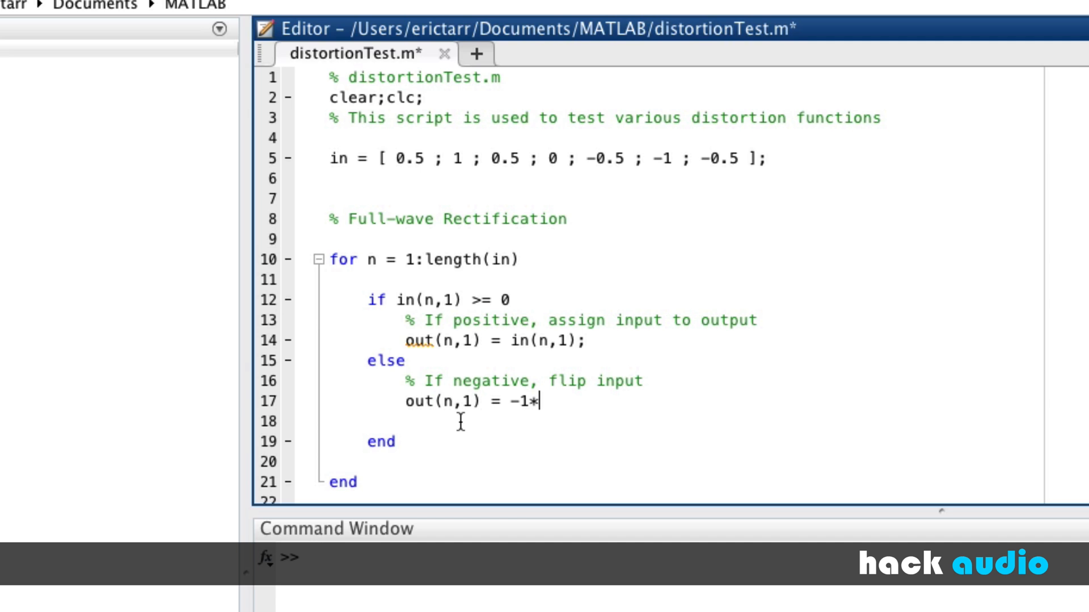
type("in(")
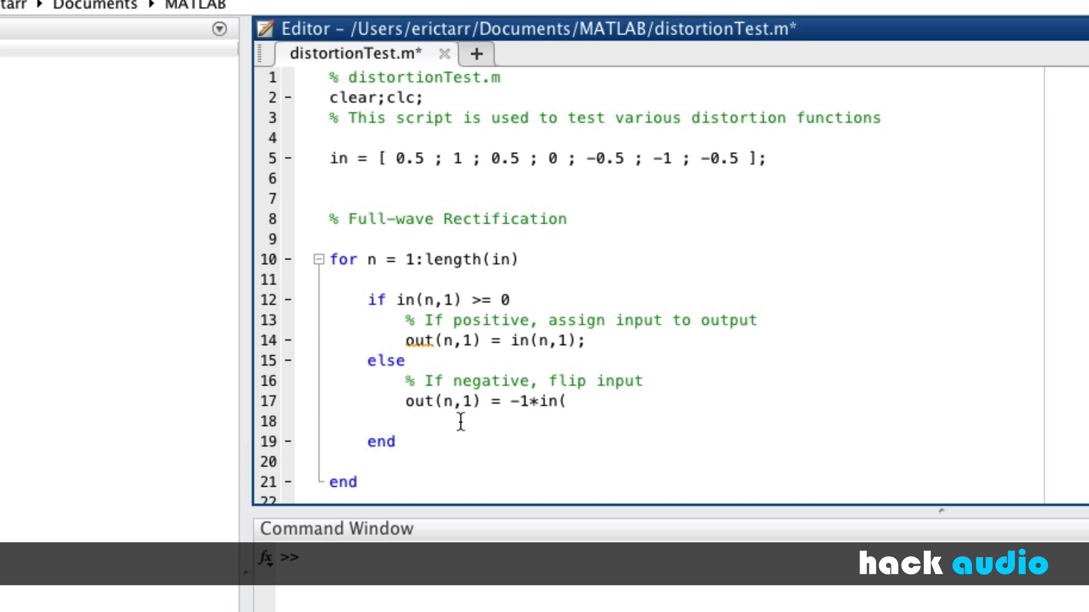
type("n,1)")
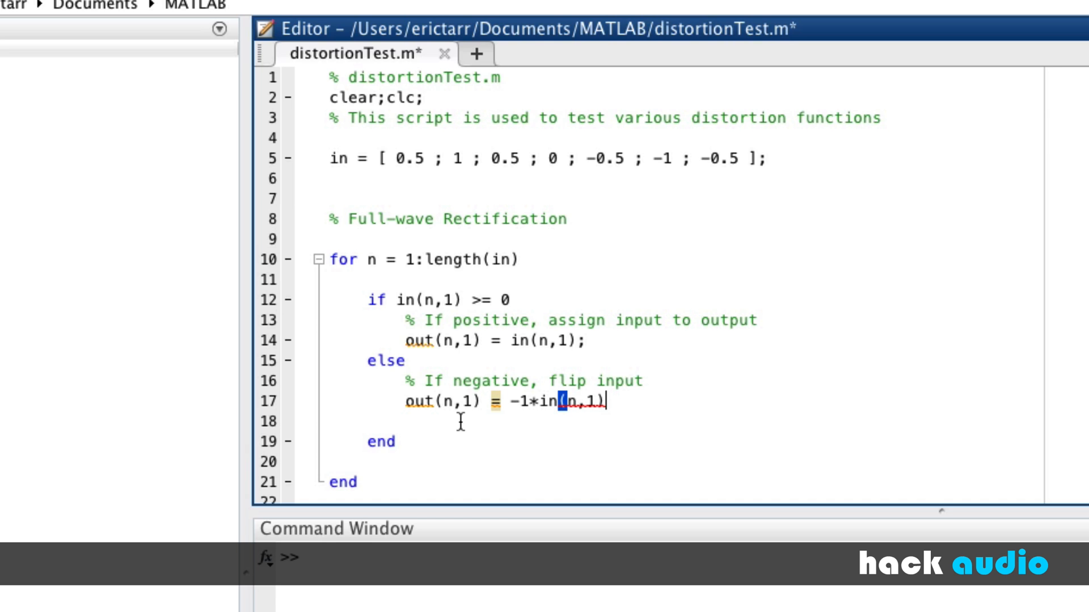
type(";")
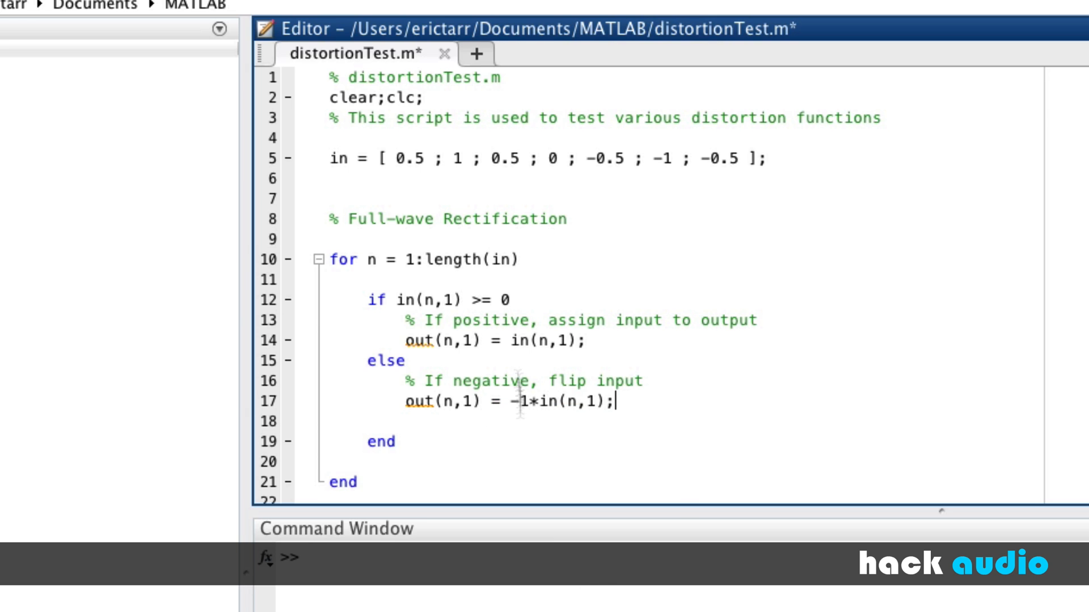
mouse_move(494, 416)
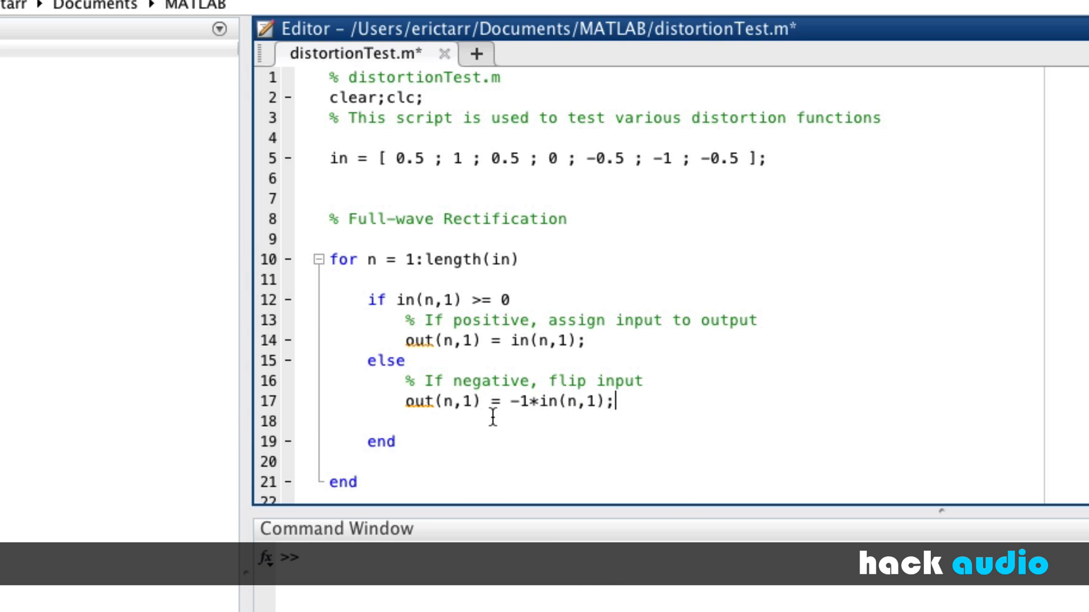
mouse_move(518, 372)
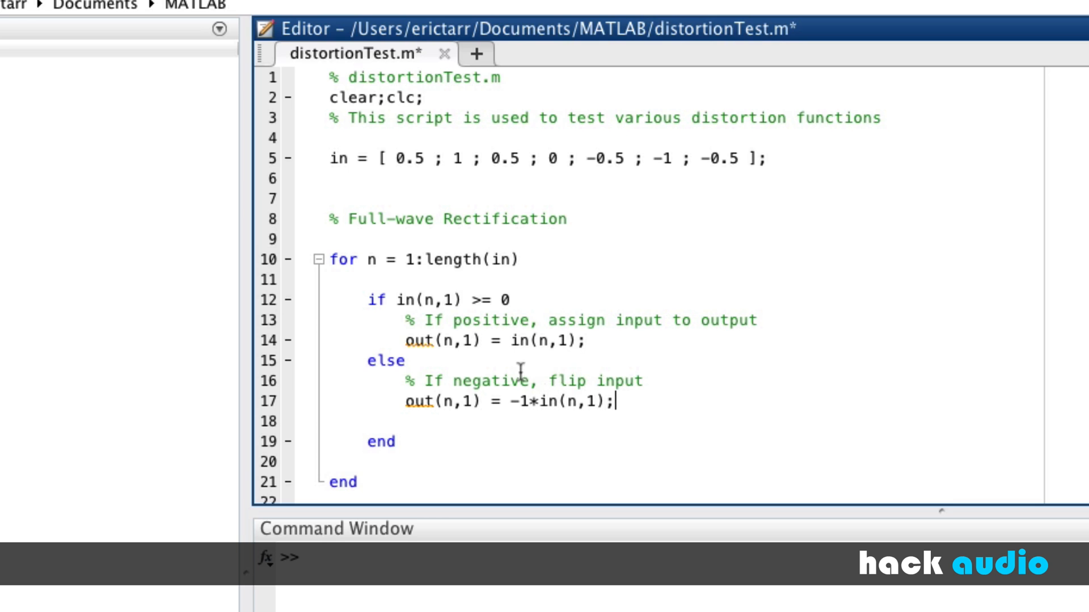
mouse_move(583, 425)
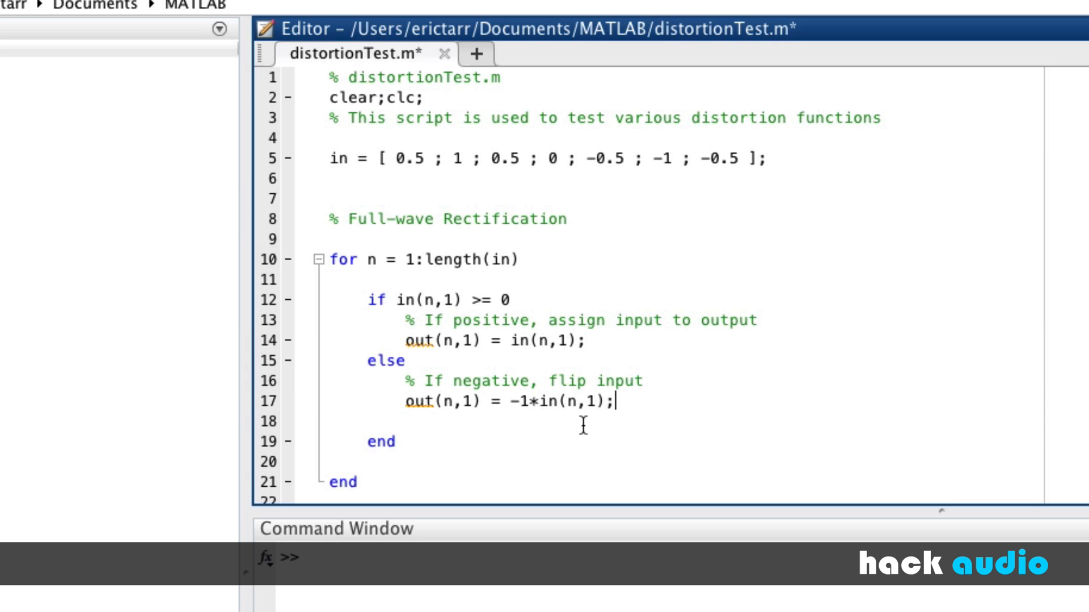
mouse_move(450, 282)
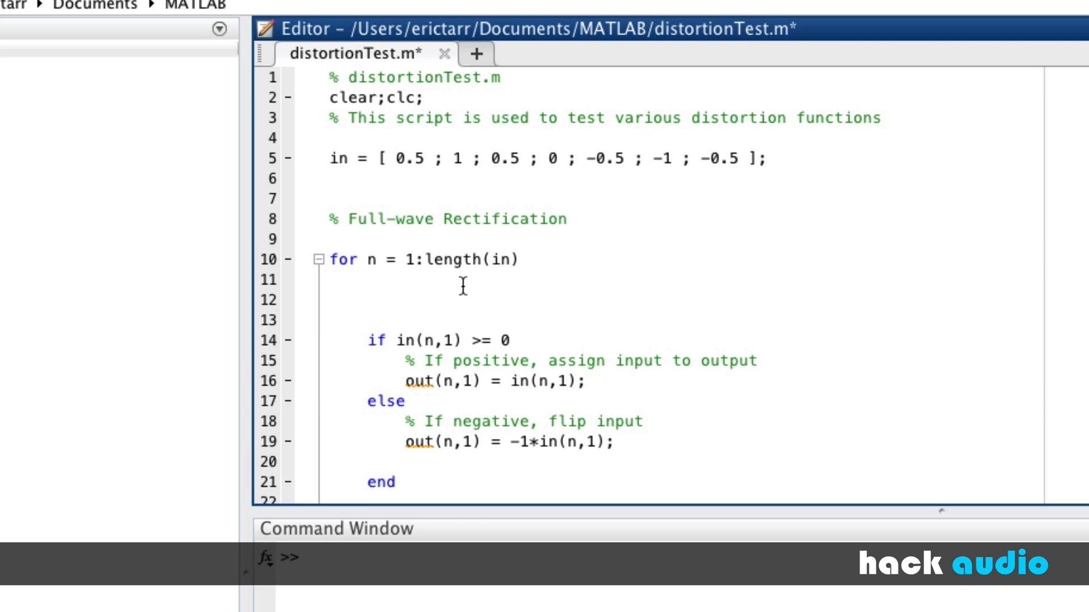
Complete the in(n,1) reference in the loop body
type("in")
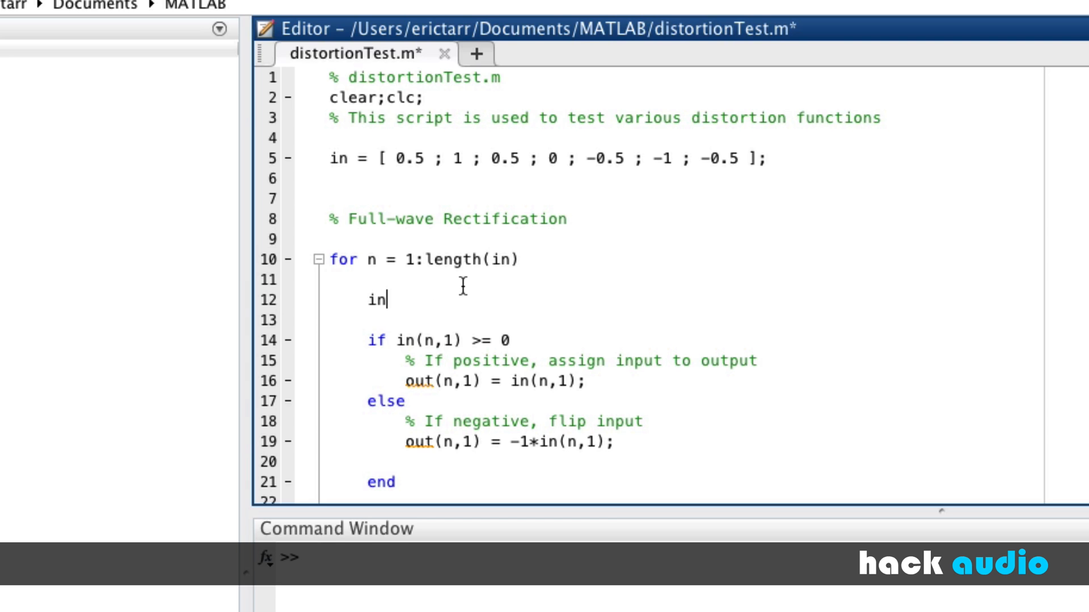
type("(n,1)")
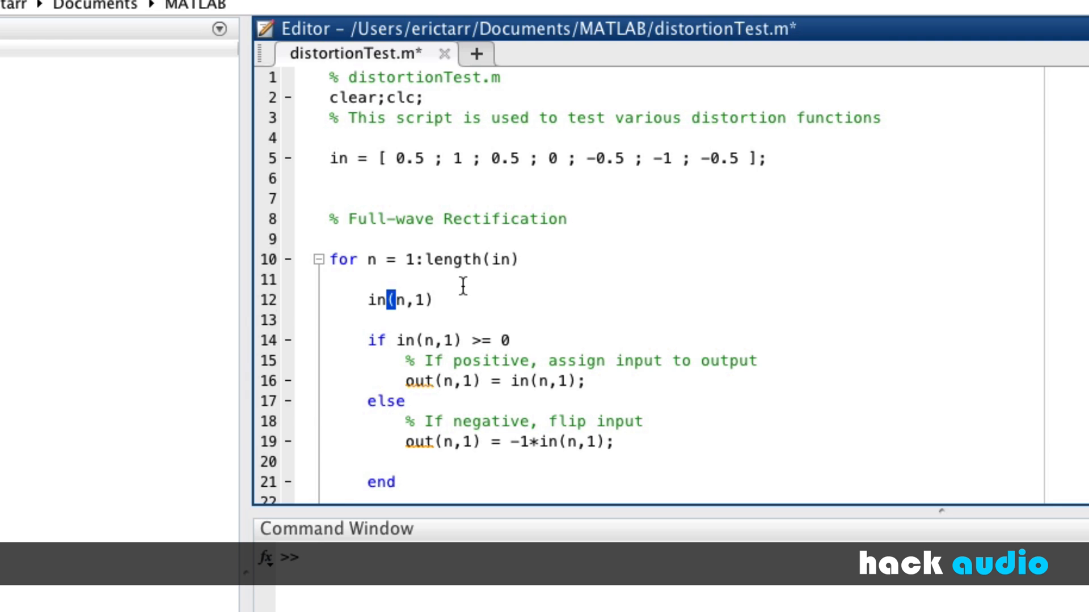
scroll("down", 3)
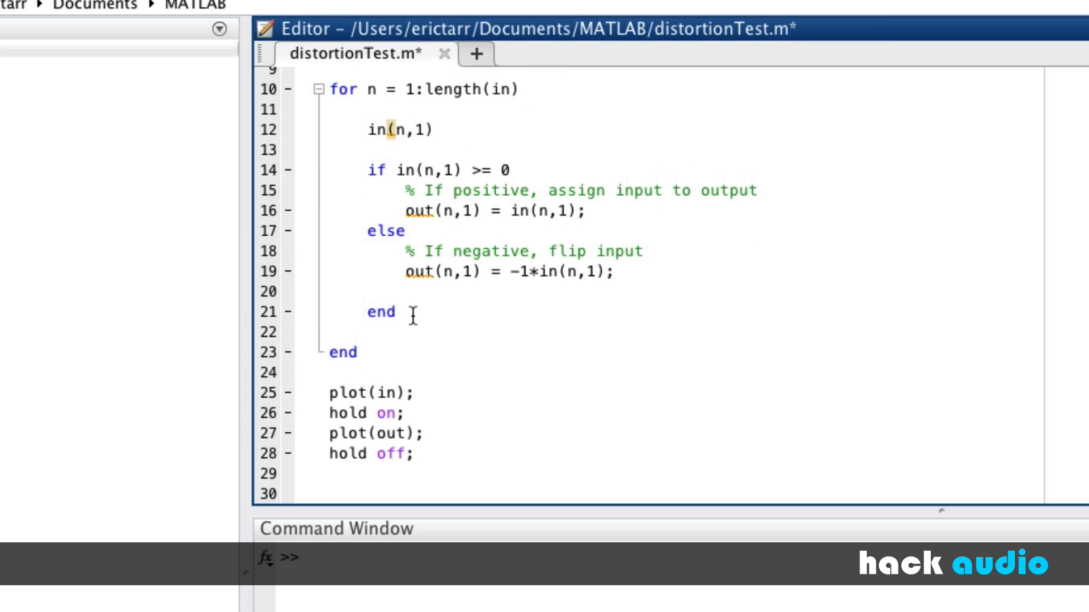
Add an out(n,1) display line without semicolon after the if block, then return to the script's top
left_click(368, 332)
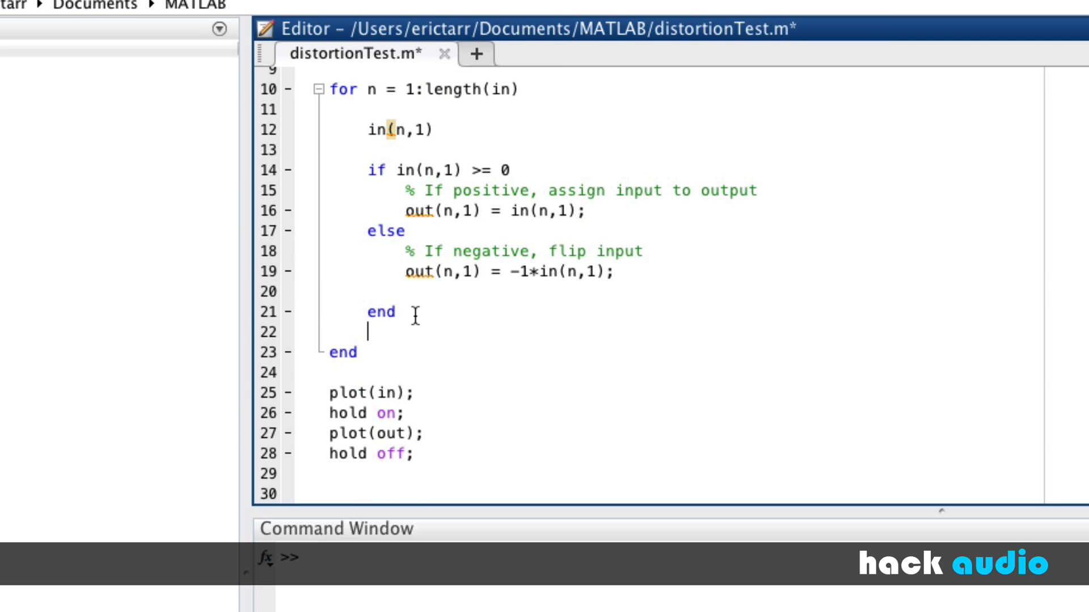
type("out(")
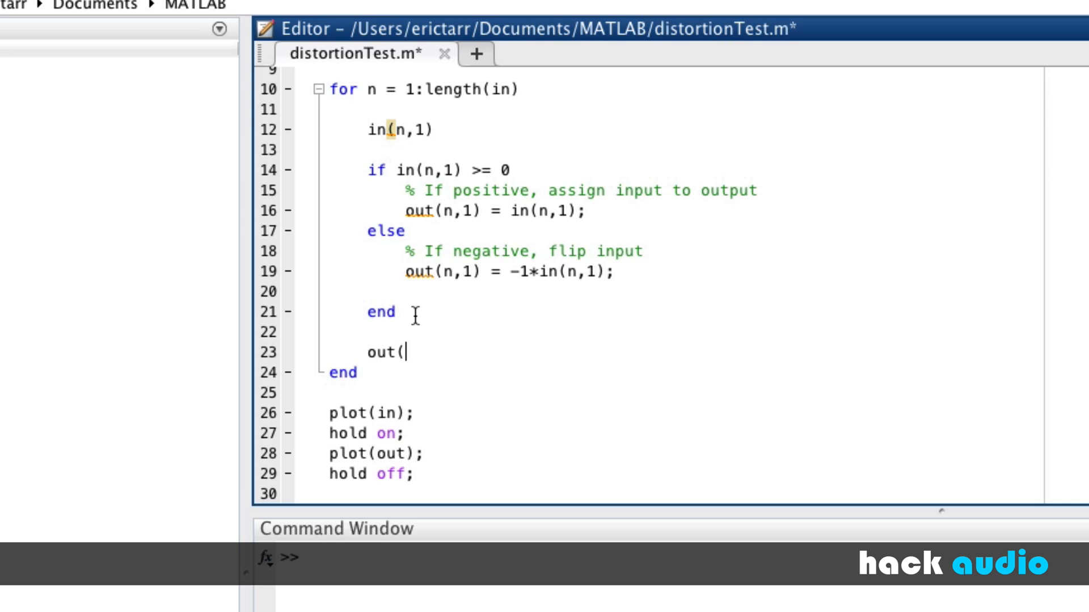
type("n,1")
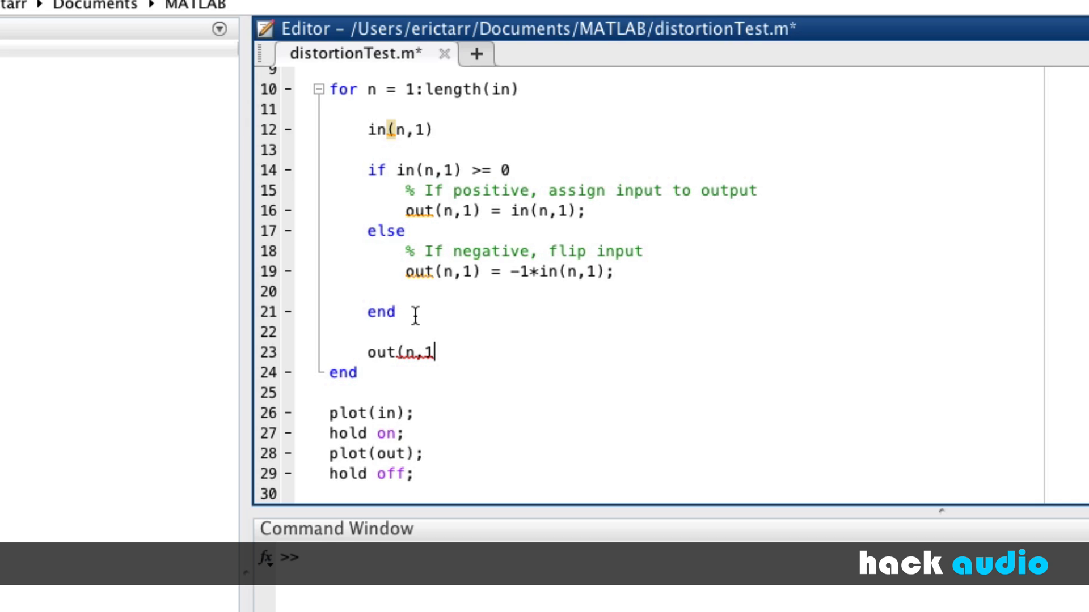
key("Return")
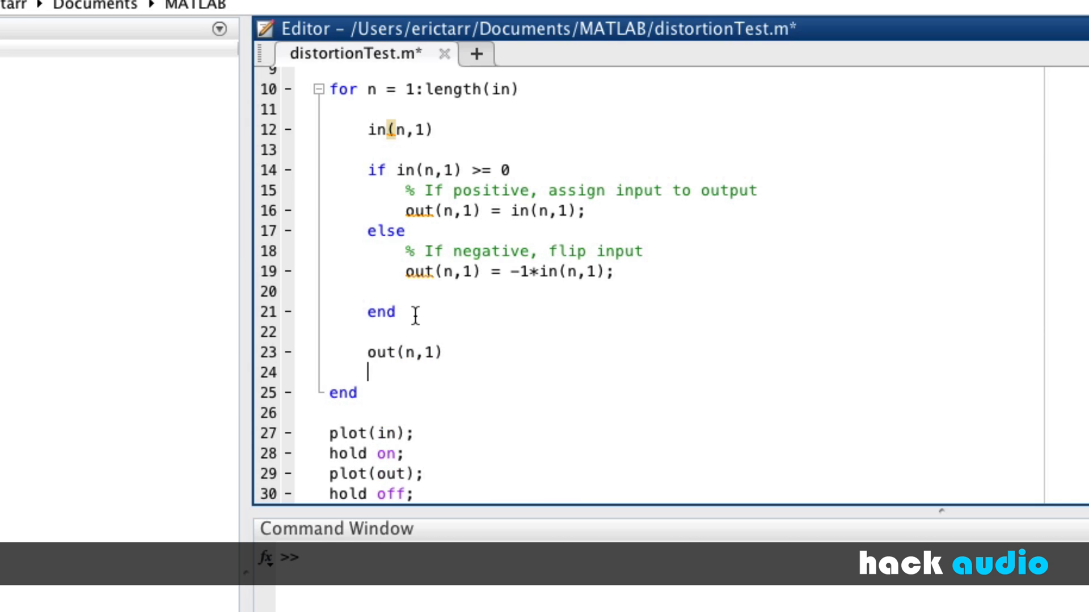
scroll("down", 3)
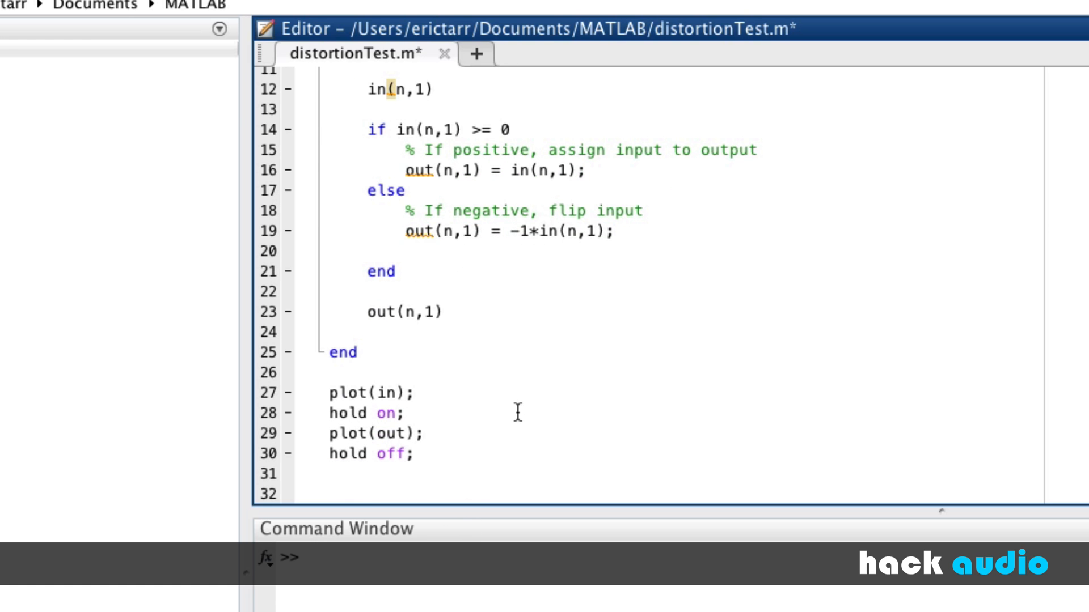
mouse_move(395, 462)
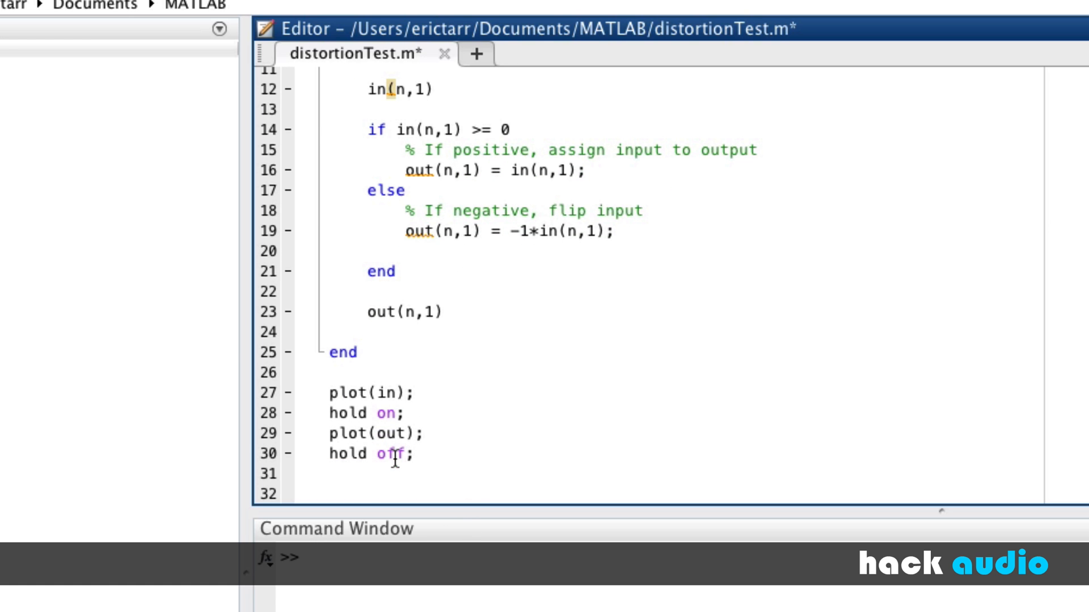
scroll("up", 3)
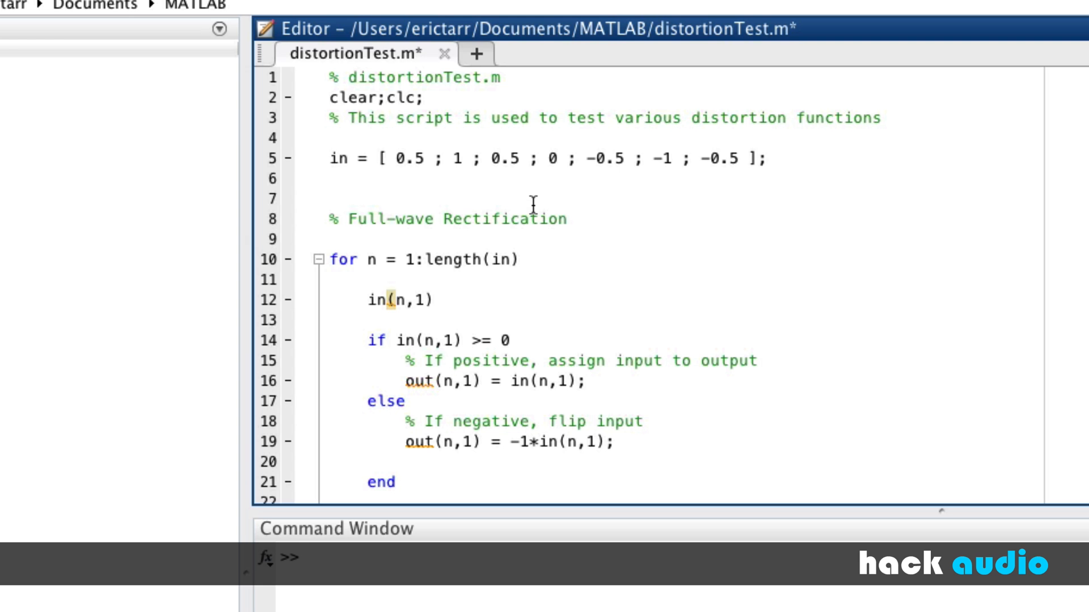
left_click(286, 260)
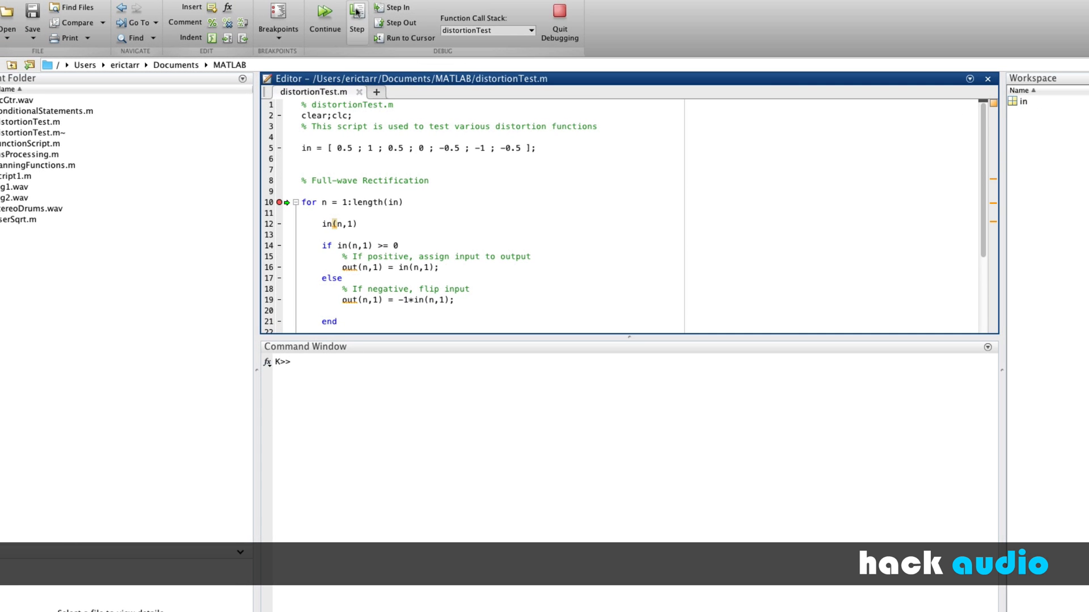
Step through the first loop iteration so out stores its first sample 0.5
left_click(358, 17)
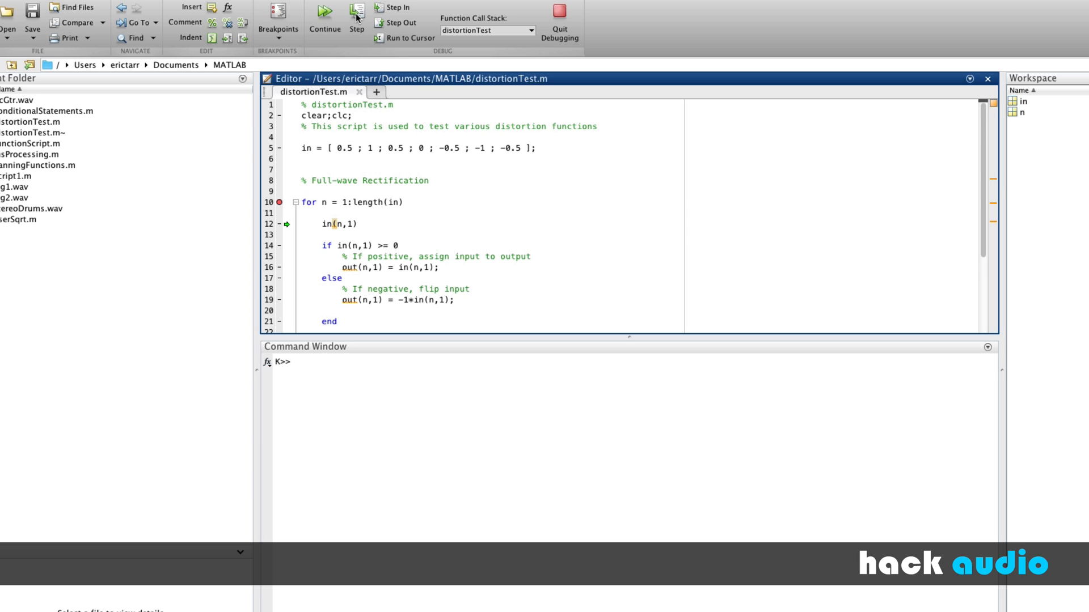
left_click(356, 13)
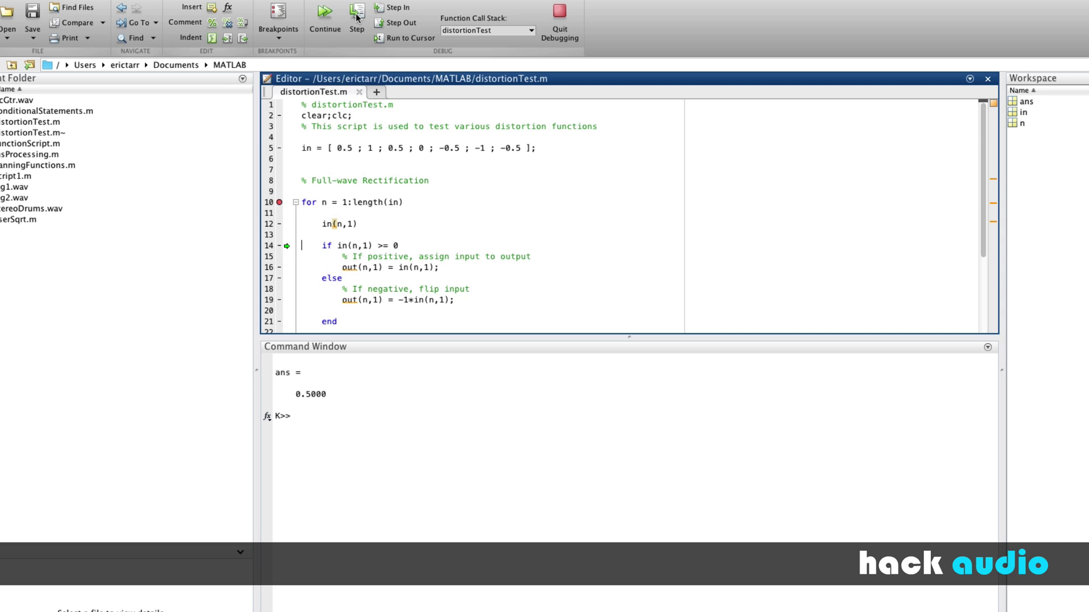
left_click(357, 17)
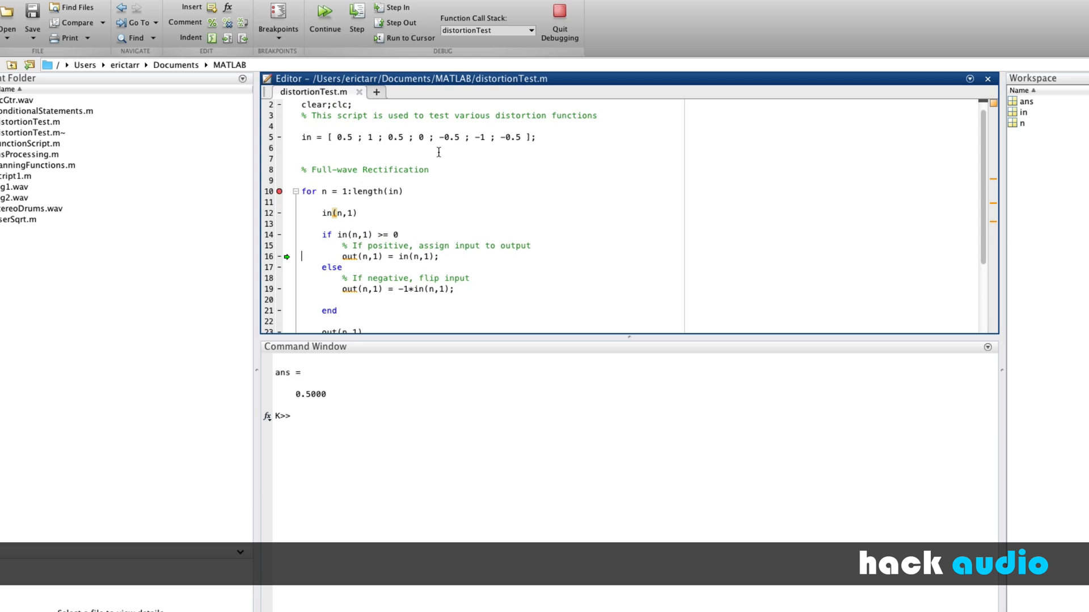
left_click(357, 14)
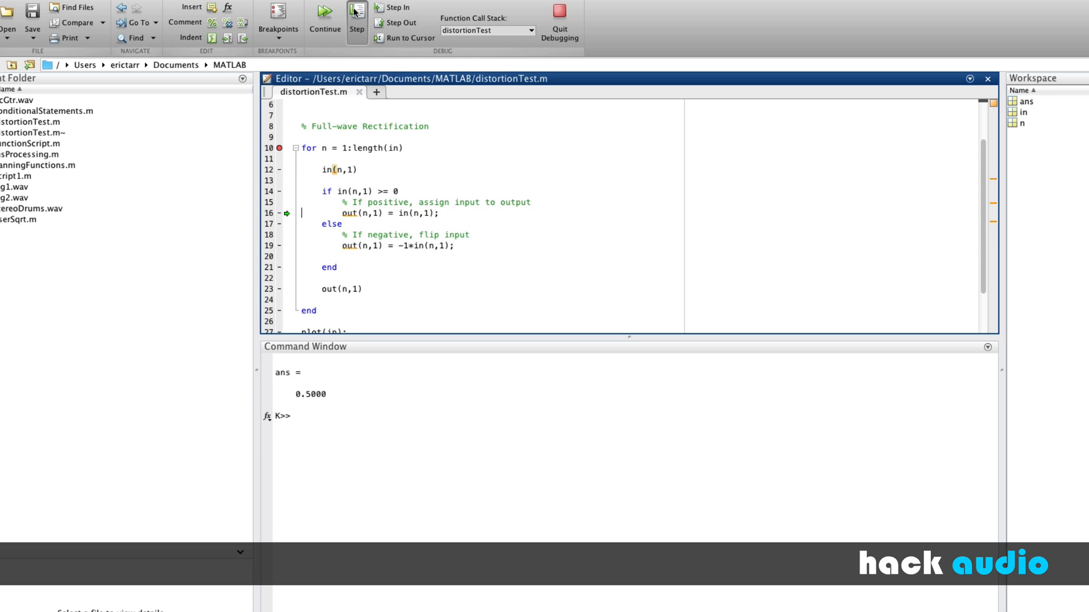
left_click(356, 17)
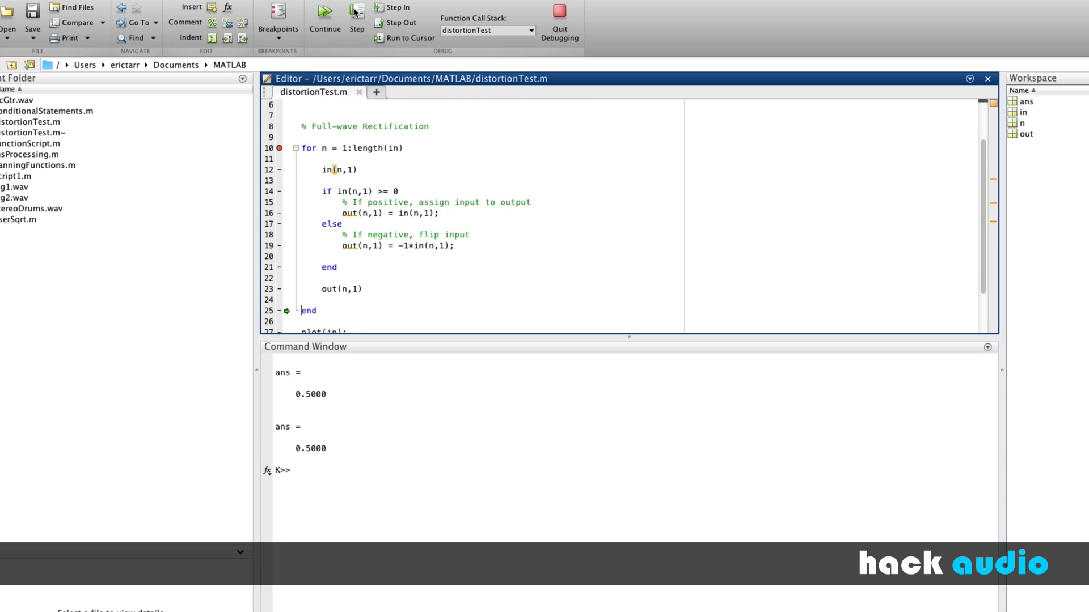
Step through the second and third iterations until out holds [0.5;1;0.5] at n = 4
left_click(356, 19)
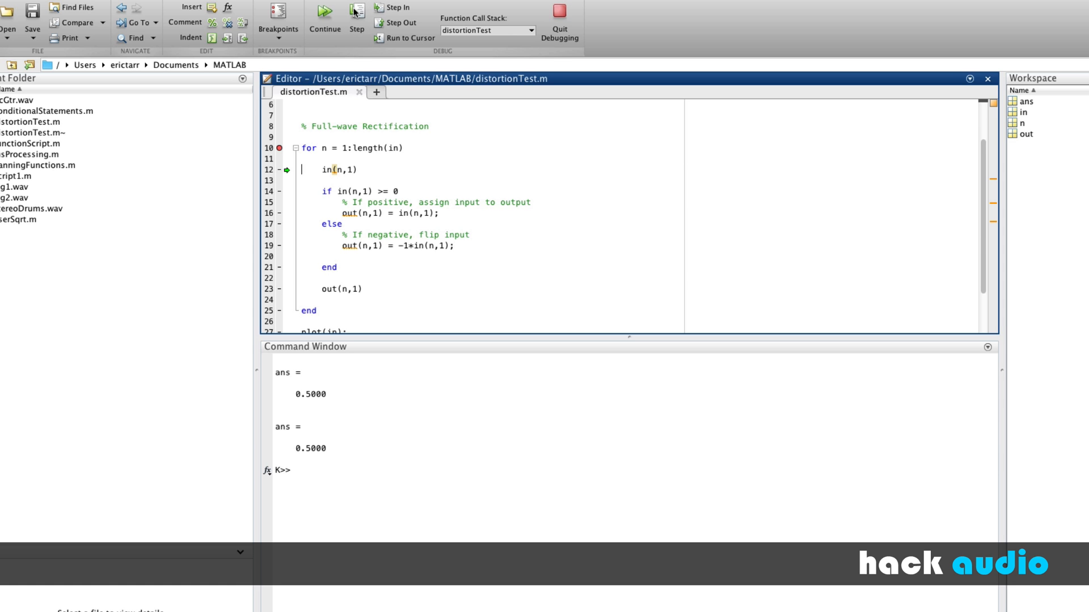
left_click(356, 19)
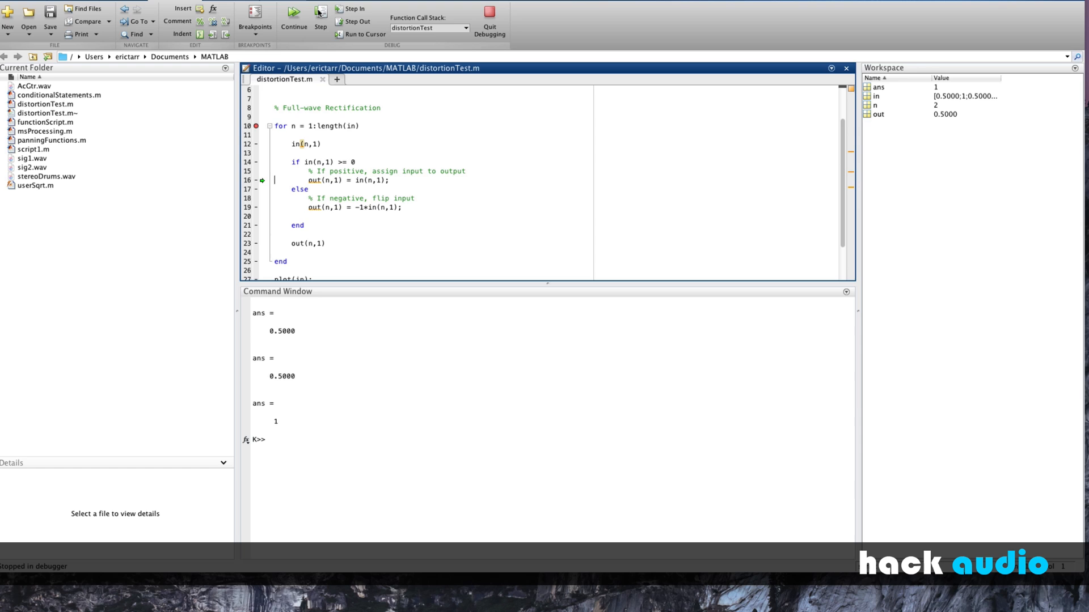
left_click(319, 17)
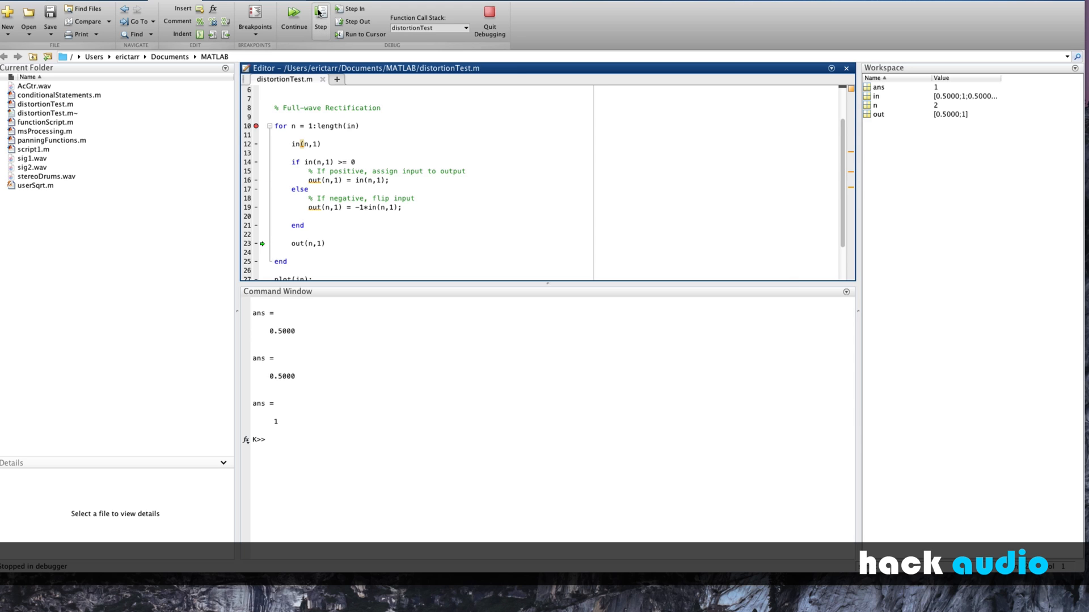
left_click(320, 14)
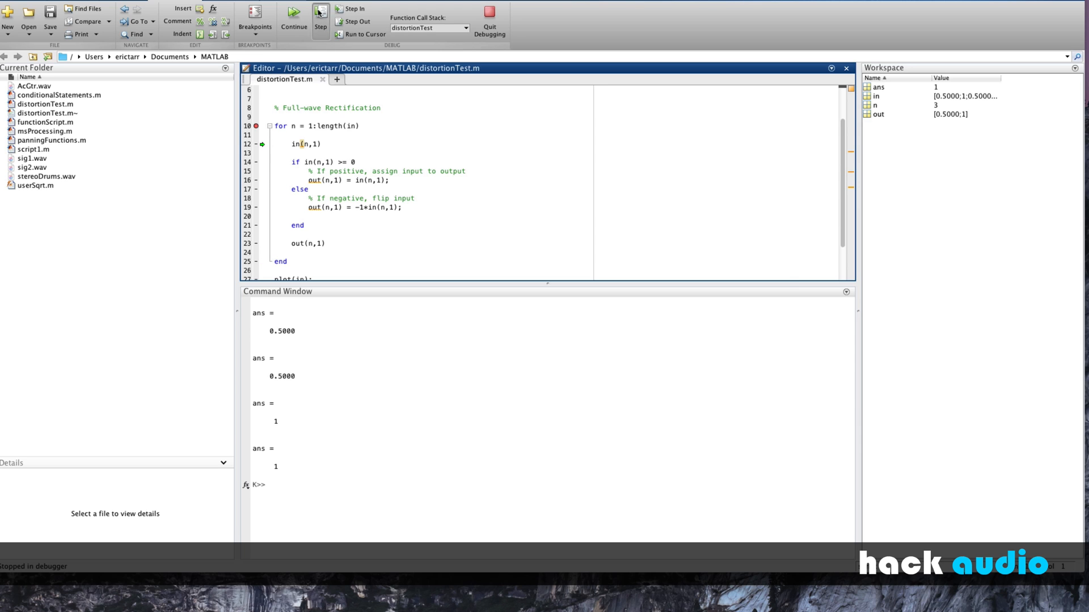
left_click(319, 11)
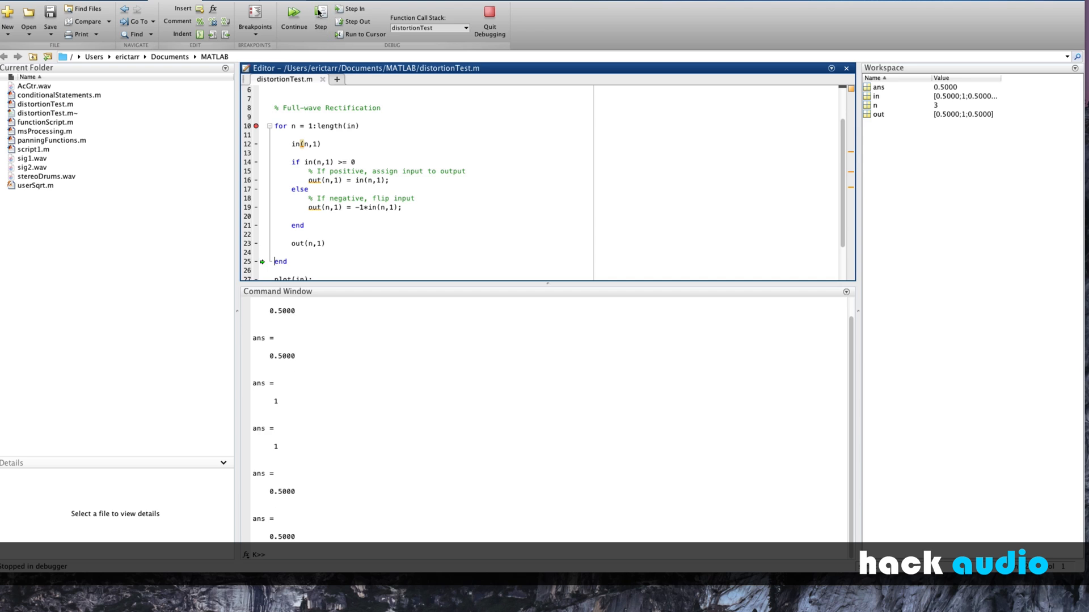
mouse_move(442, 314)
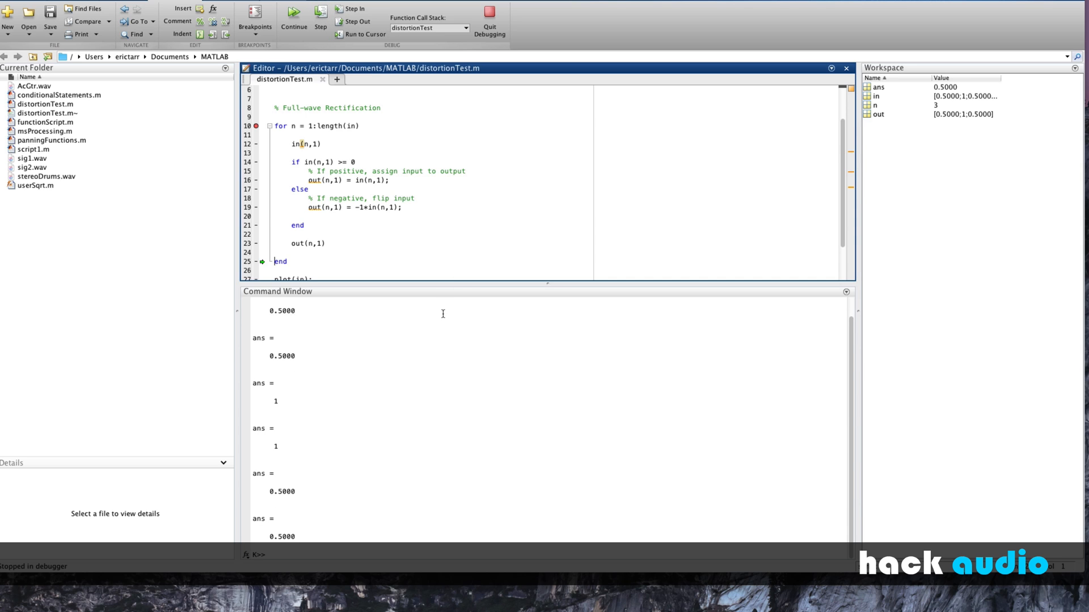
left_click(319, 10)
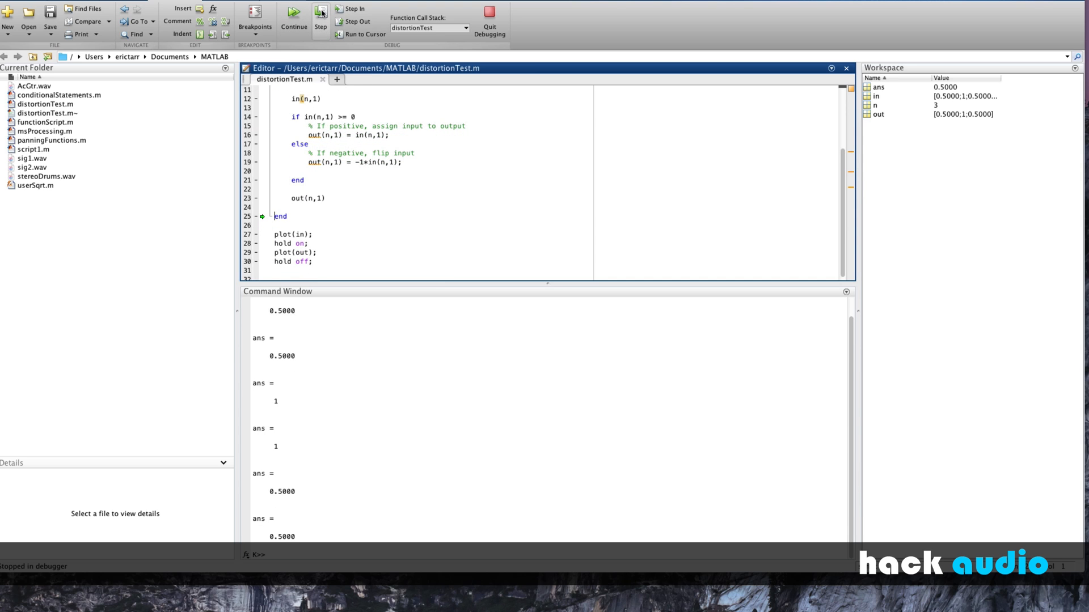
left_click(319, 13)
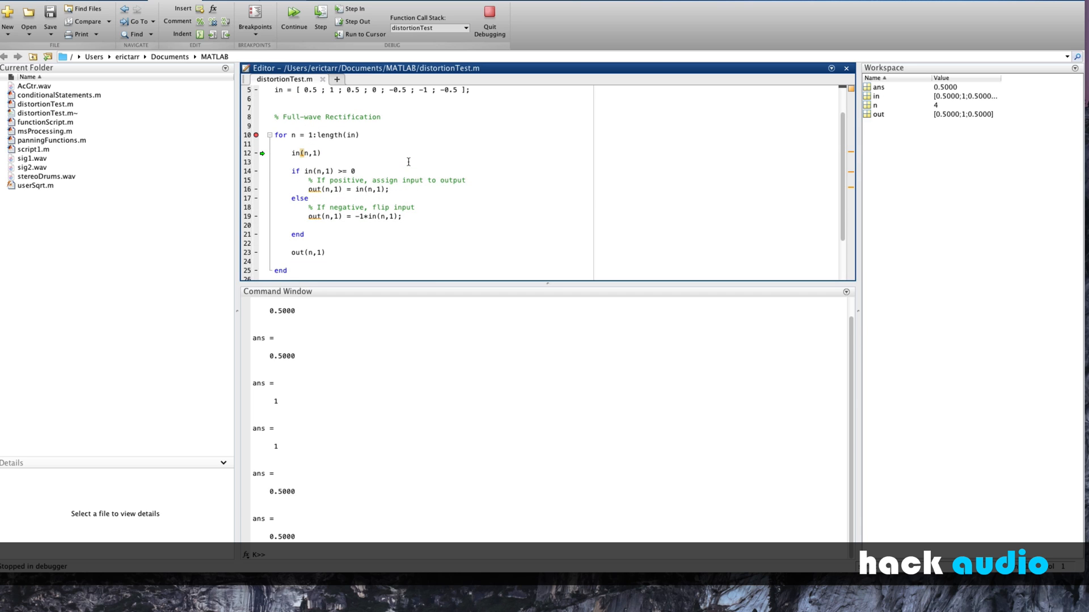
Step through the zero sample and the fifth iteration, flipping the negative sample positive
left_click(320, 12)
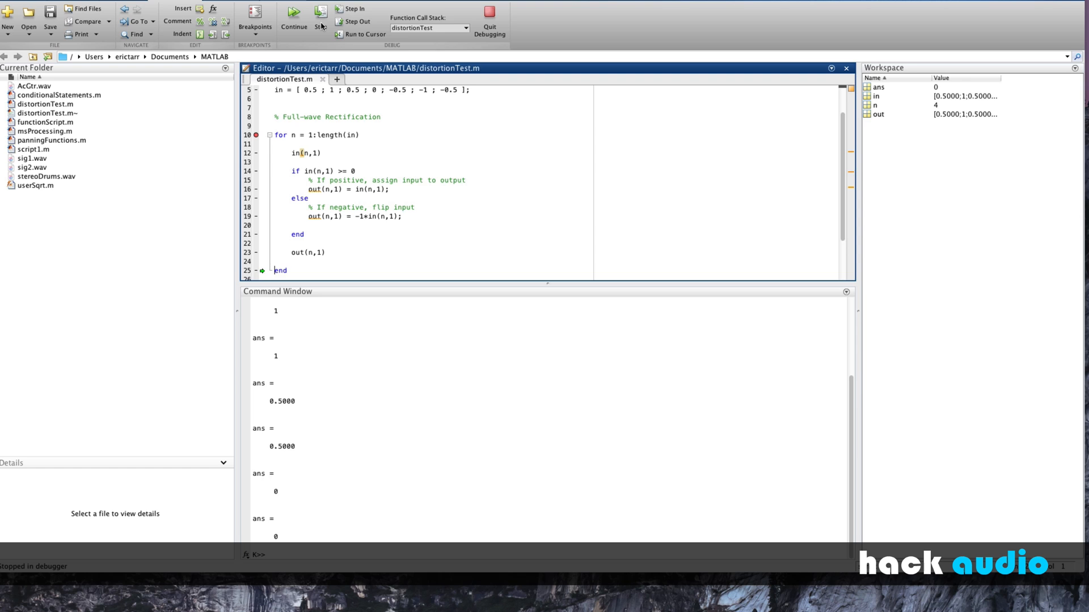
left_click(292, 26)
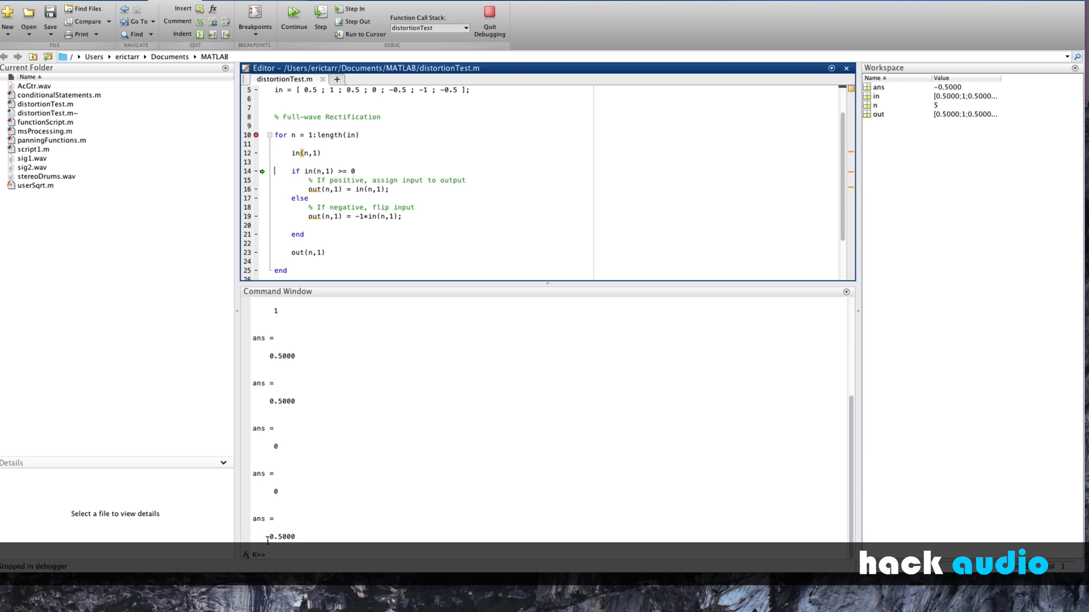
left_click(320, 13)
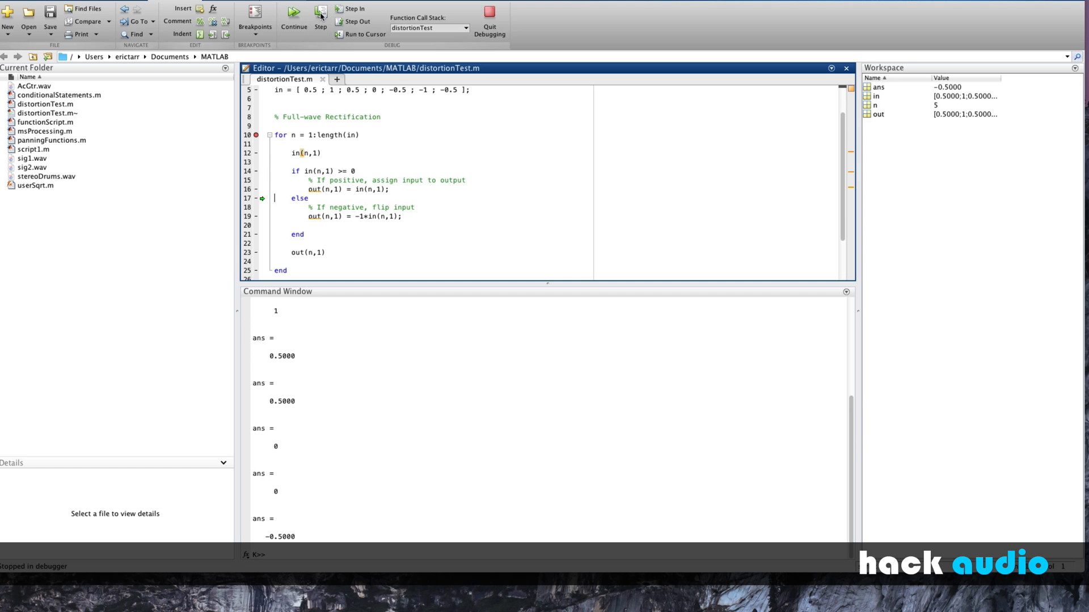
mouse_move(318, 212)
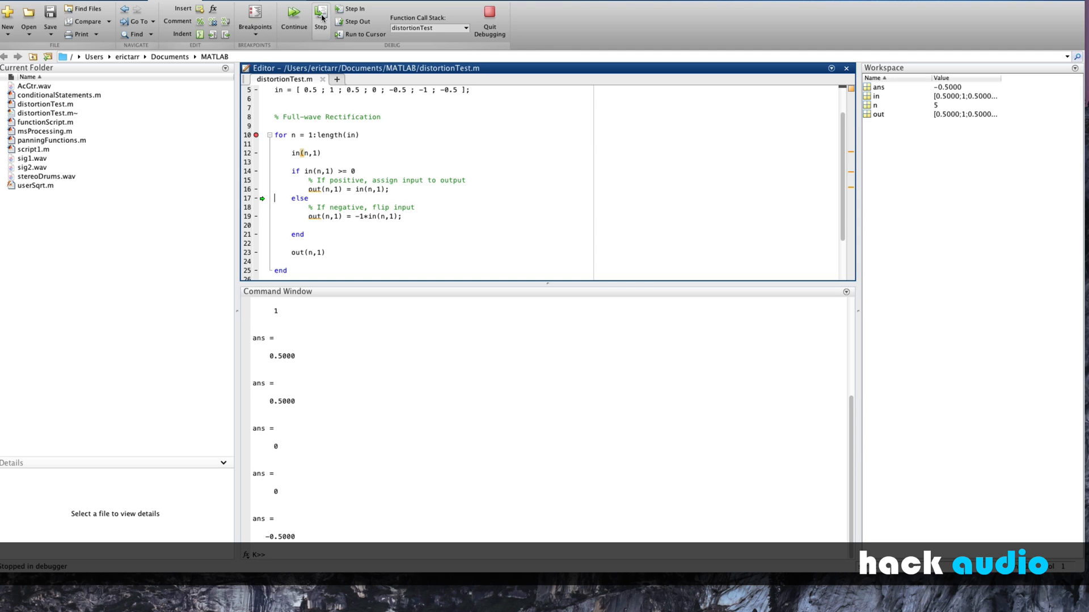
left_click(320, 17)
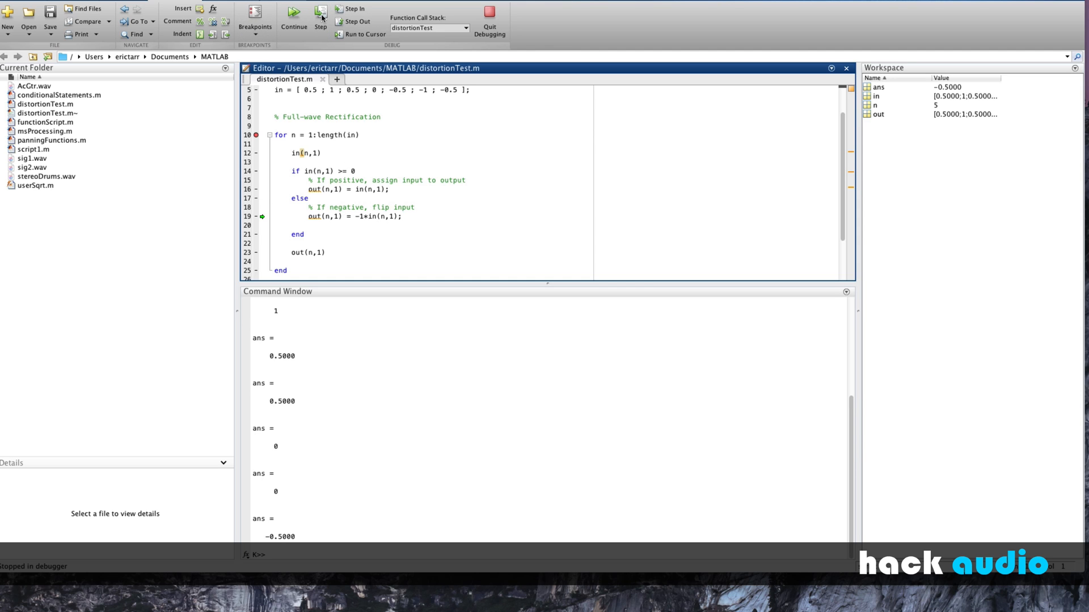
left_click(320, 21)
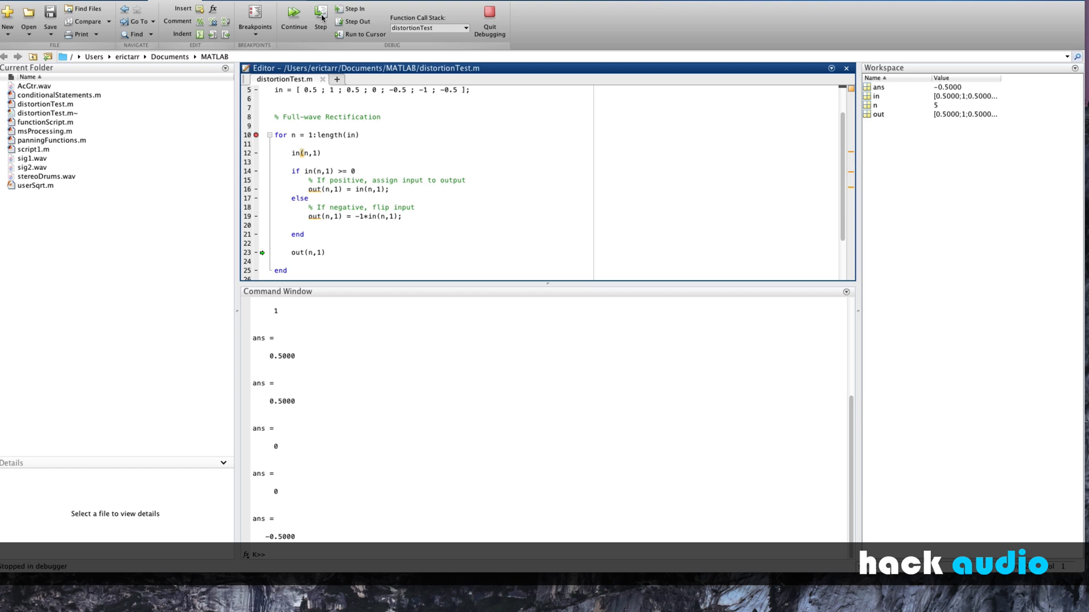
left_click(320, 14)
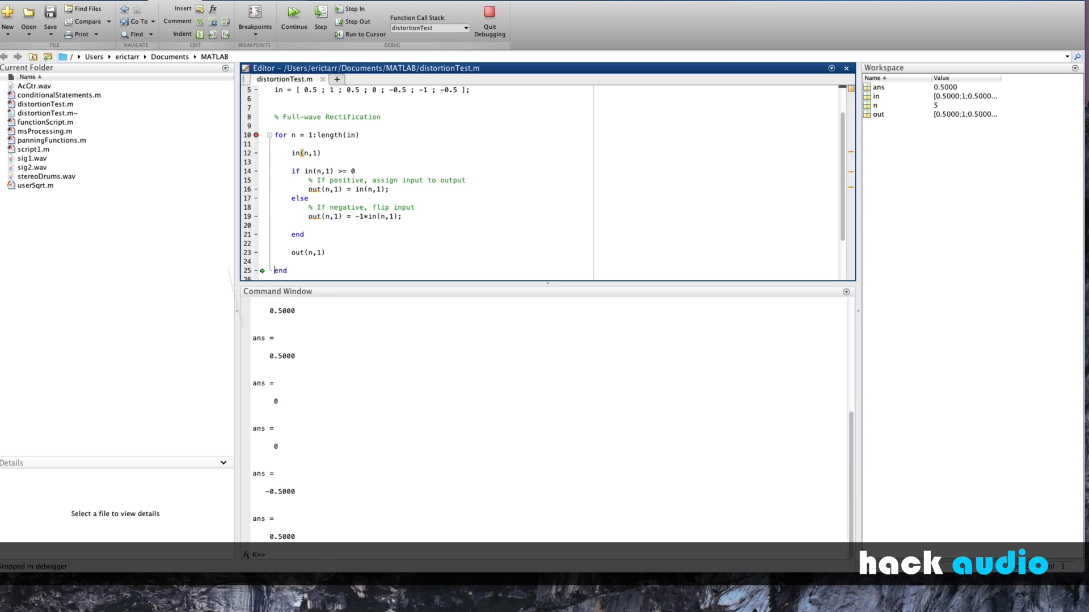
Finish the sixth and seventh iterations and step onto the plotting lines
left_click(320, 10)
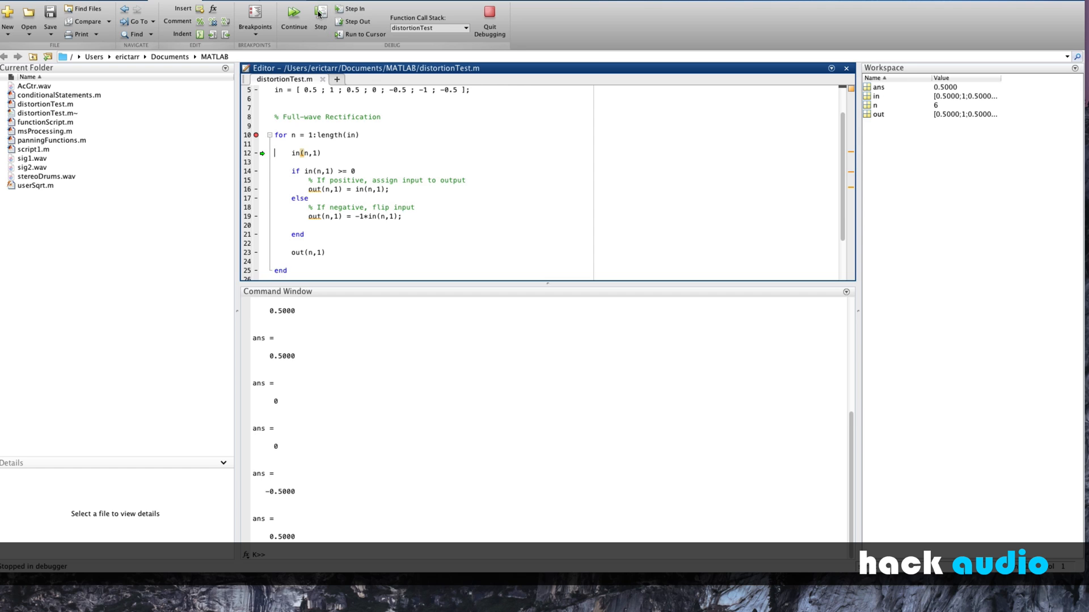
left_click(319, 17)
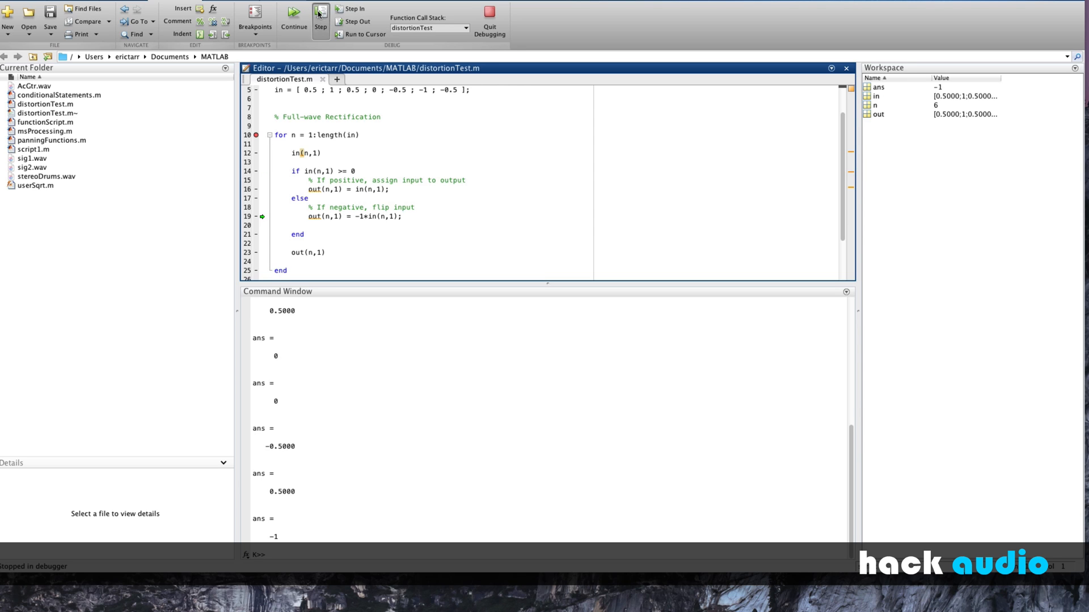
left_click(319, 10)
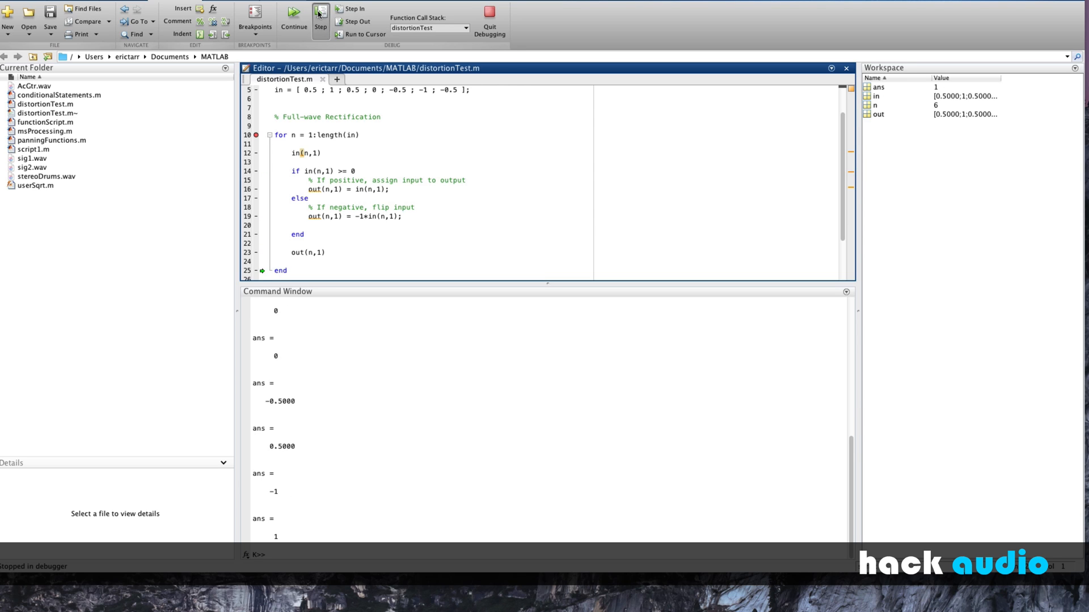
left_click(319, 14)
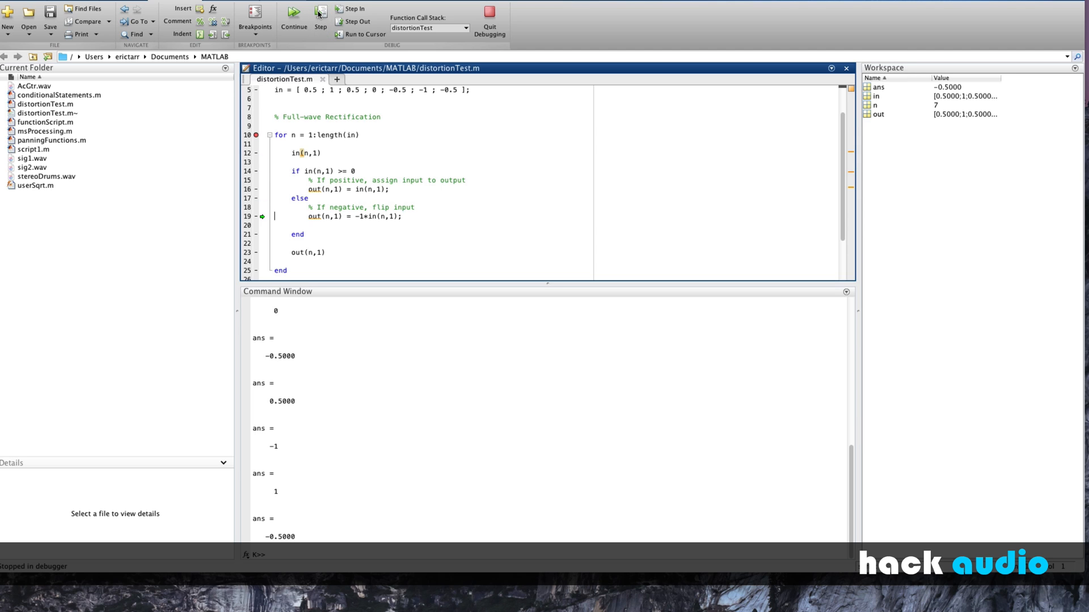
left_click(319, 14)
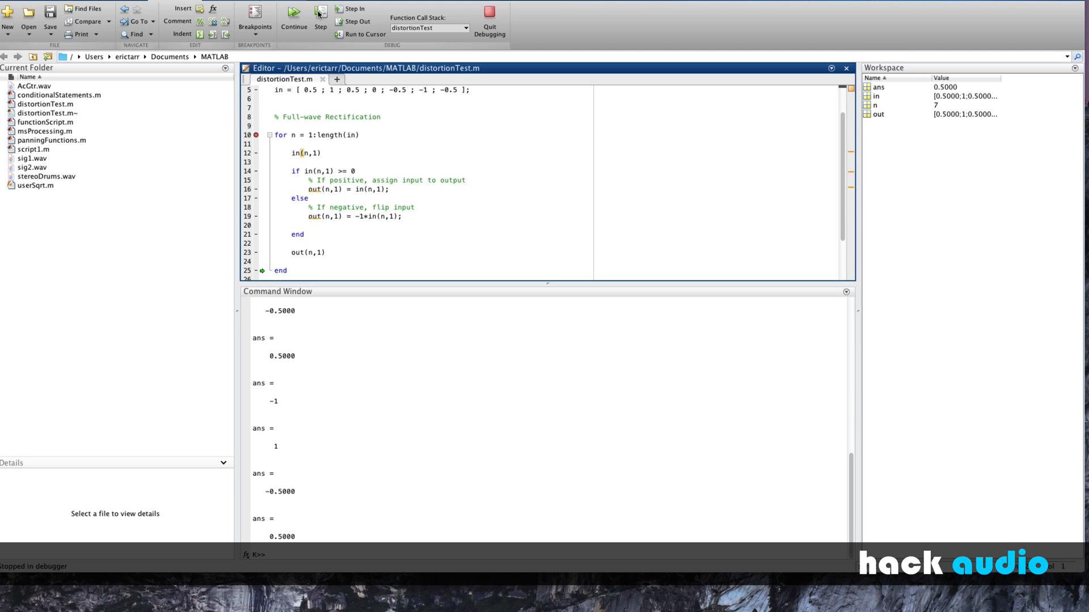
left_click(320, 15)
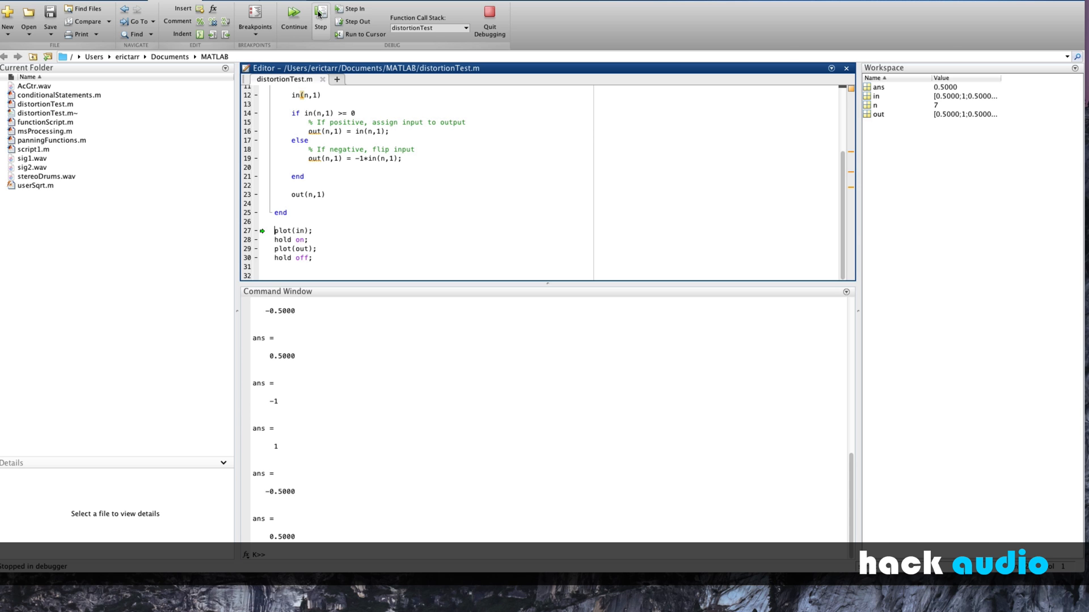
left_click(320, 13)
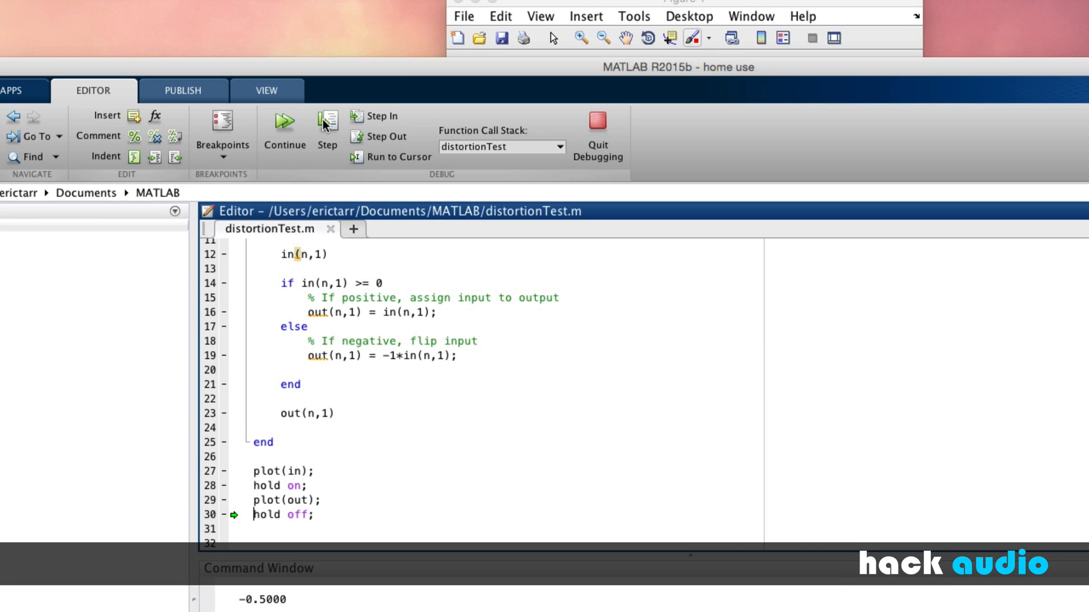
Execute the final plotting line so the figure shows the input and rectified output
left_click(326, 121)
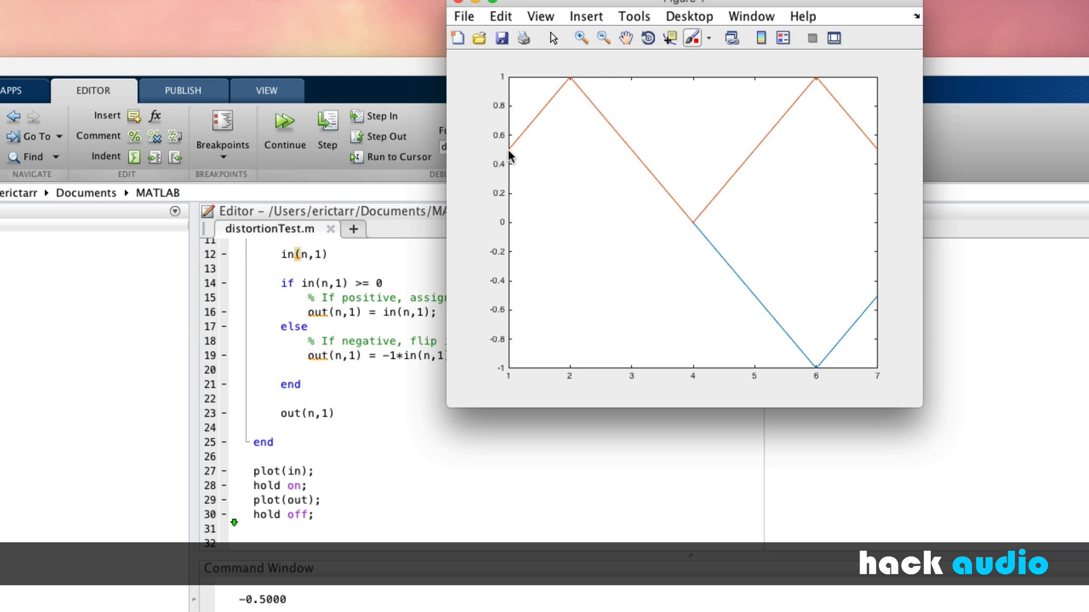
mouse_move(464, 12)
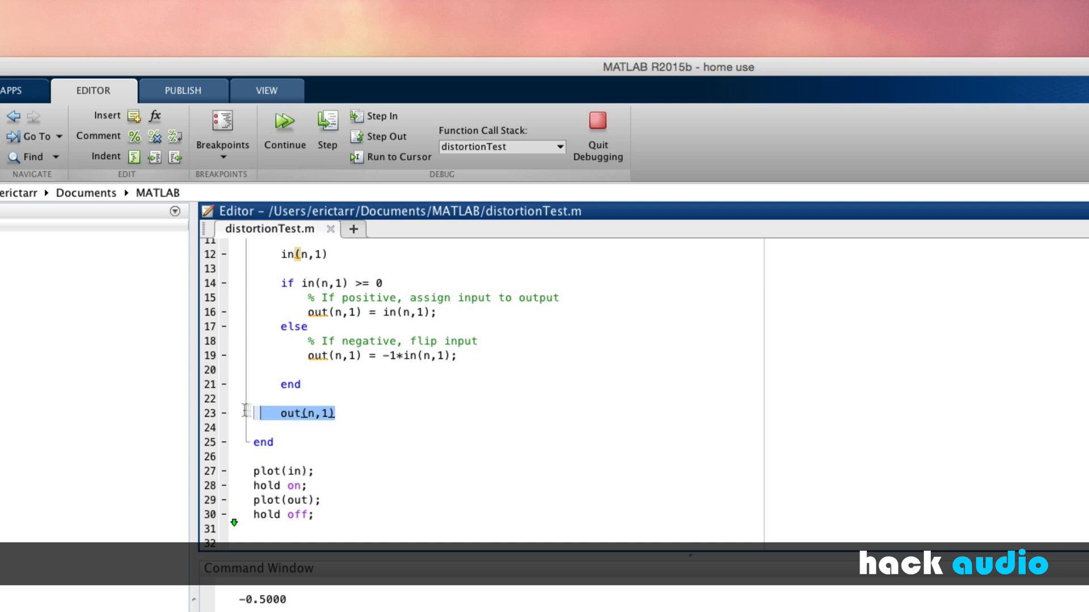
Delete the two debug print lines and define Fs = 48000 and Ts = 1/Fs
key("Delete")
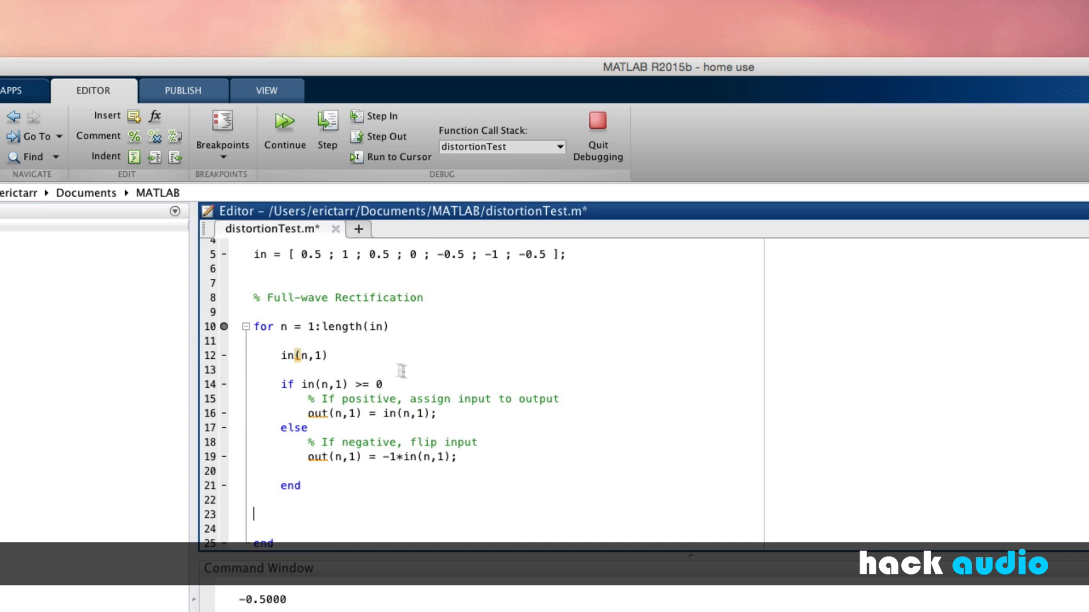
key("Backspace")
type("%")
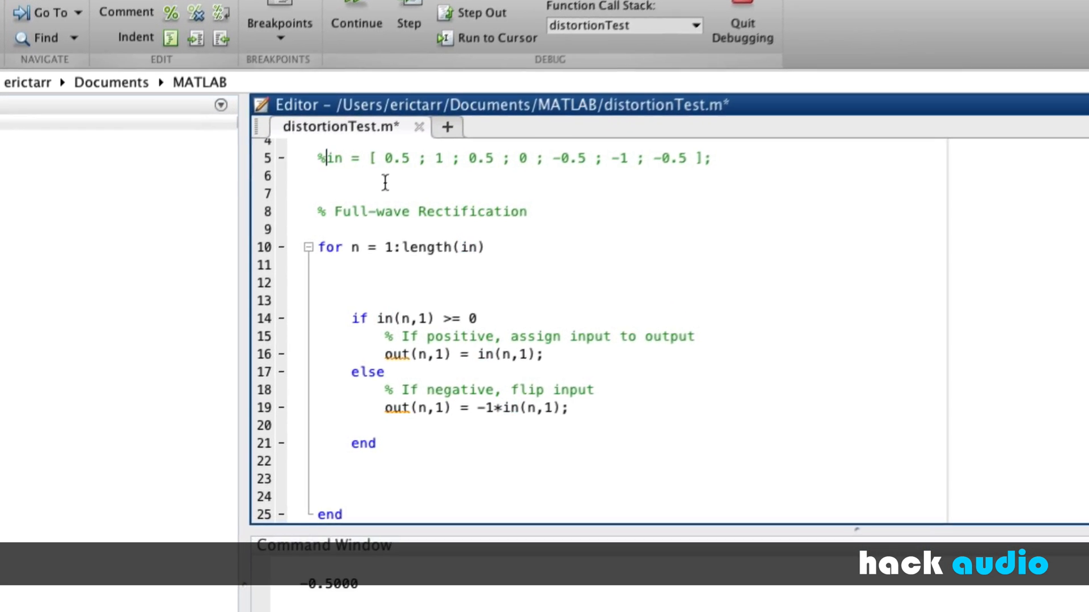
type("Fs =")
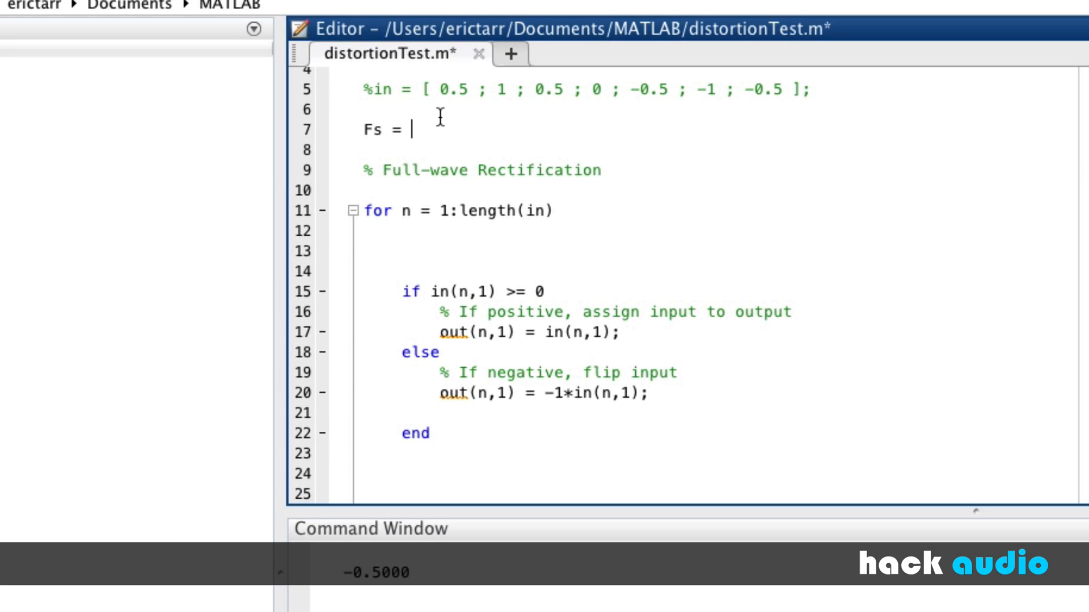
type("48000")
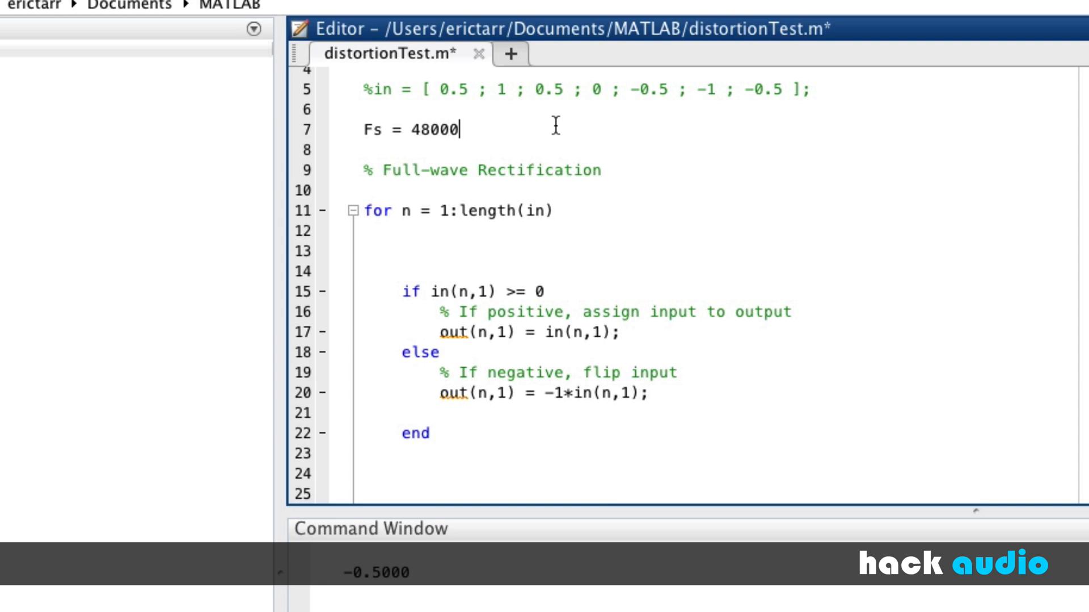
type("; Ts")
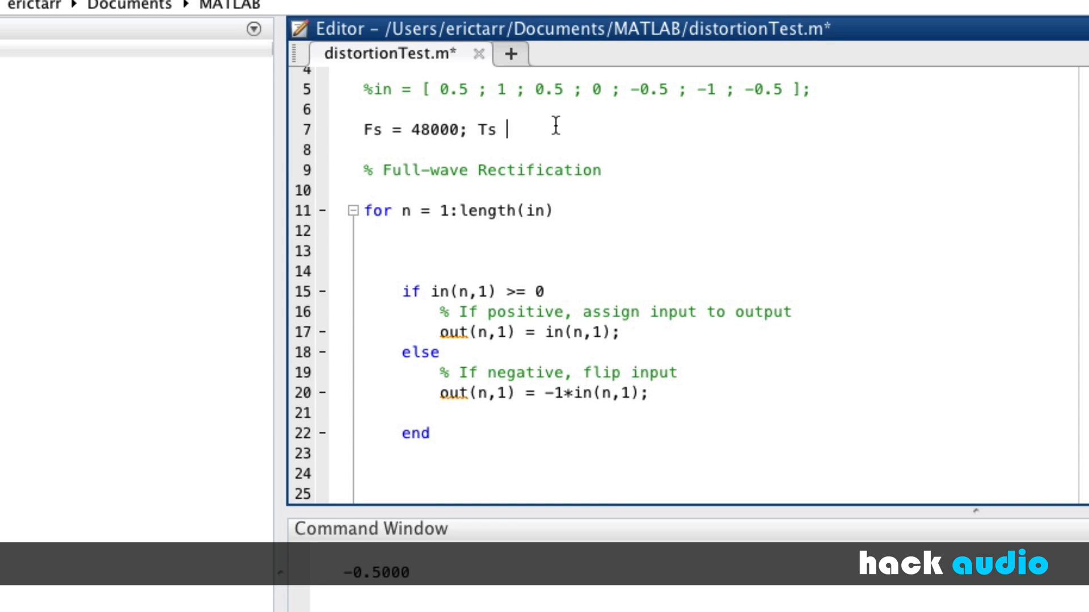
type("=")
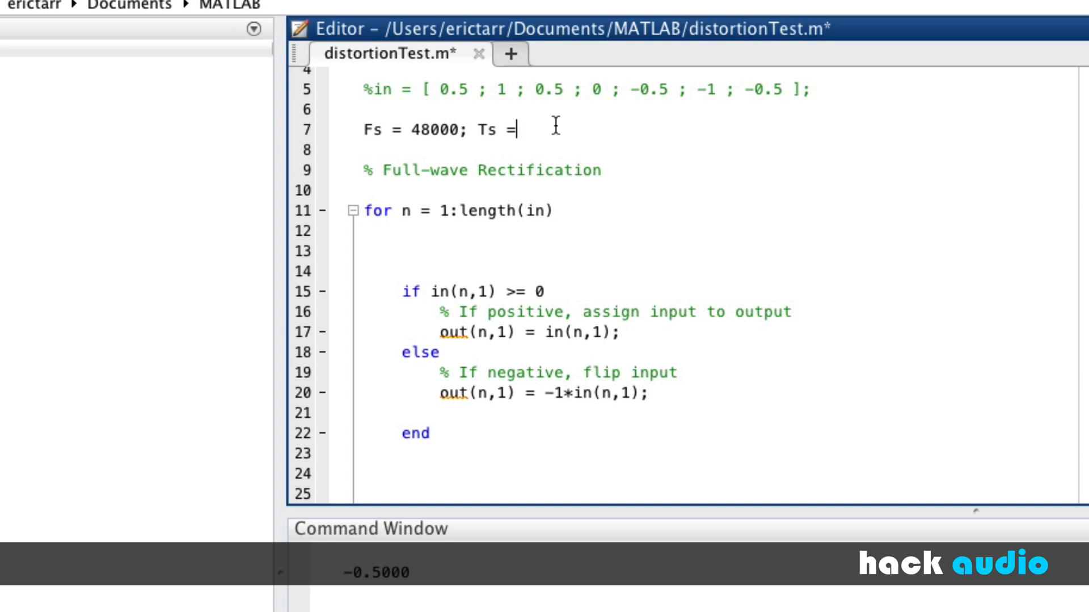
type("1/Fs;")
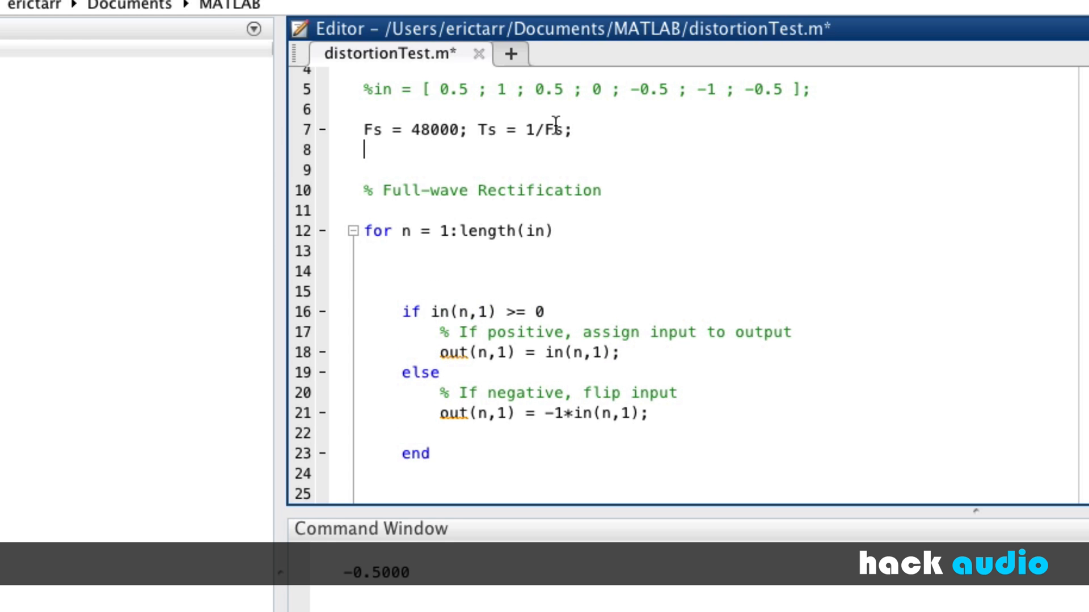
Define f = 3, the time vector t = [0:Ts:1] and in = sin(2*pi*f*t)
type("f = 3")
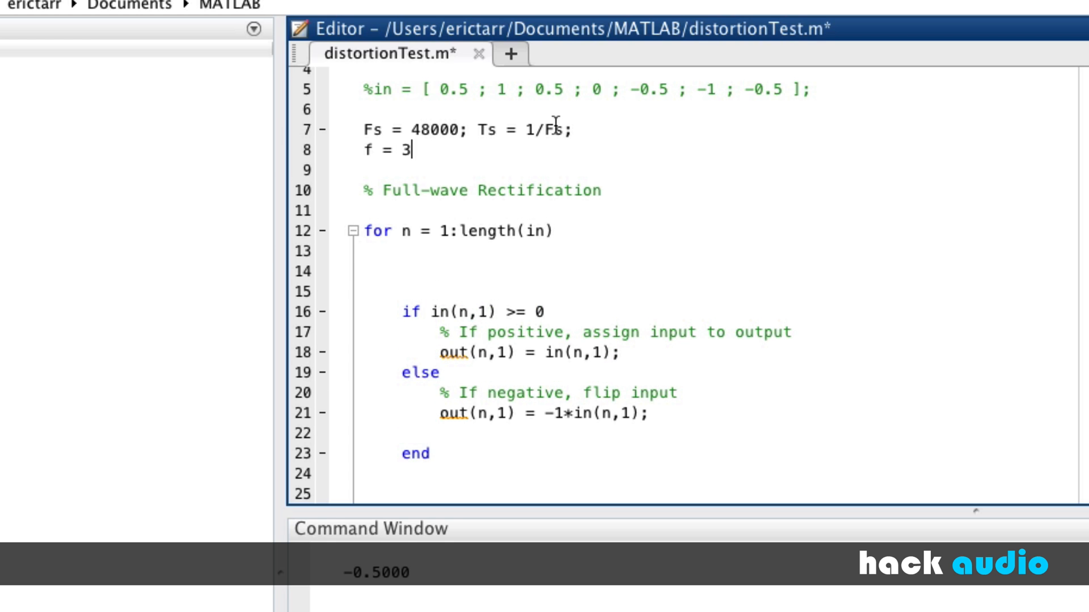
type("=")
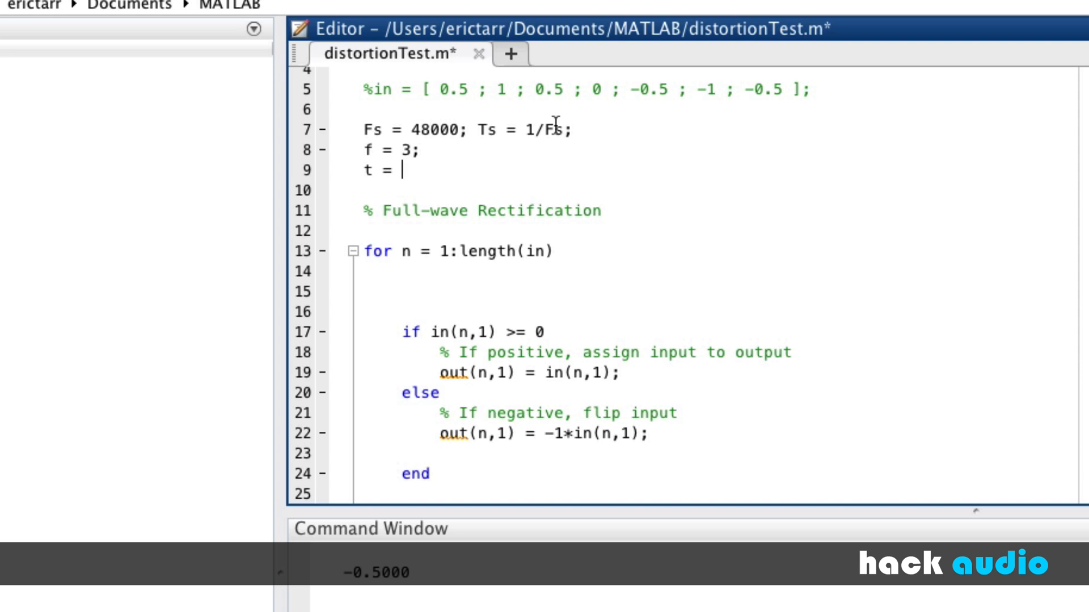
type("[0:T:")
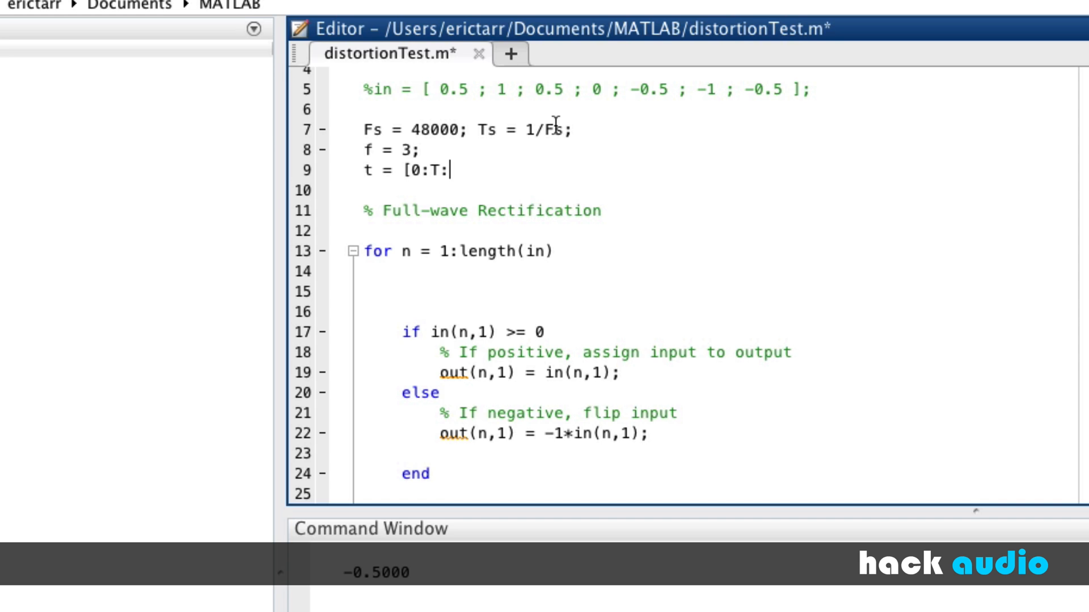
type("s")
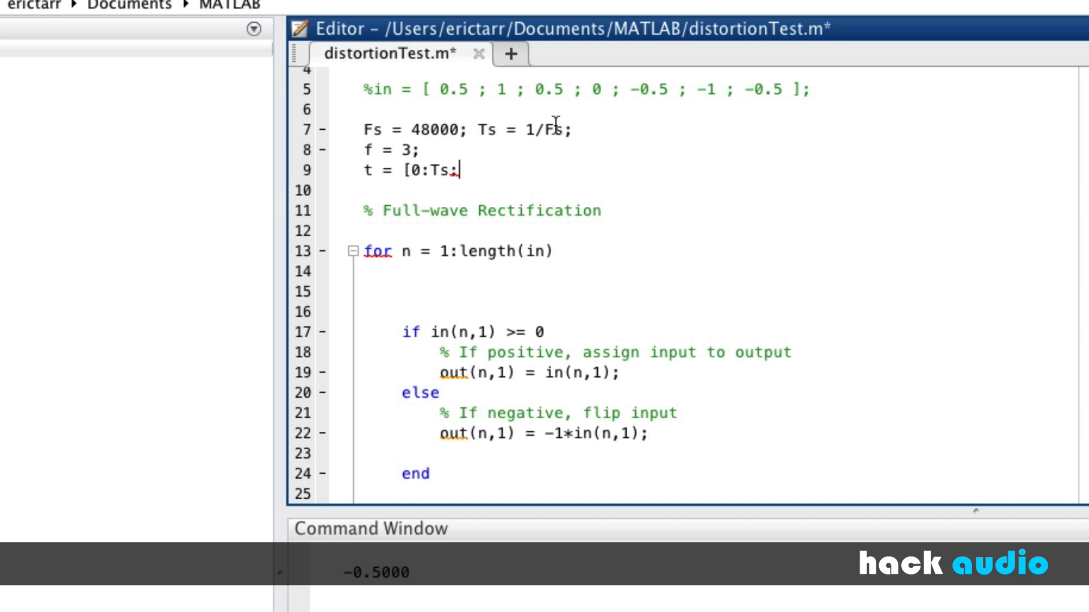
type("1].'")
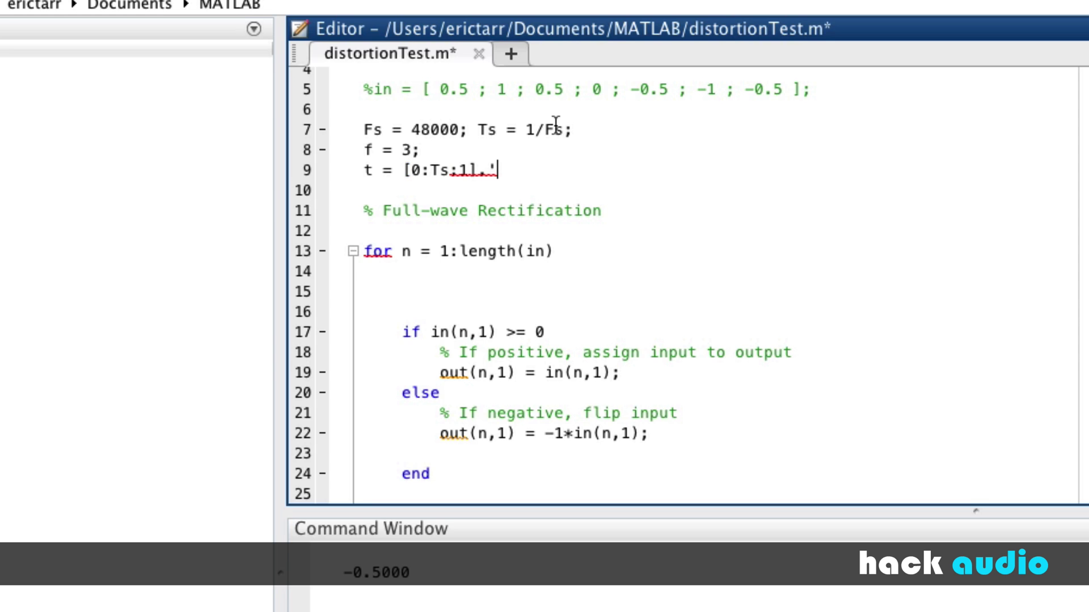
type(";")
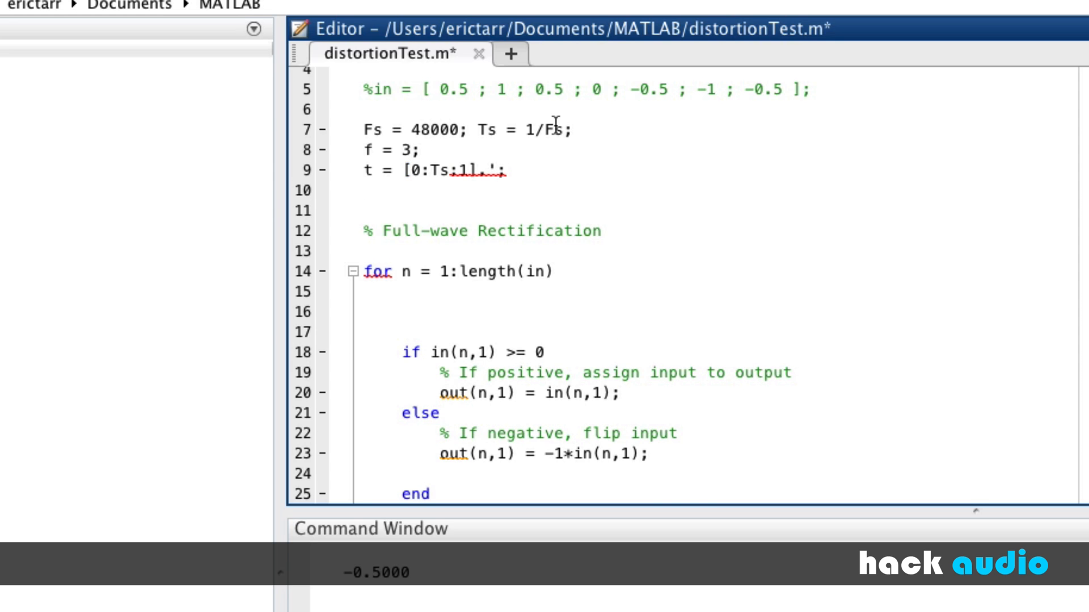
type("in =")
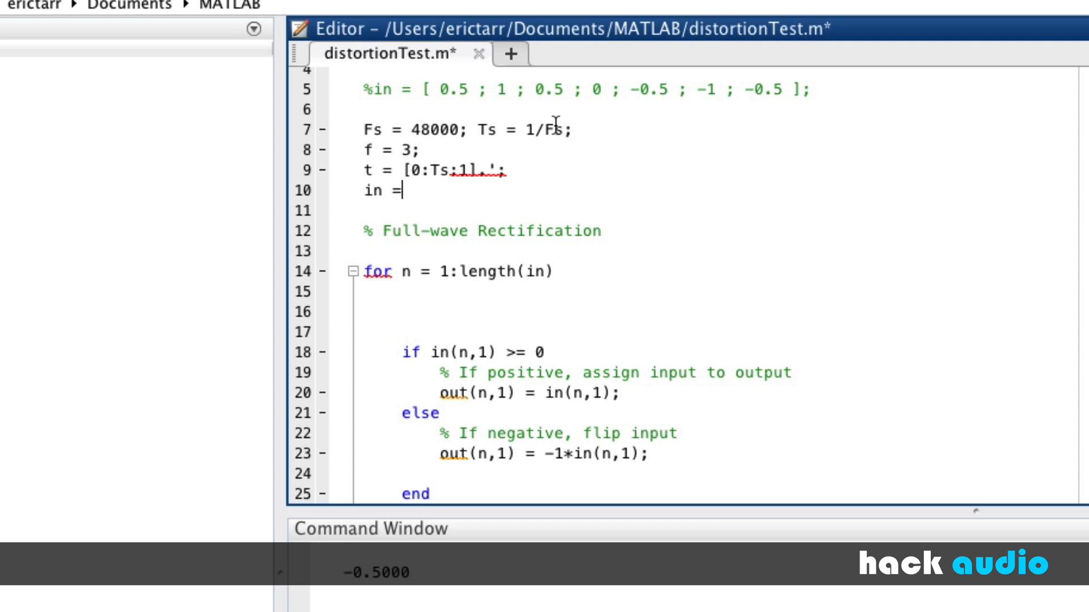
type("sin(")
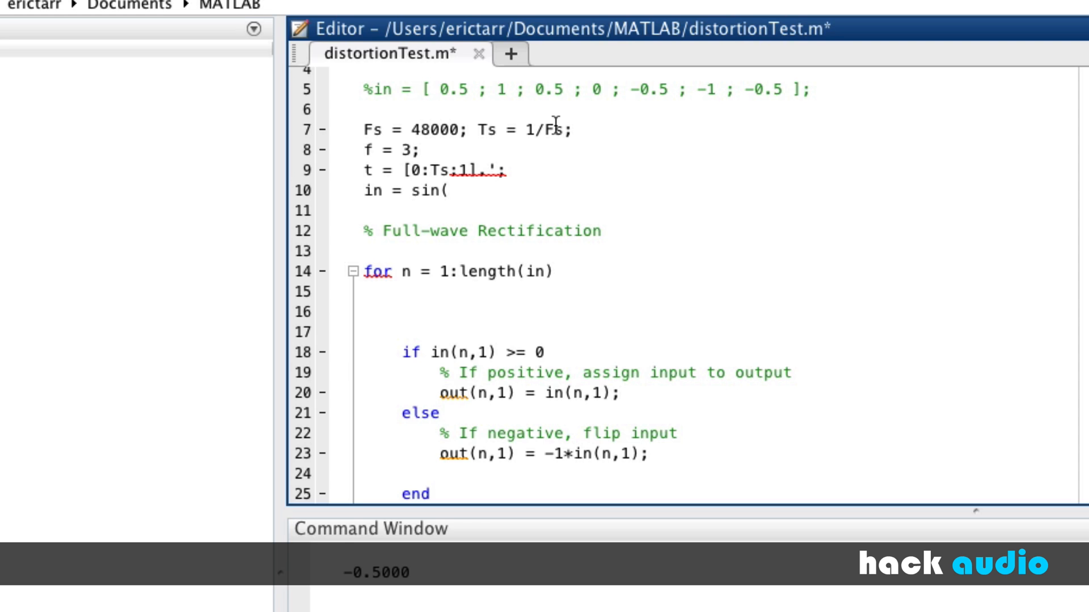
type("2*pi*")
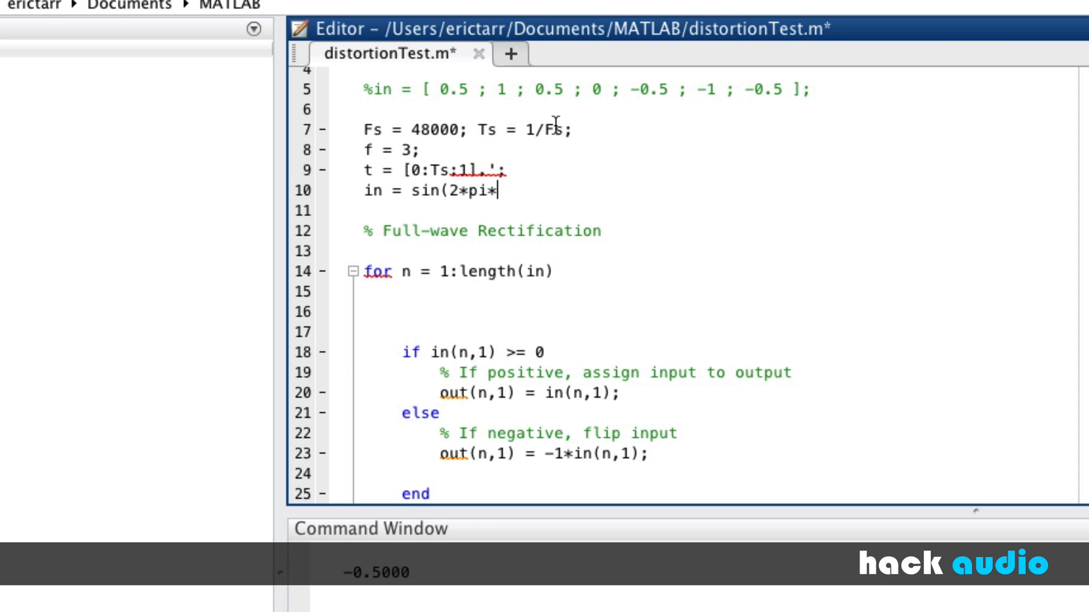
type("f*t);")
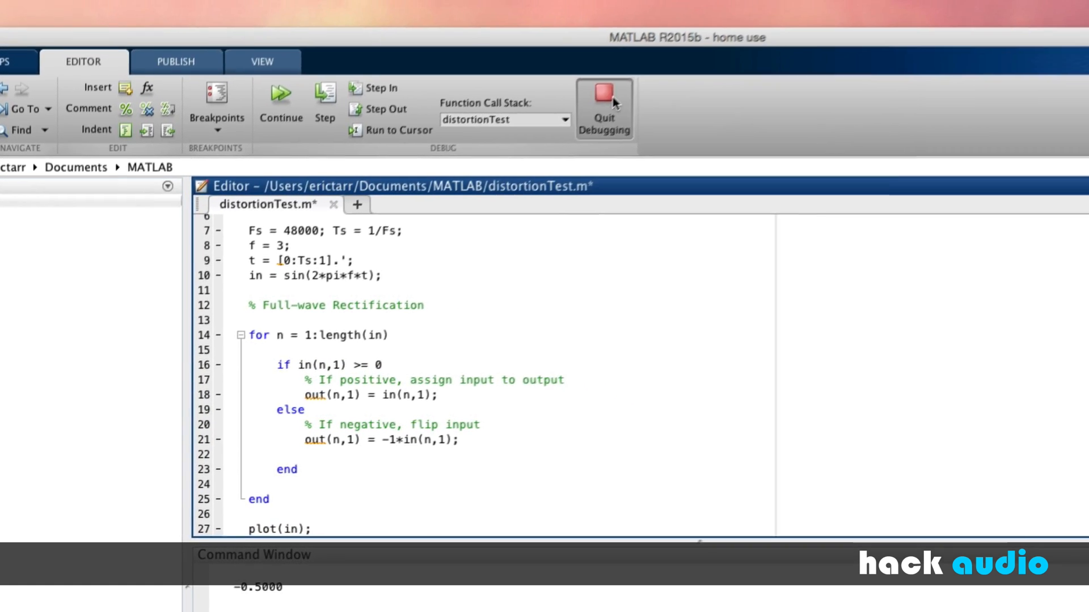
Quit debugging and run the script to plot the 3 Hz sine with its rectified version
left_click(603, 109)
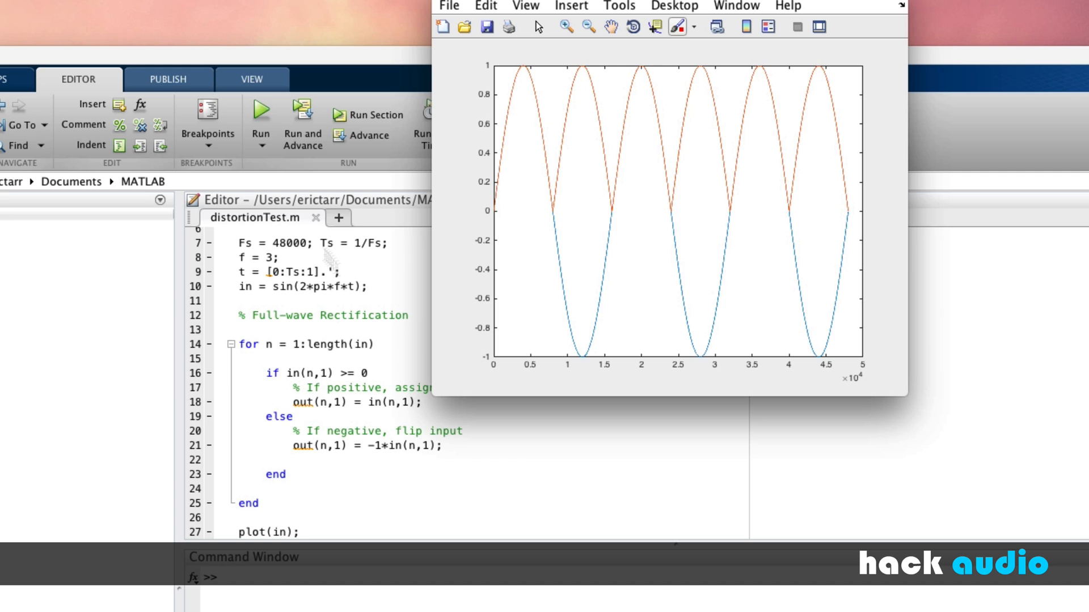
mouse_move(509, 264)
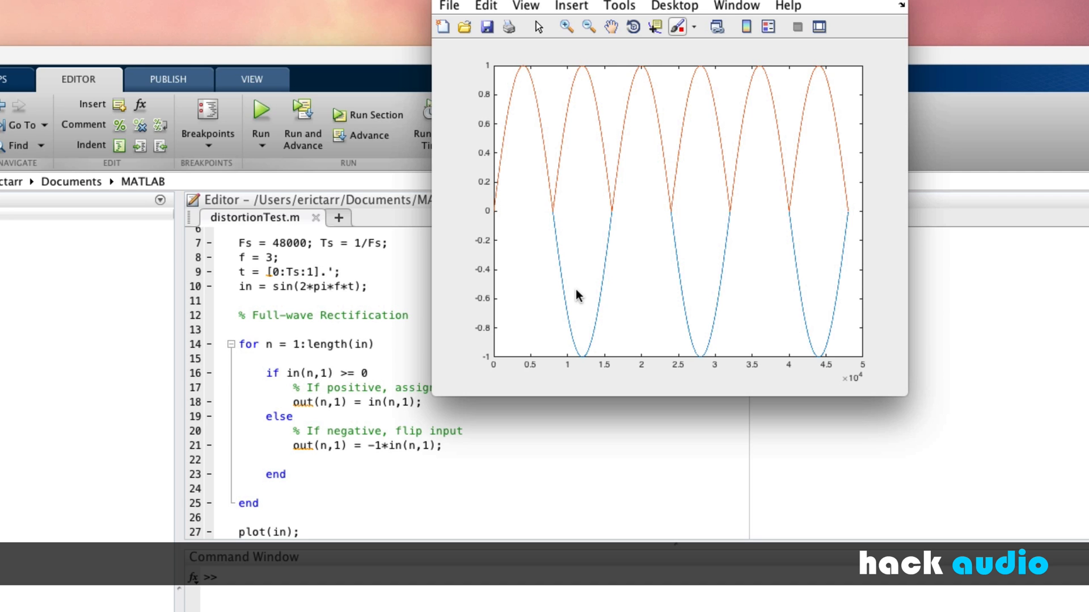
mouse_move(555, 236)
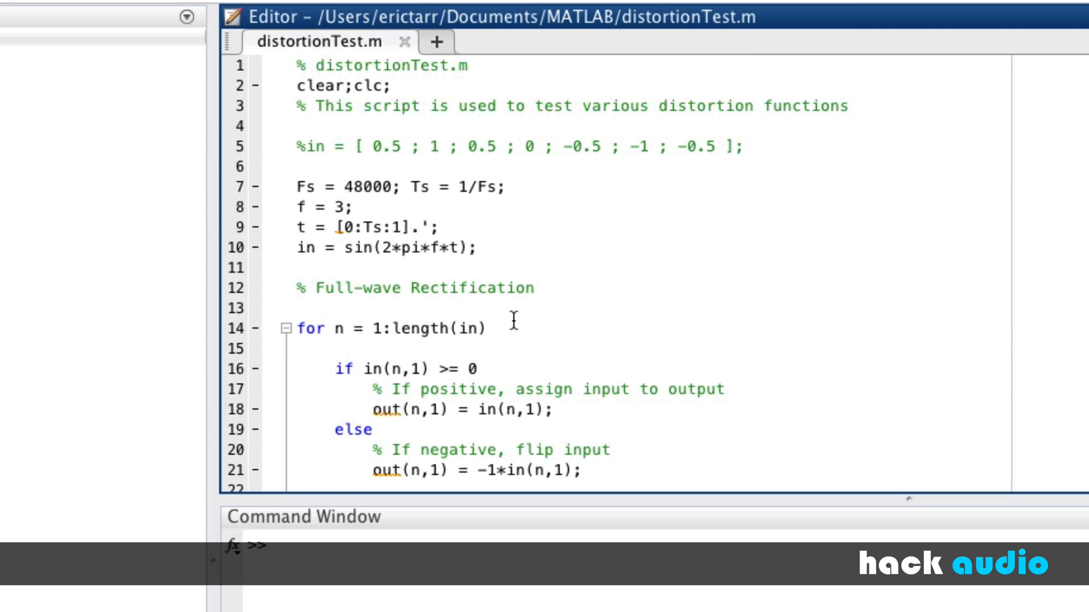
Review distortionTest.m and create a new untitled script tab
scroll("down", 3)
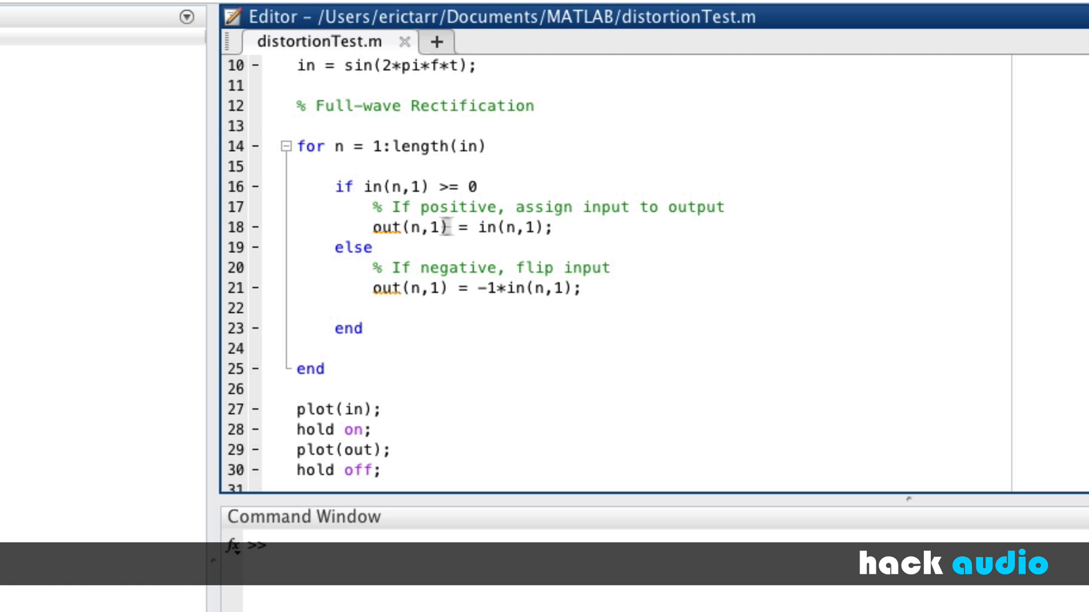
scroll("up", 3)
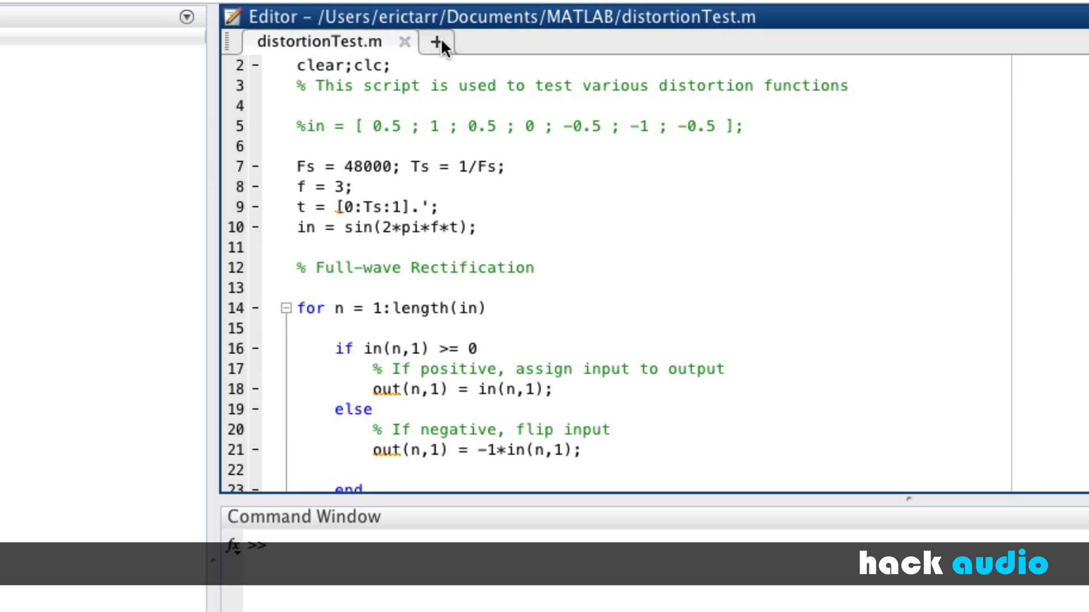
left_click(434, 42)
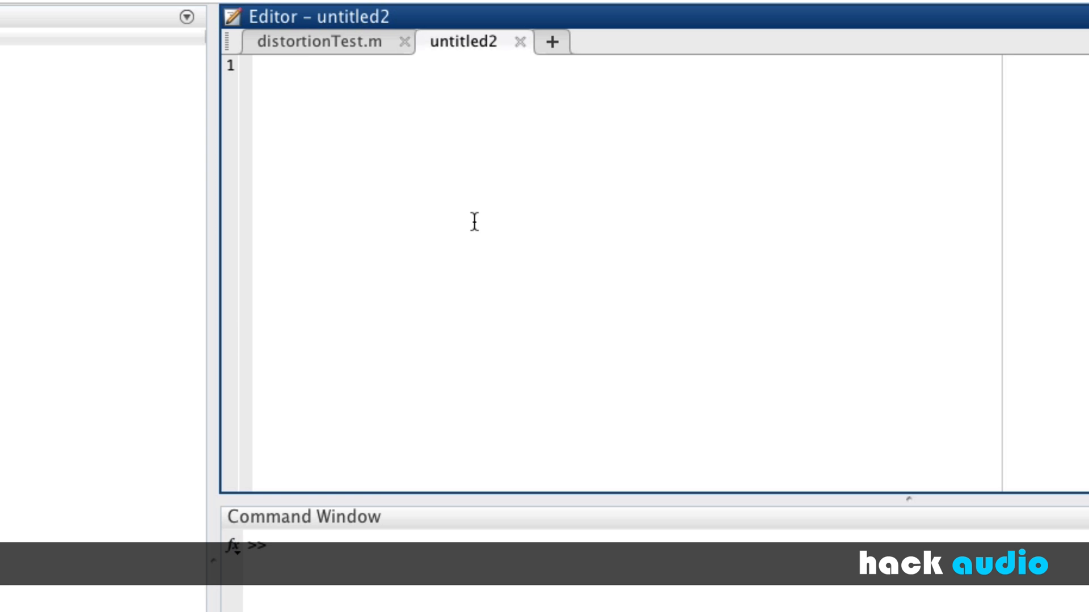
Write the header function [ out ] = fullwaveRectification(in) on line 1
type("func")
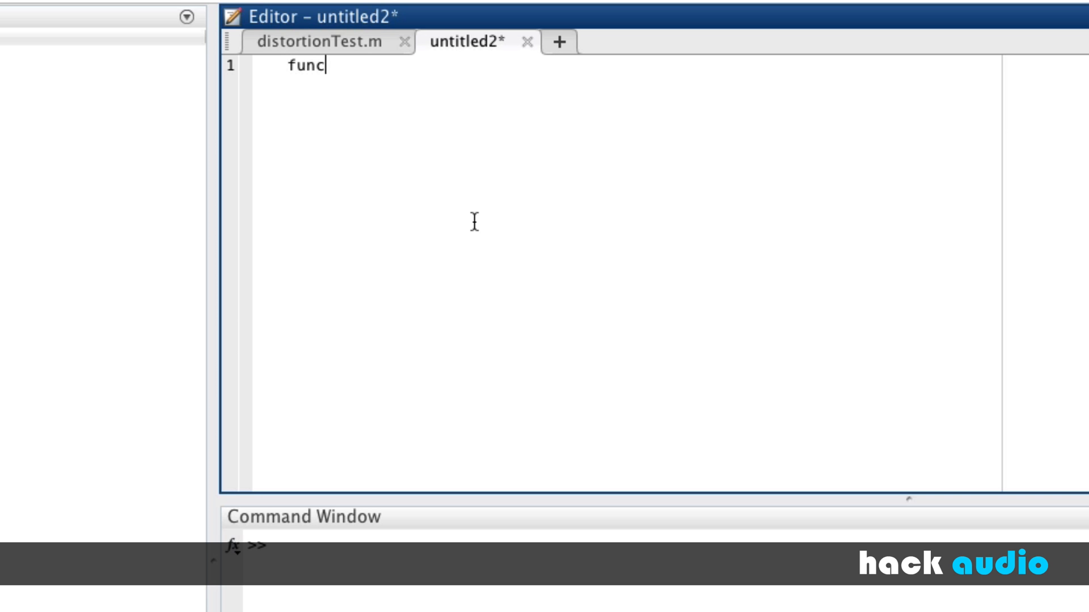
type("tion")
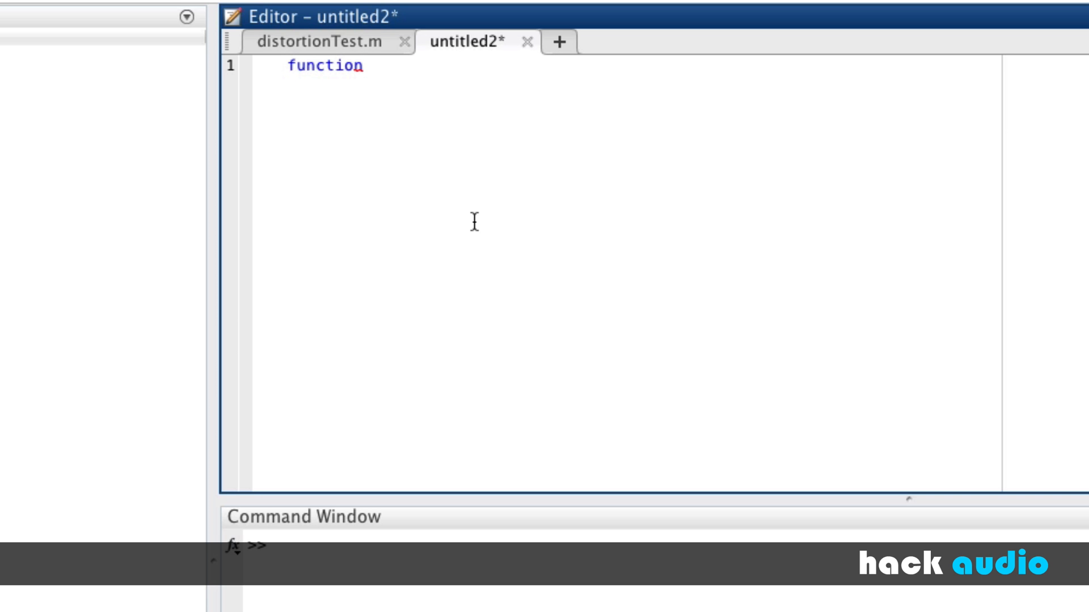
type("[ out")
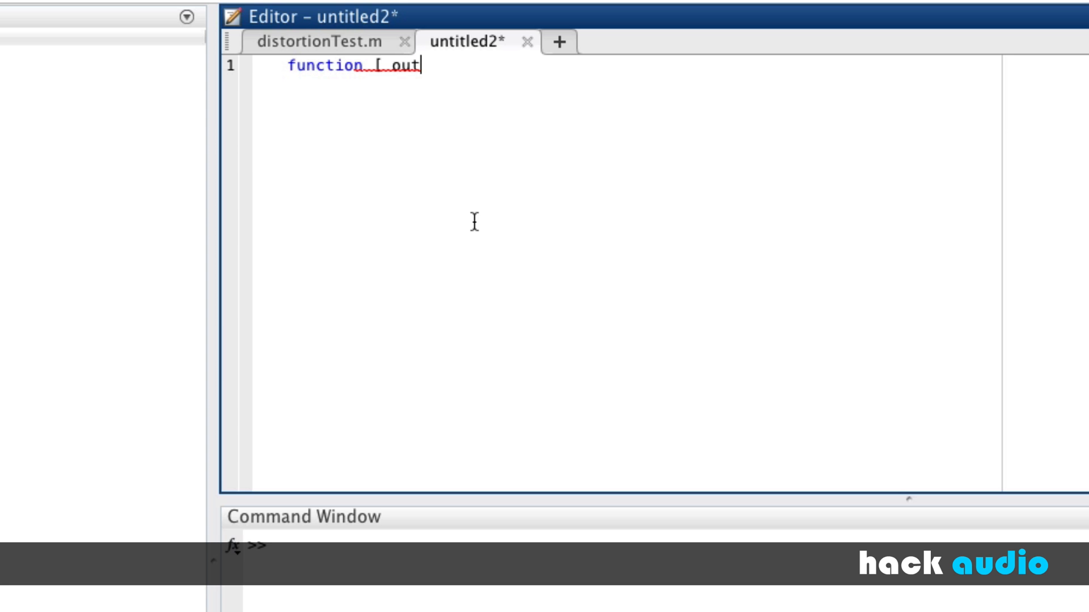
type("] =")
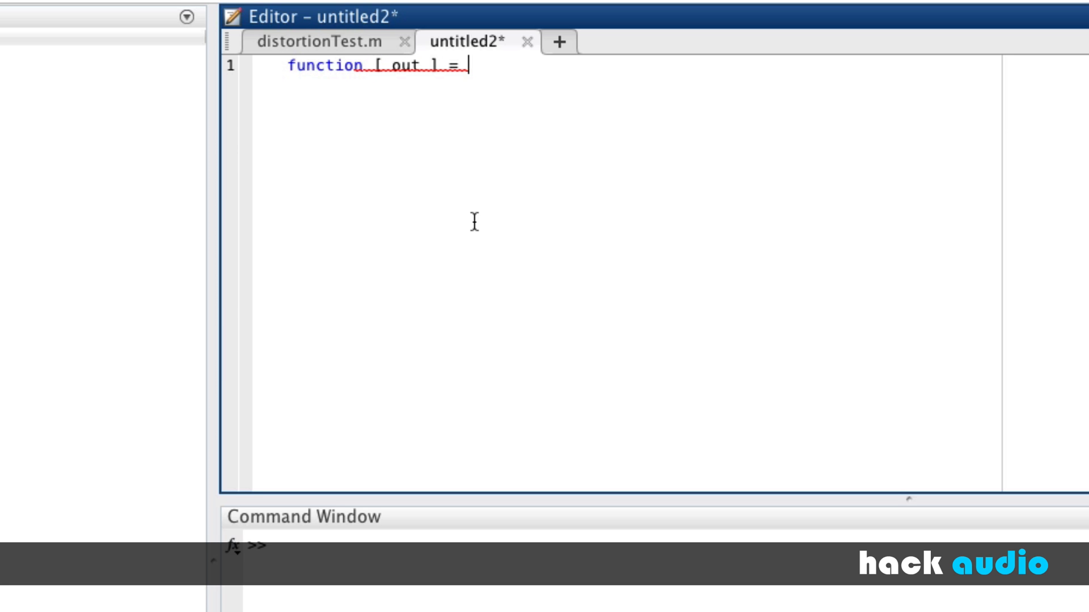
type("fullwave")
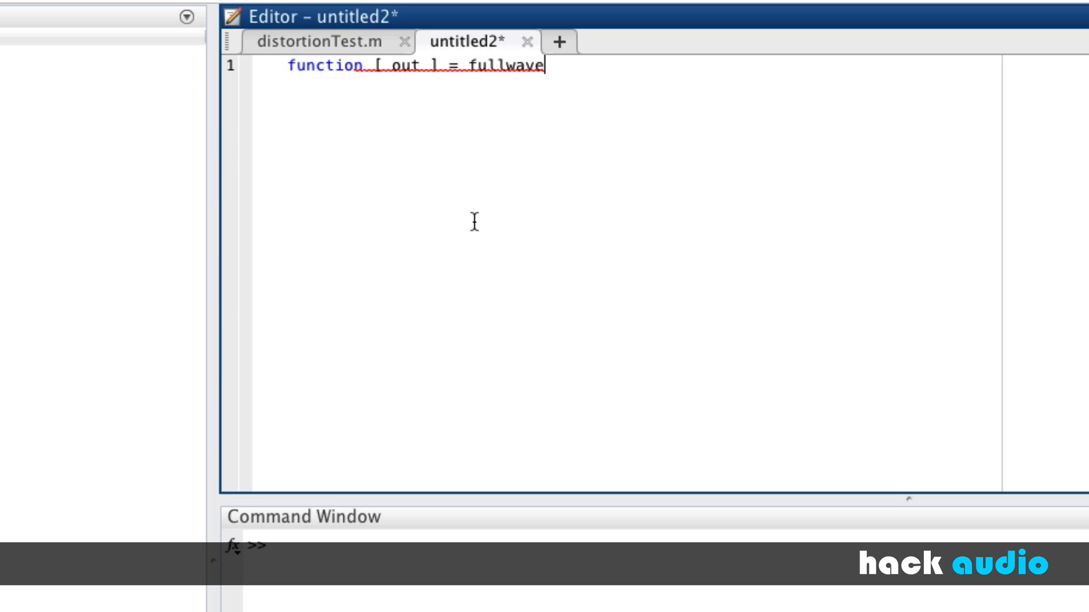
type("Rectif")
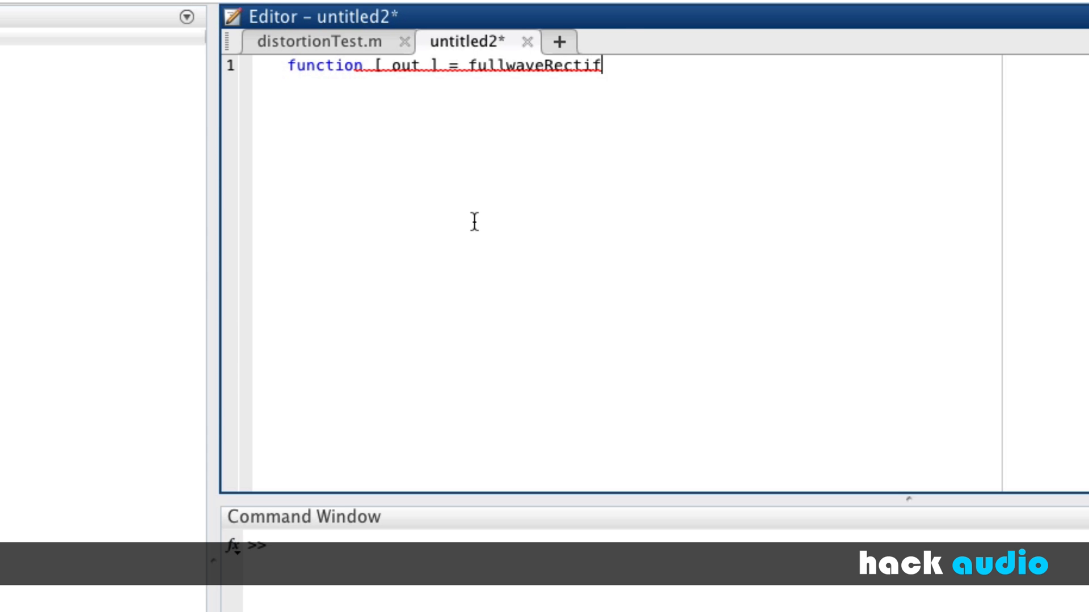
type("ication(")
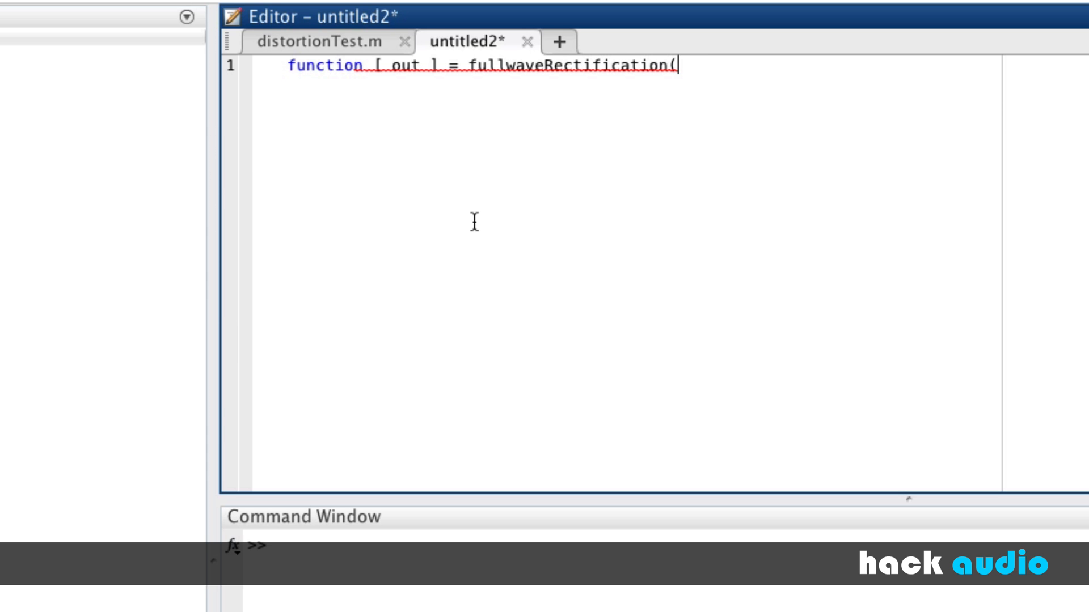
type("in)")
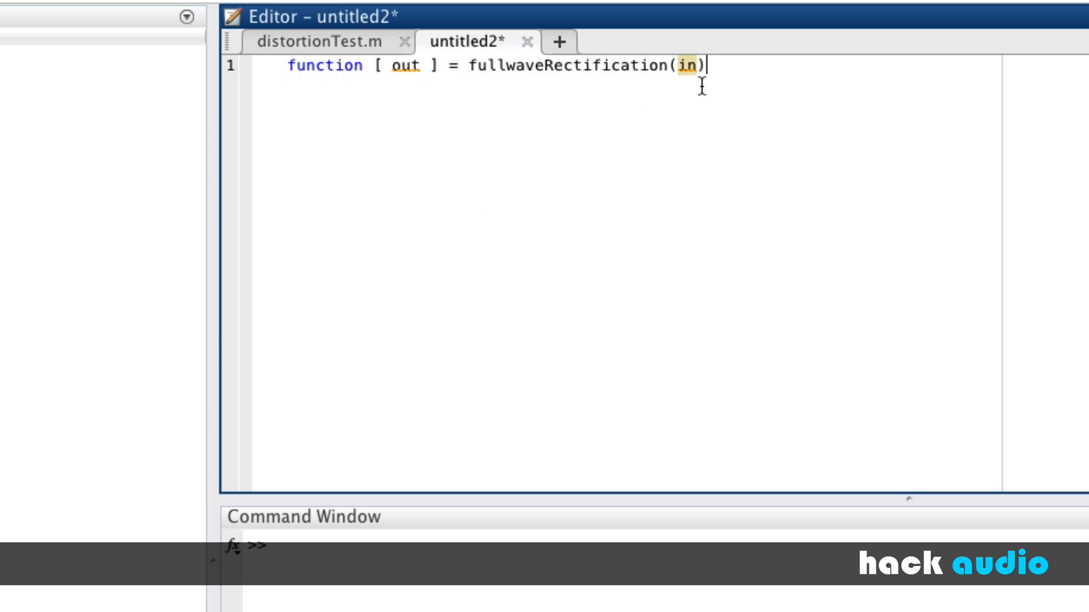
mouse_move(703, 125)
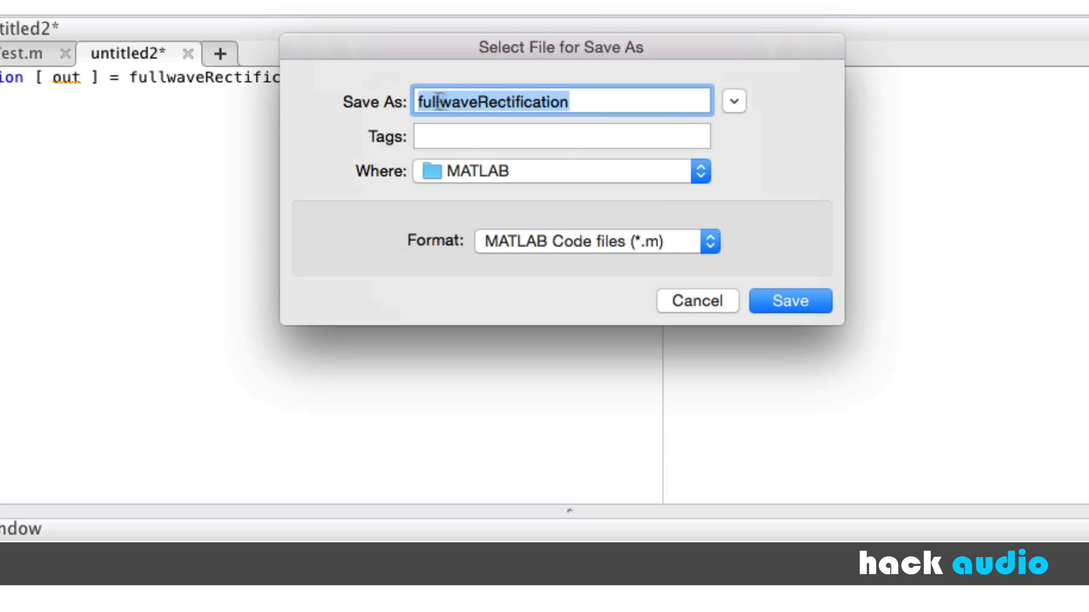
mouse_move(174, 90)
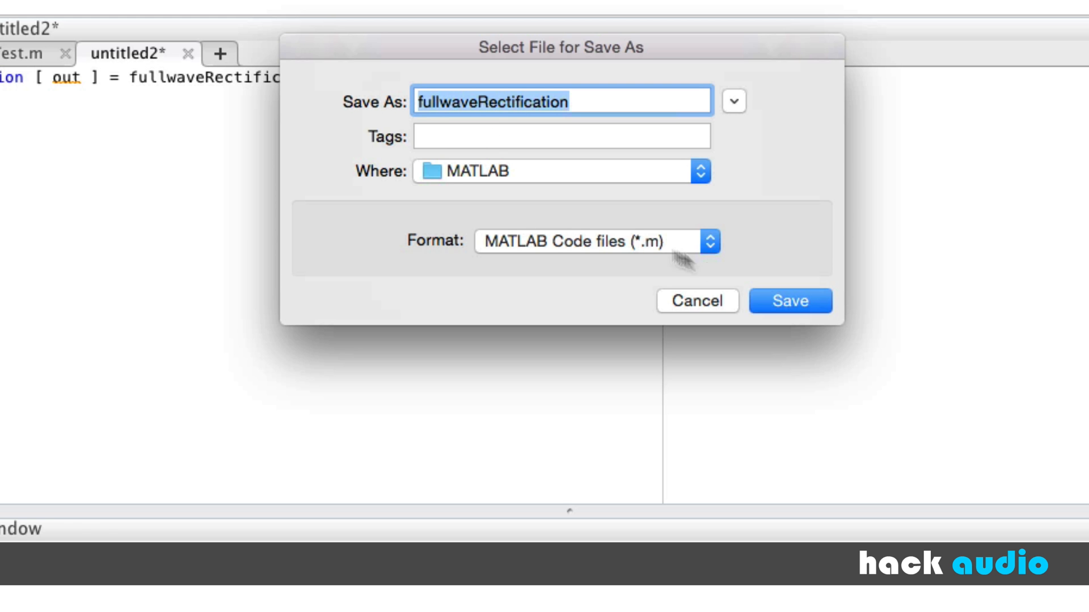
Save the file as fullwaveRectification.m and switch back to distortionTest.m
left_click(790, 300)
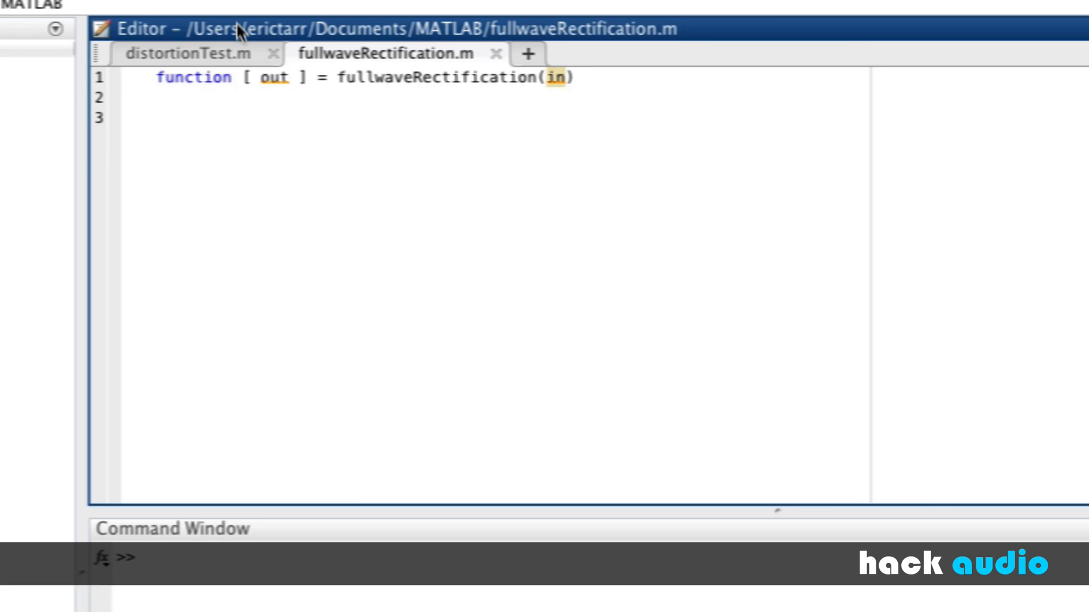
left_click(177, 54)
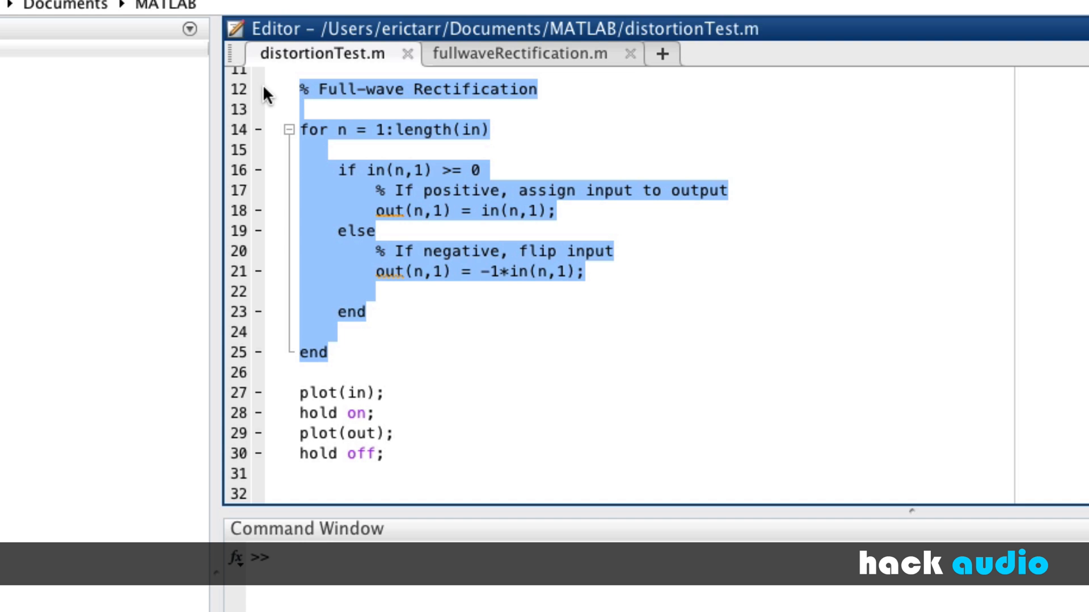
Cut the rectification loop from distortionTest.m into fullwaveRectification.m and return to the test script
key("delete")
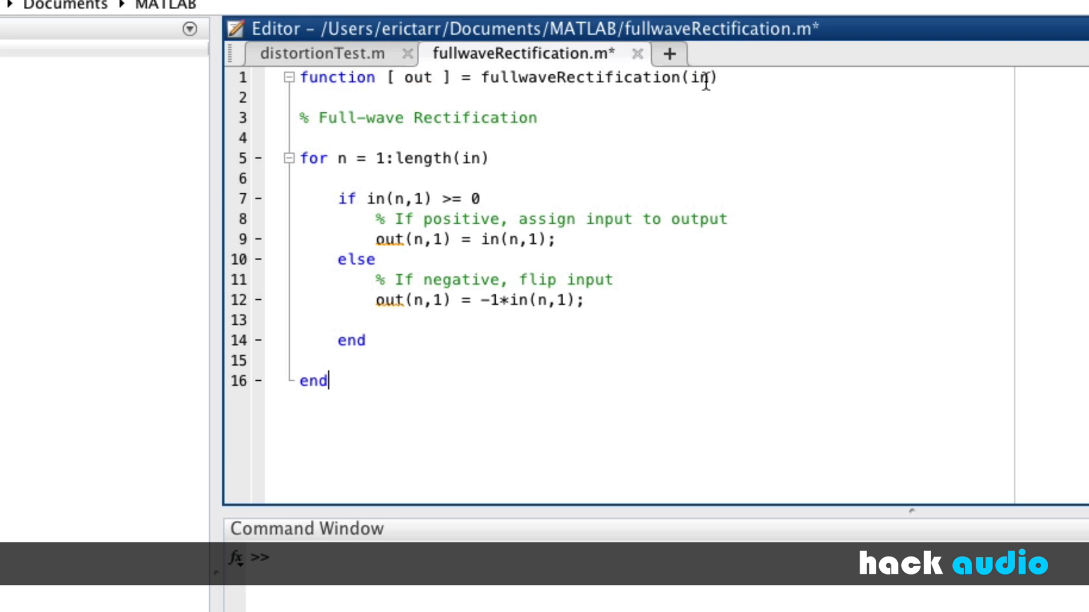
mouse_move(418, 169)
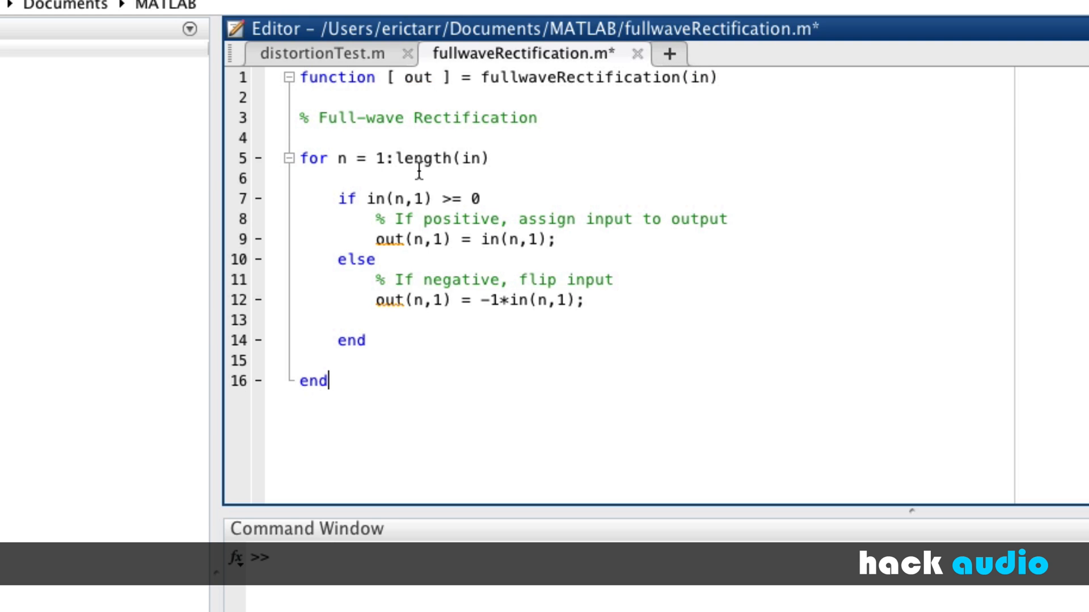
mouse_move(369, 407)
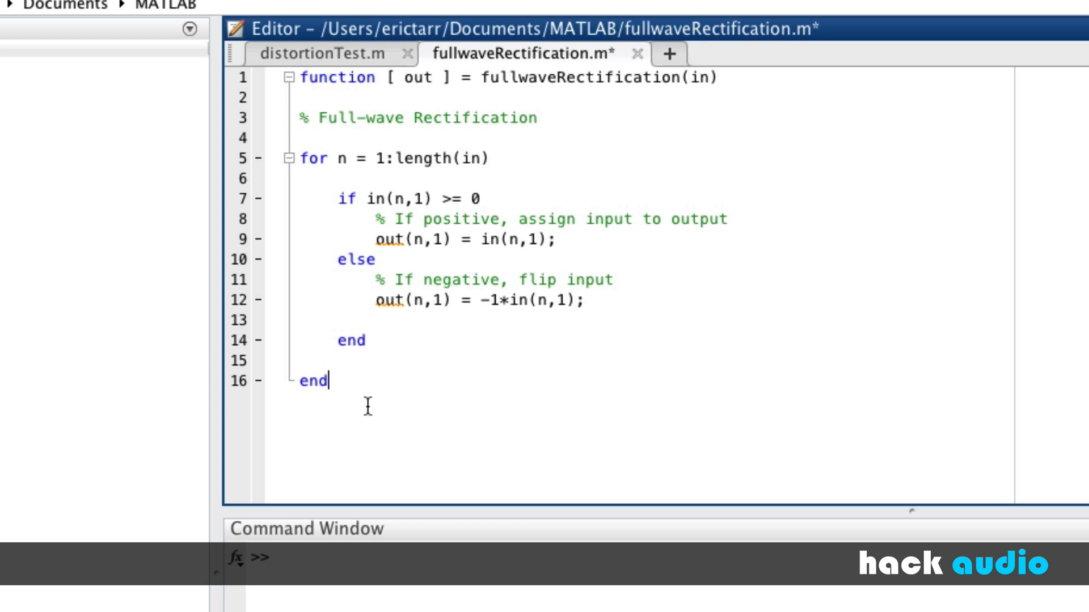
mouse_move(500, 255)
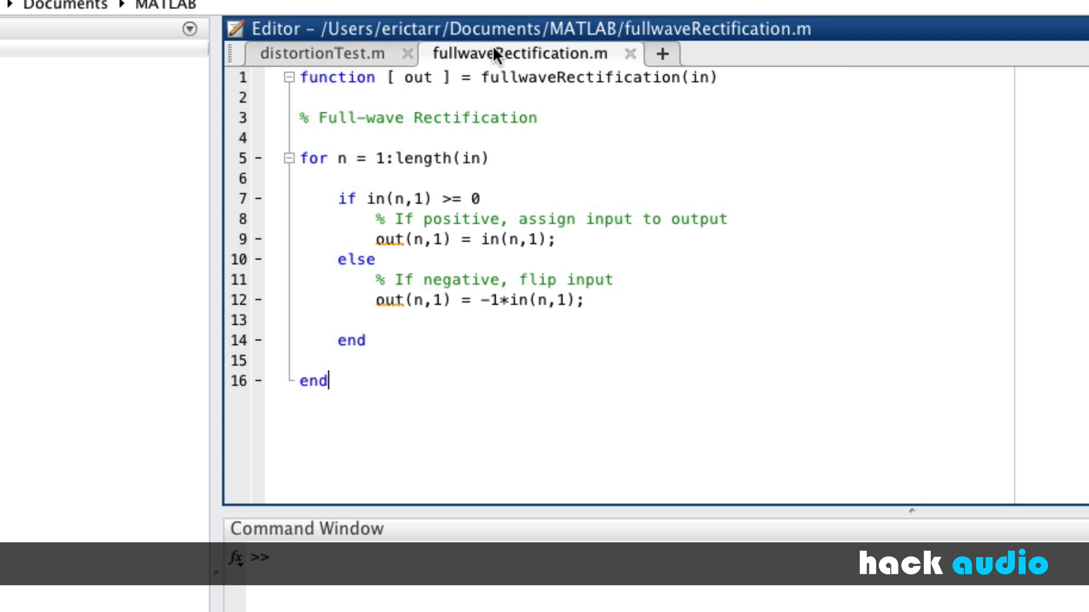
left_click(326, 54)
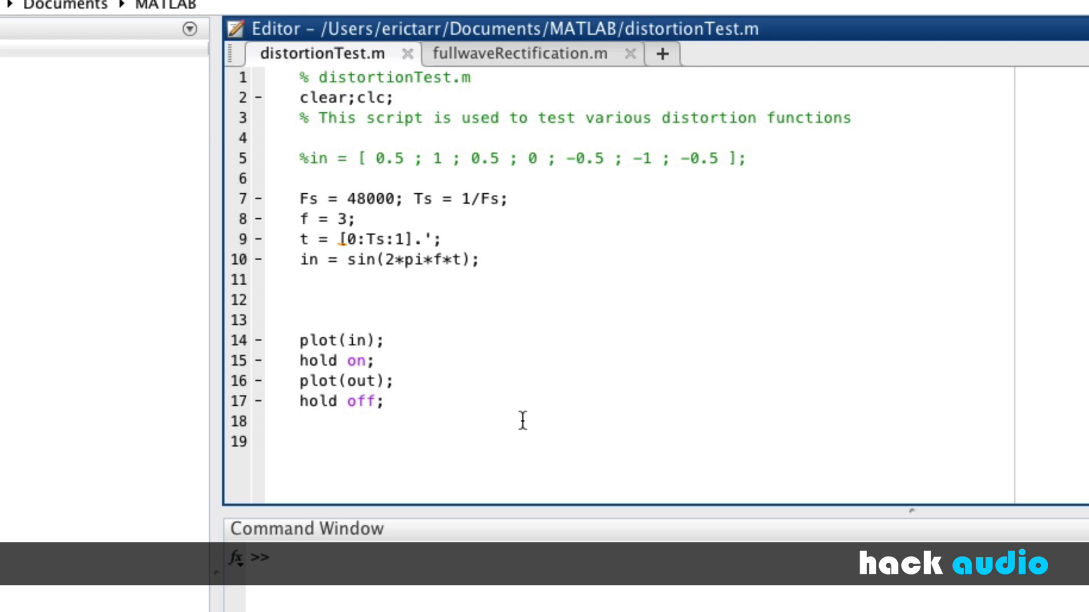
mouse_move(381, 340)
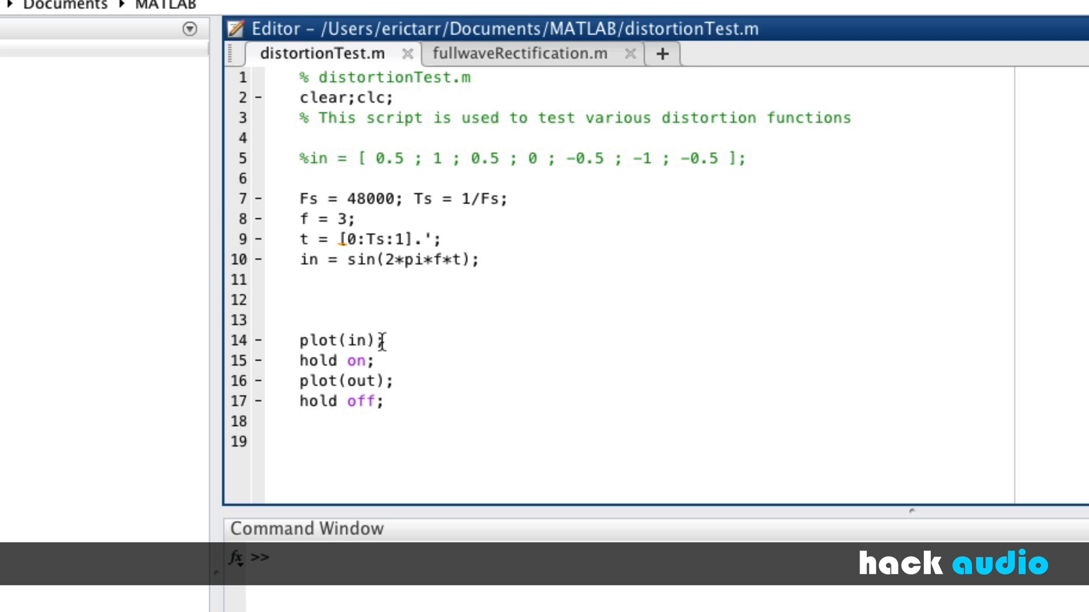
Add out = fullwaveRectification(in); to the test script and run it to plot the results
type("out =")
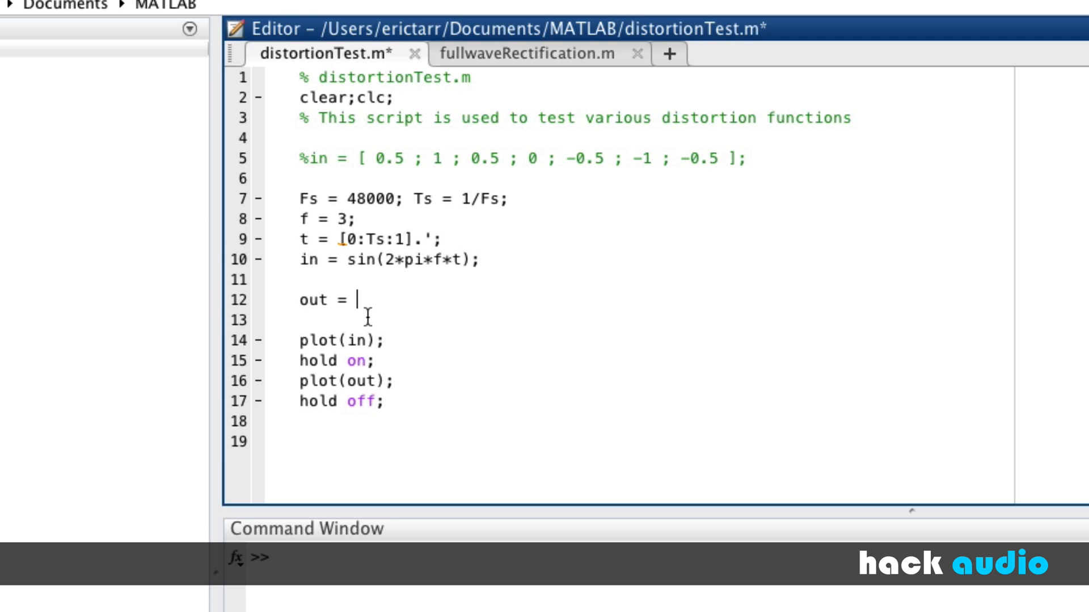
type("full")
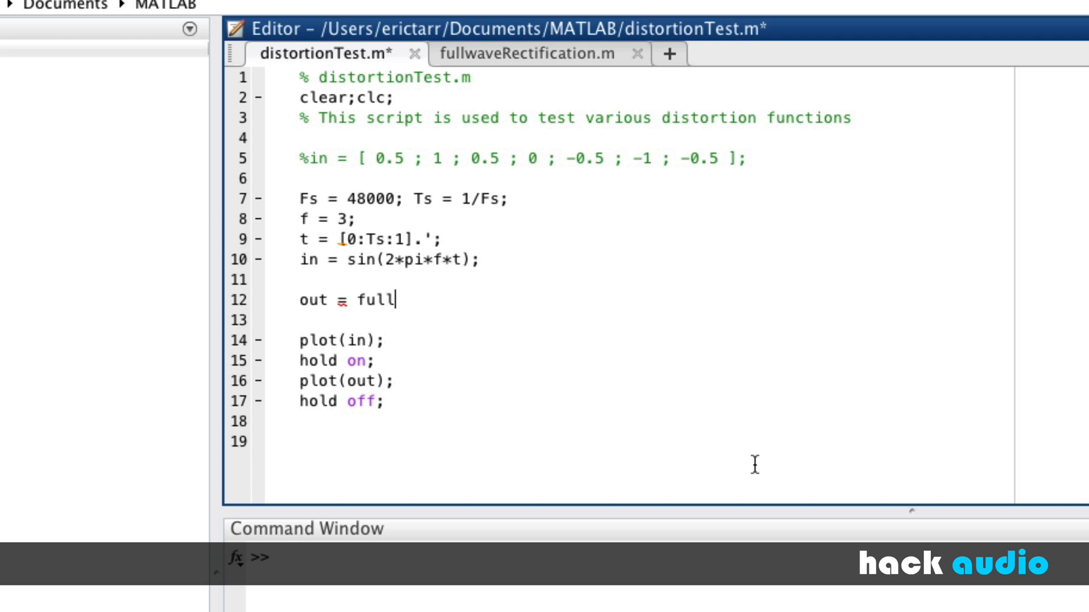
type("waveRectif")
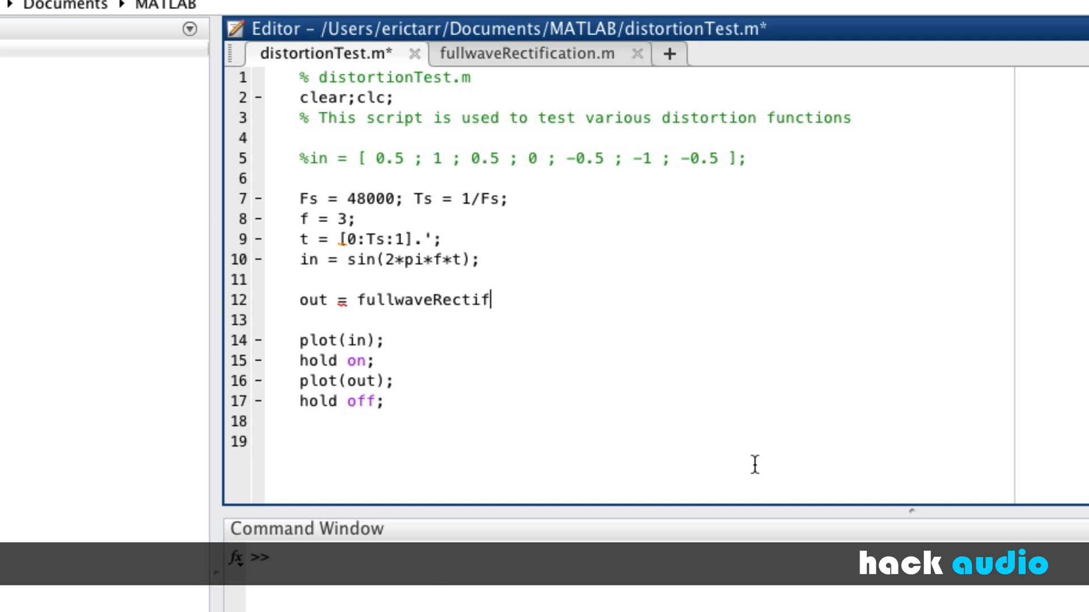
type("ication(in")
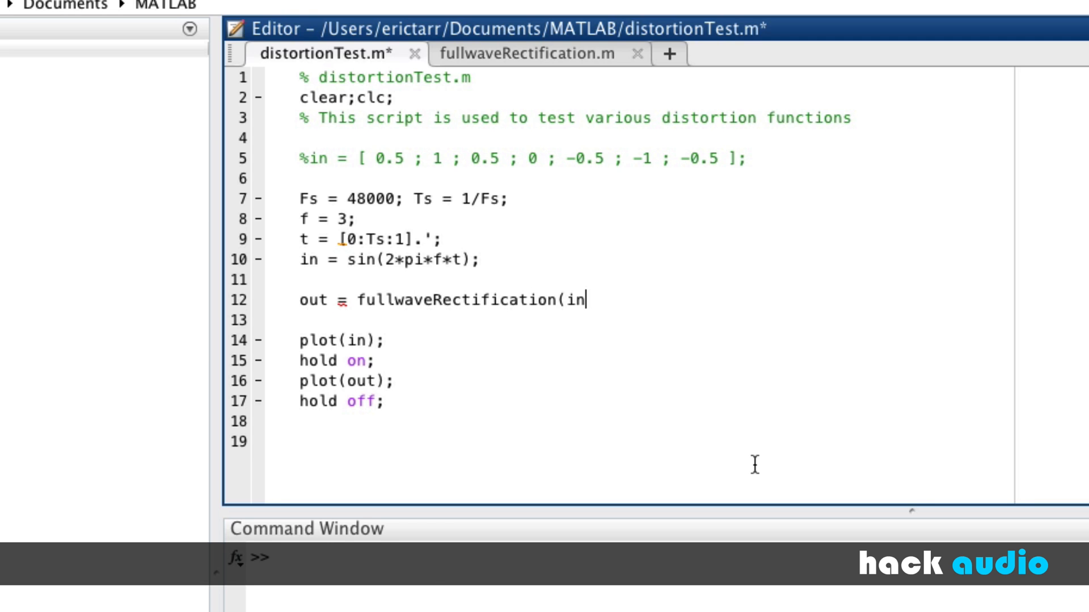
type(");")
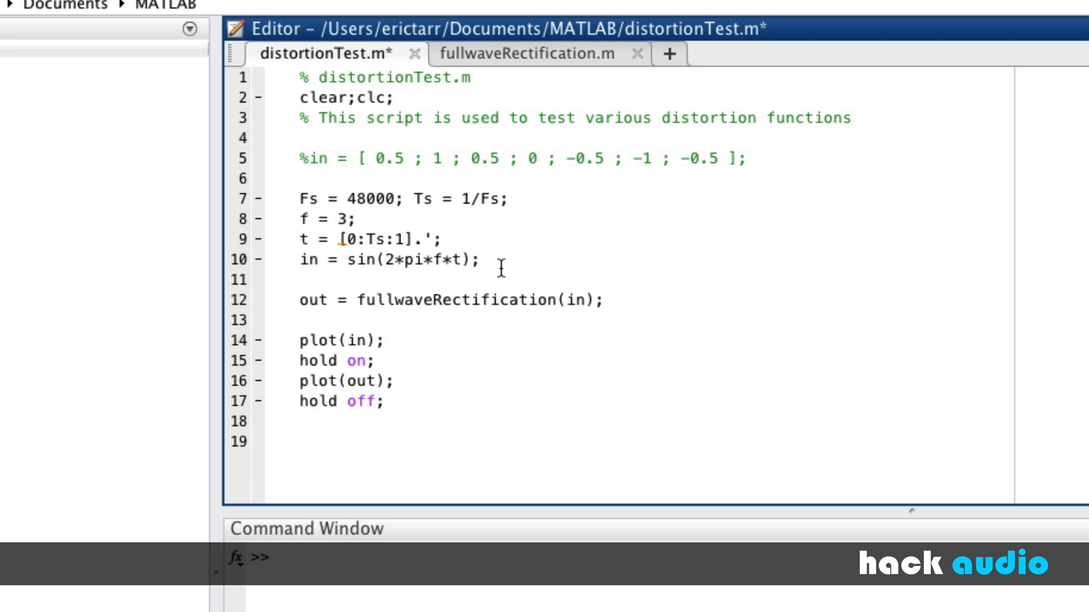
mouse_move(551, 316)
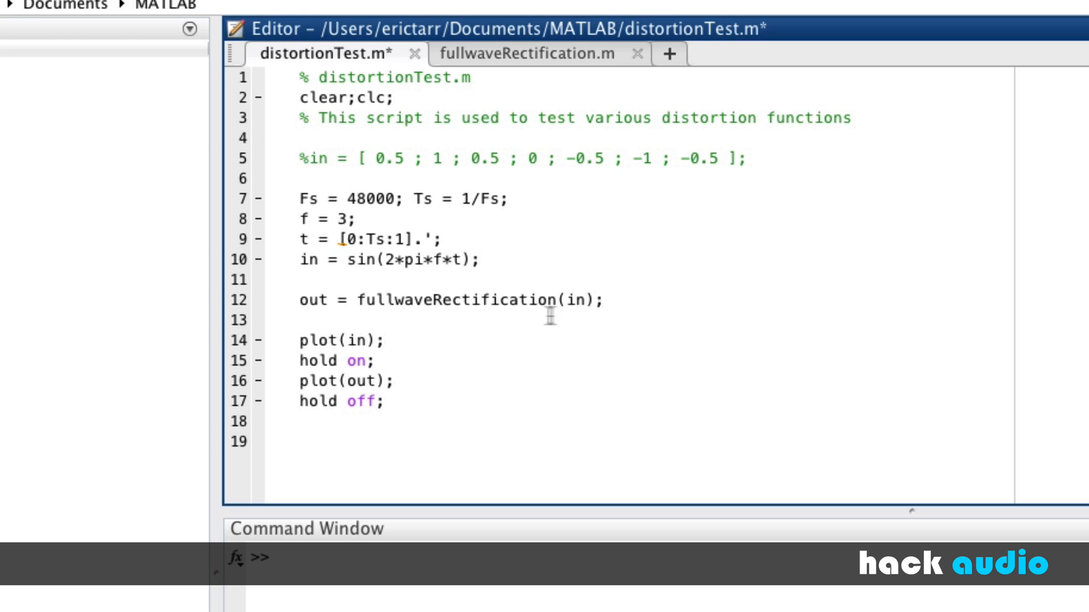
mouse_move(457, 258)
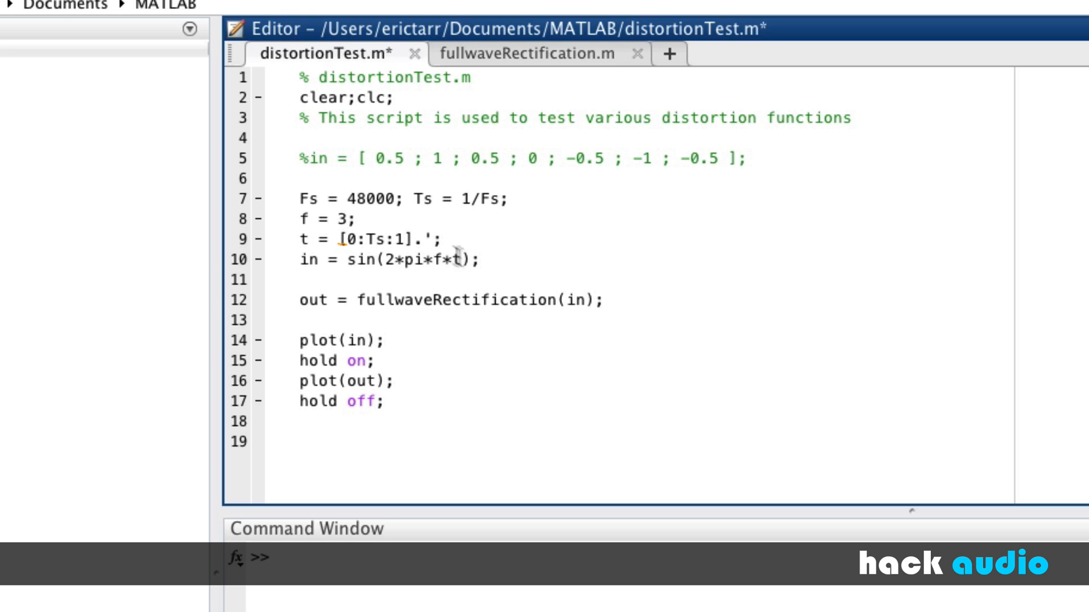
mouse_move(455, 298)
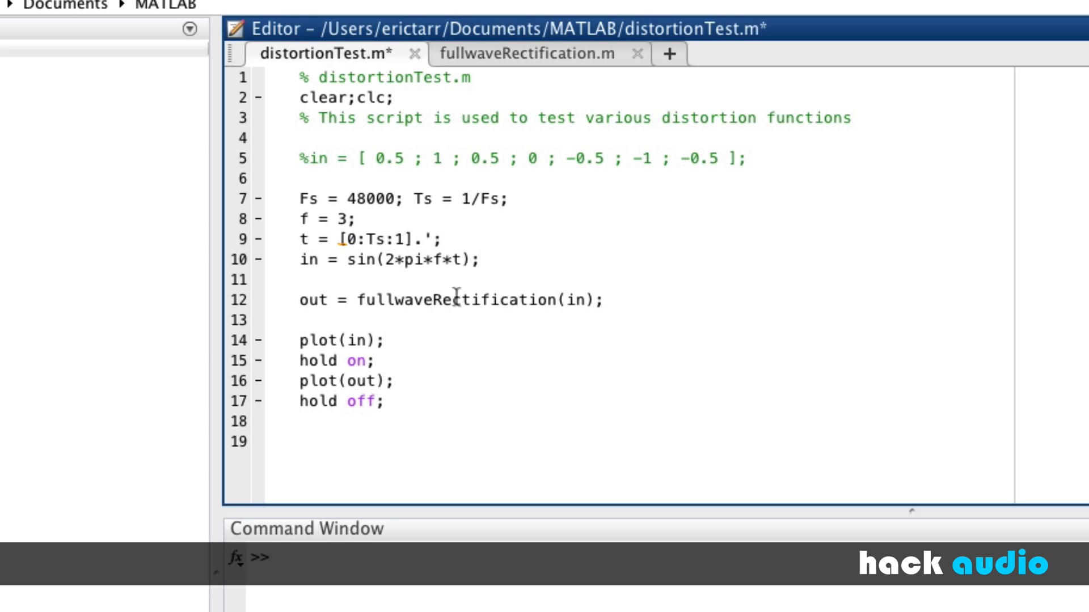
mouse_move(602, 317)
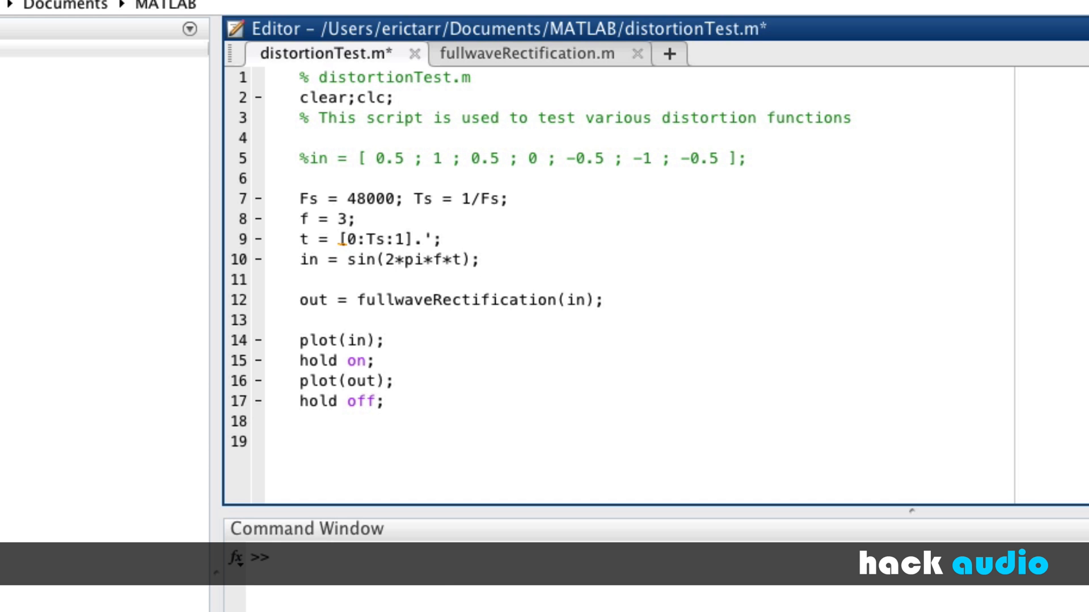
left_click(287, 75)
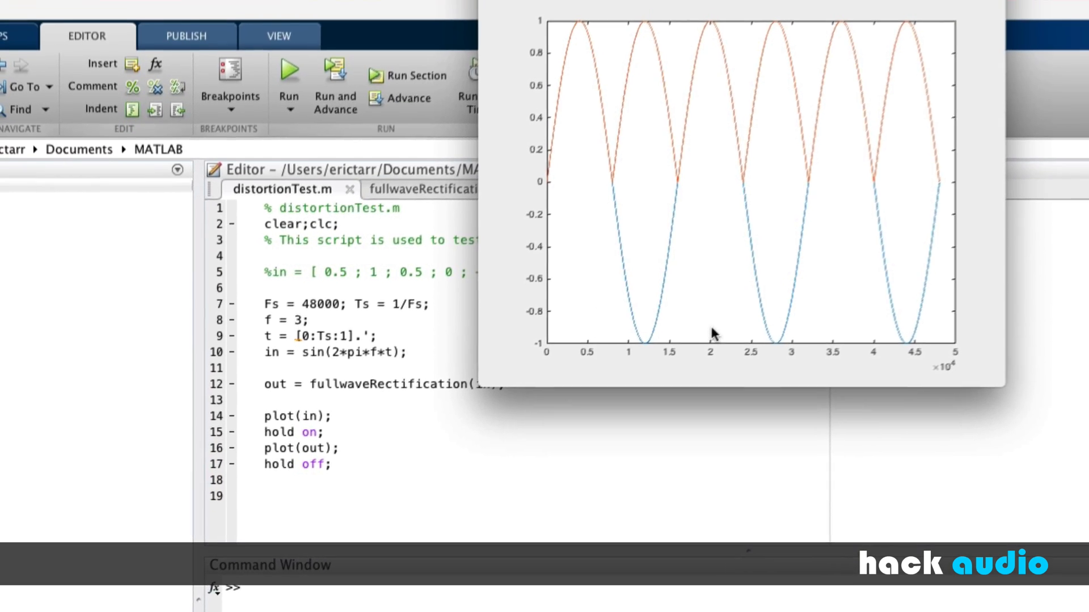